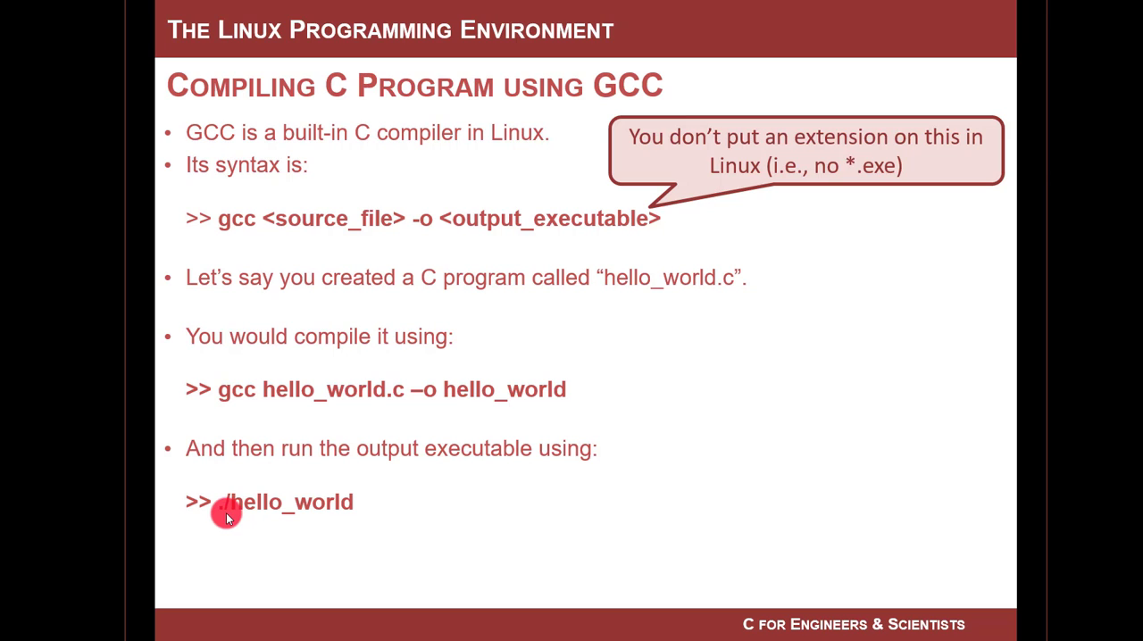
mouse_move(335, 532)
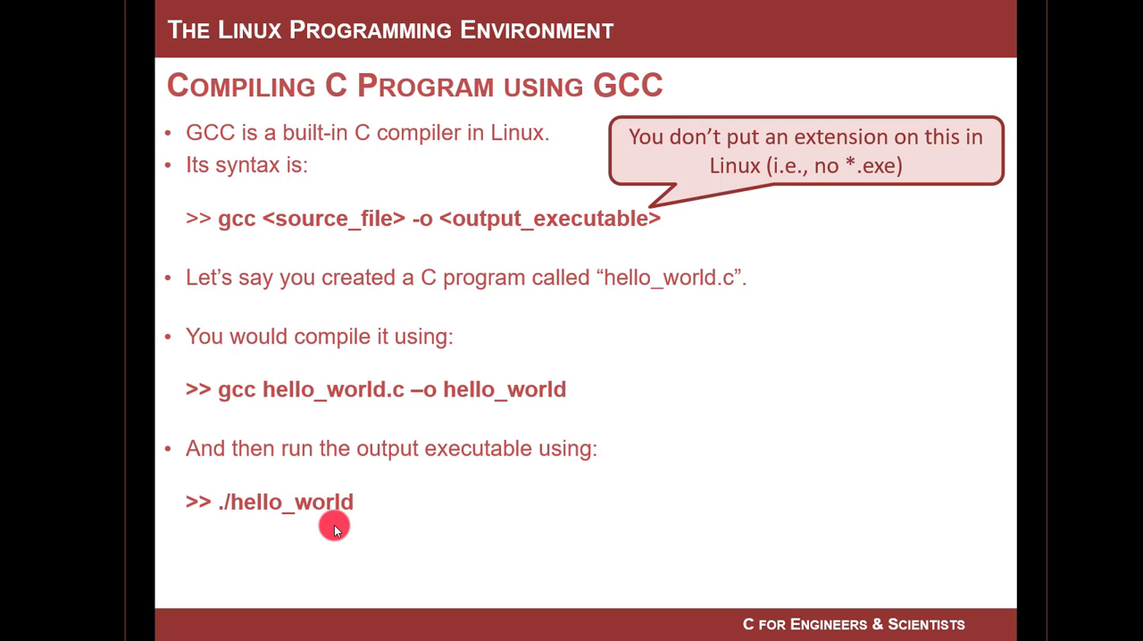
Advance to the 'Code Along: Compiling C Program using GCC' slide
key("Right")
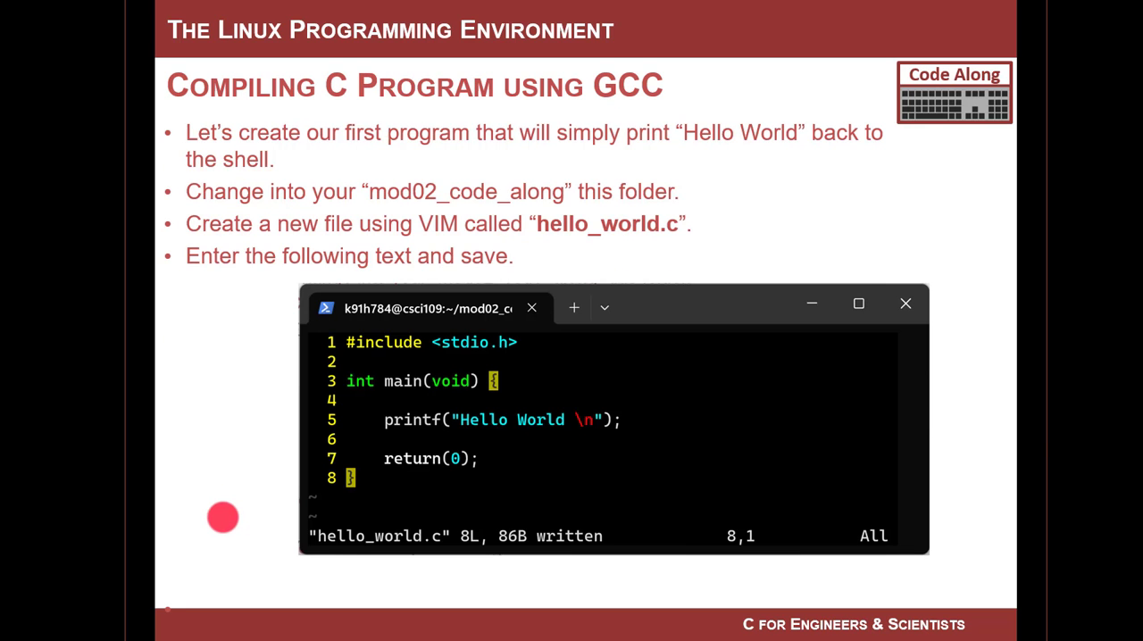
mouse_move(290, 399)
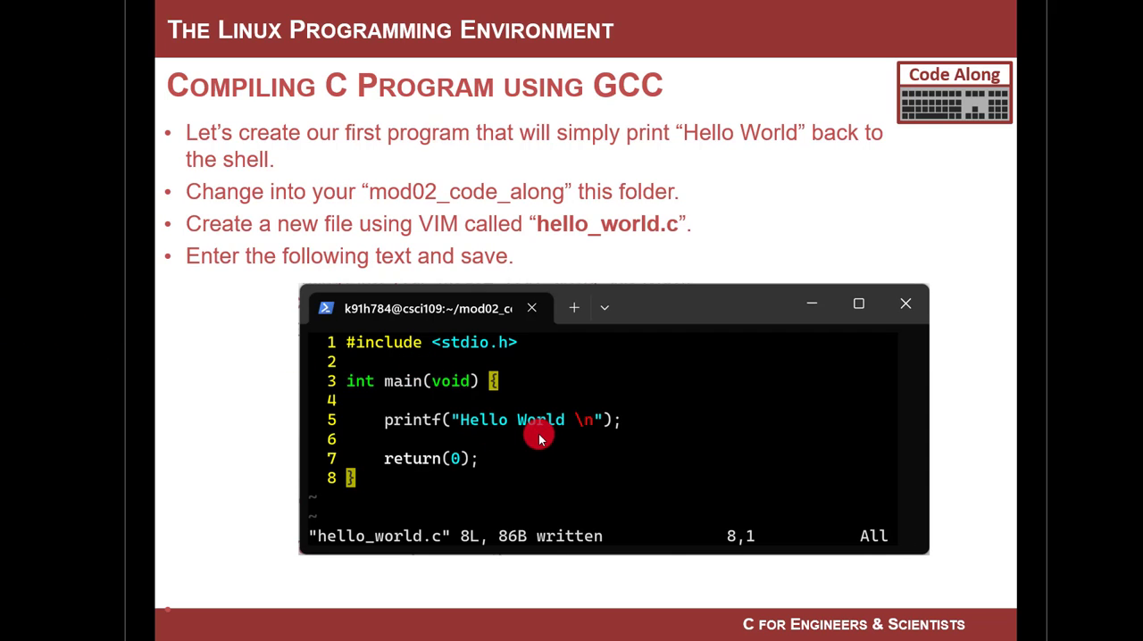
mouse_move(471, 471)
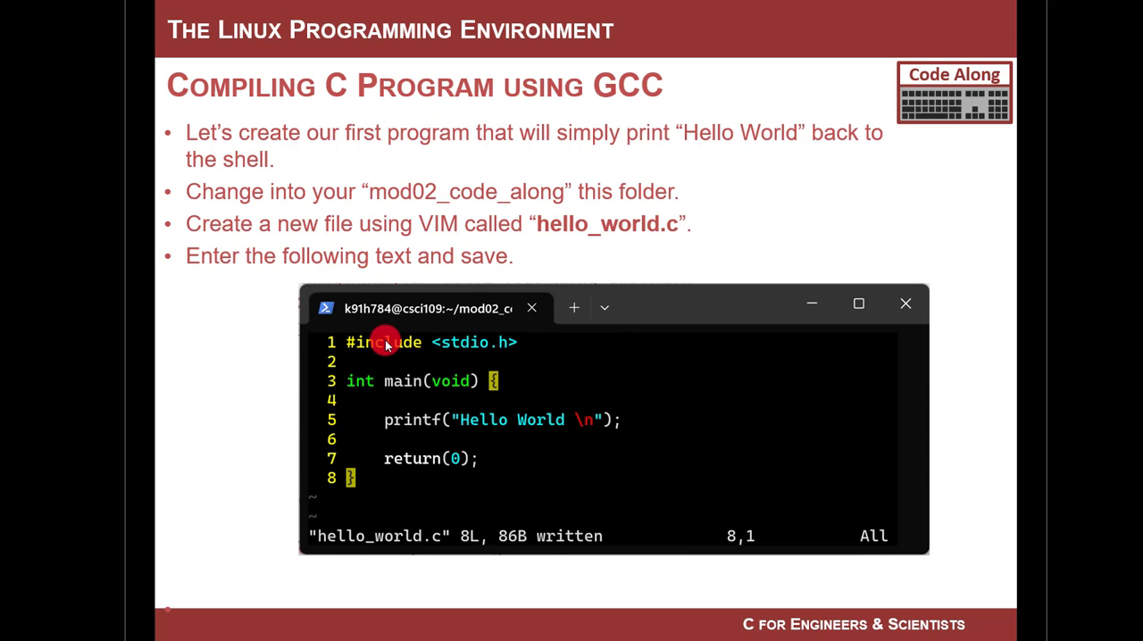
mouse_move(462, 414)
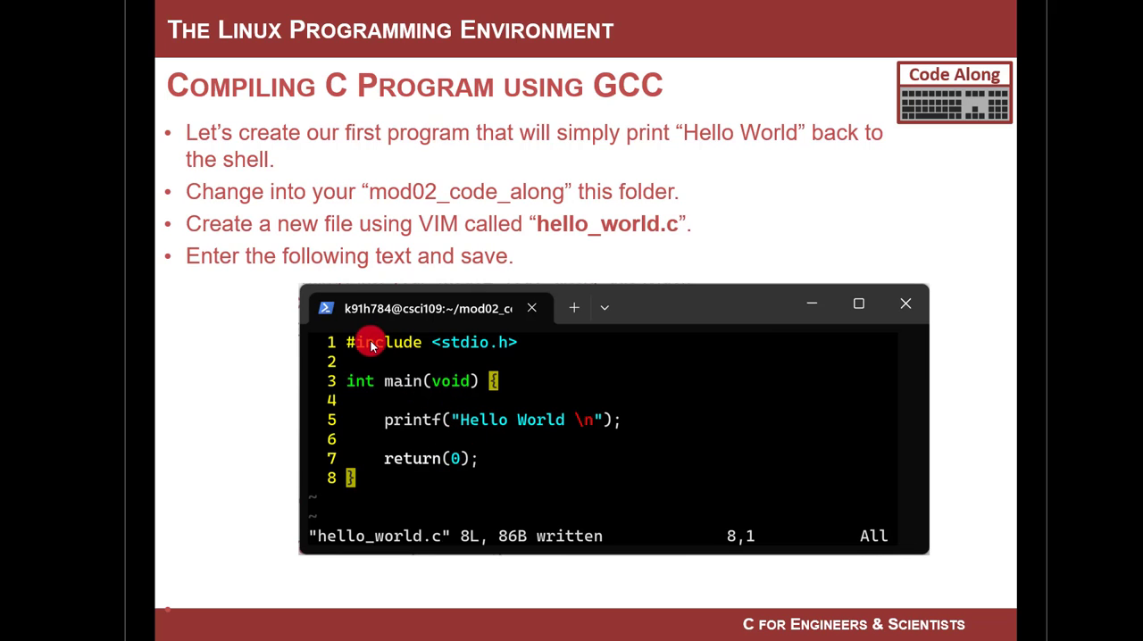
mouse_move(452, 465)
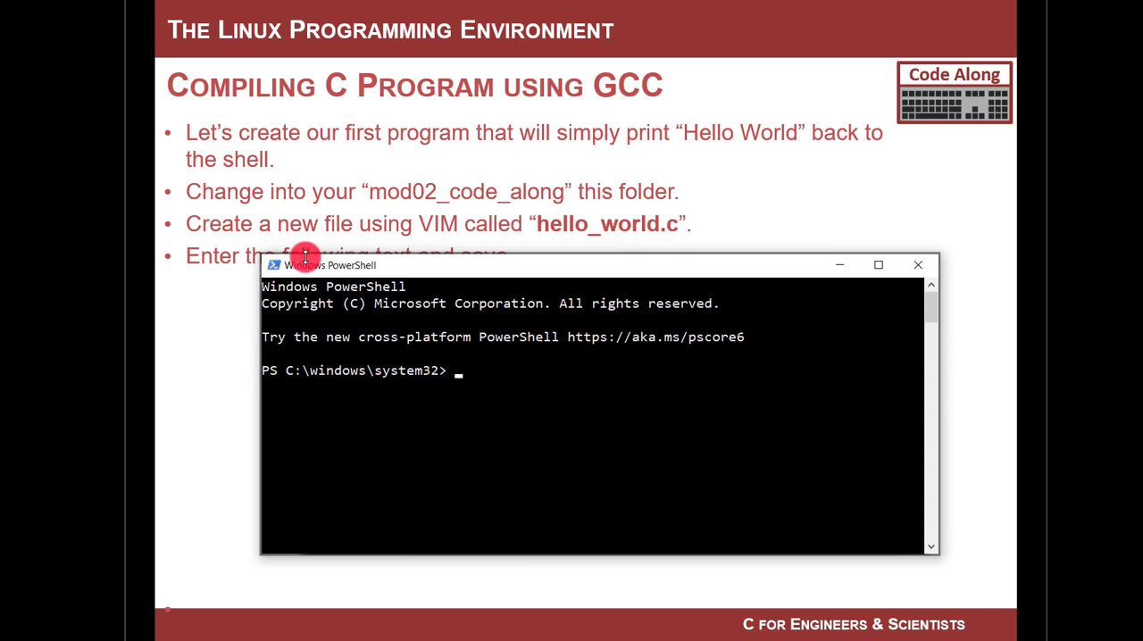
left_click_drag(330, 264, 499, 395)
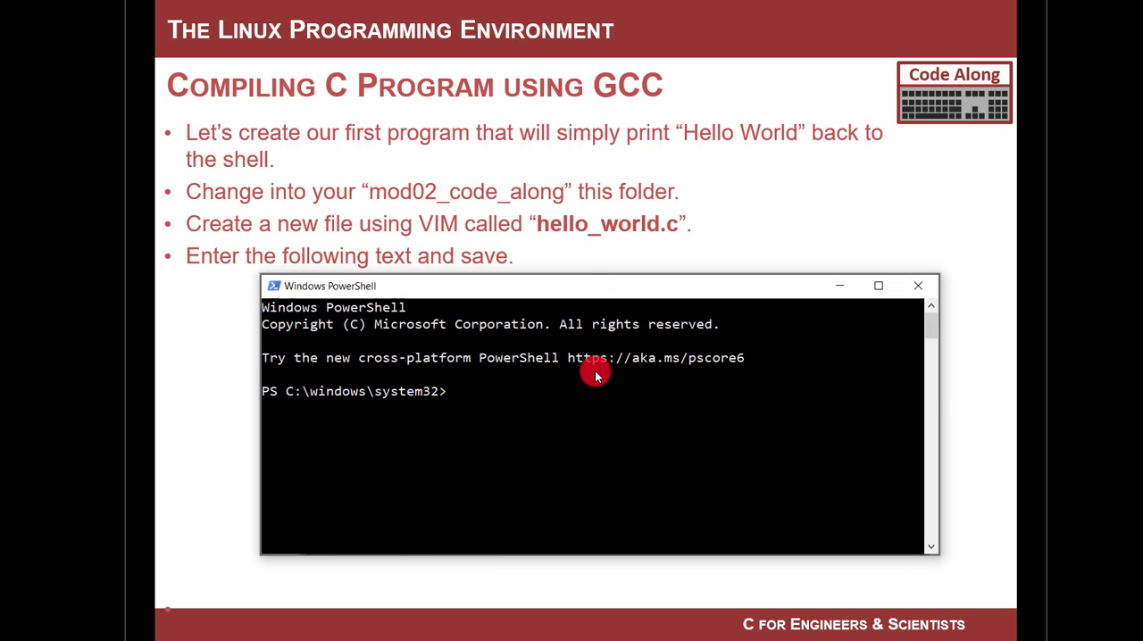
type("cd ../..\\csci109\\")
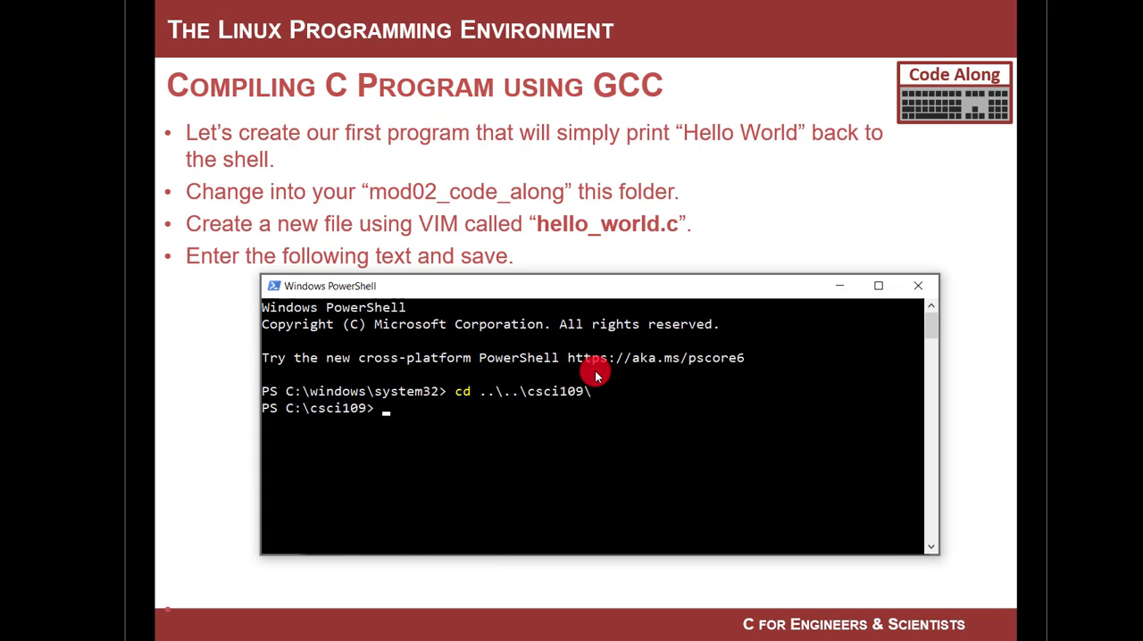
type("scp k91h784@csci109.cs.montana.edu:mod02_code_along/test2.txt .")
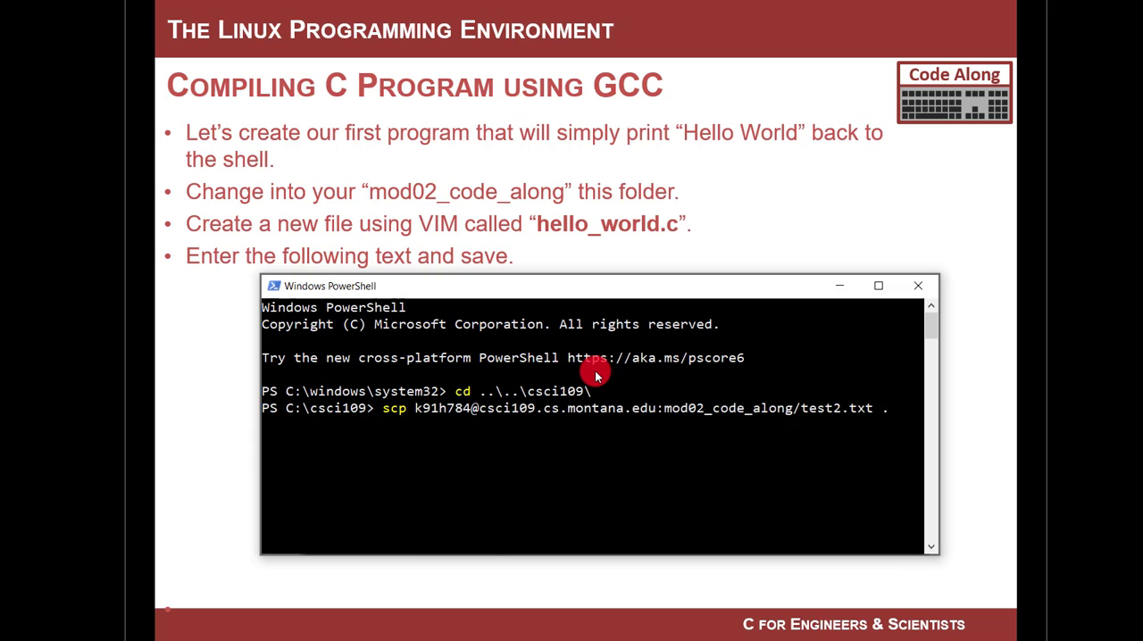
type("ssh k91h784@csci109.cs.montana.edu")
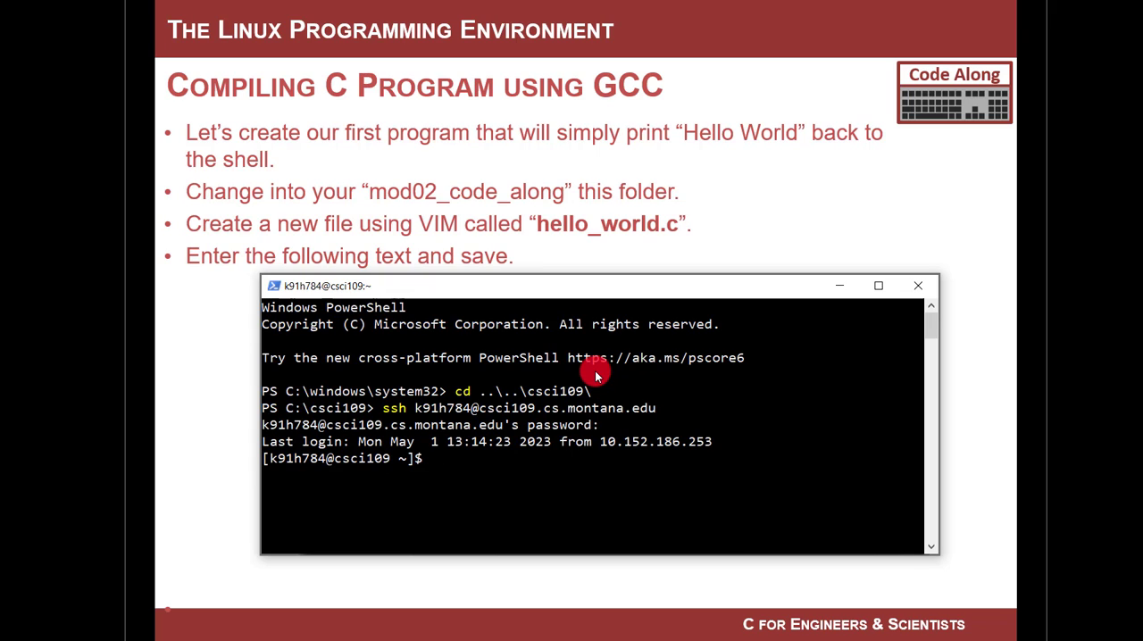
Change into the mod02_code_along folder on the server and print the working directory
type("po")
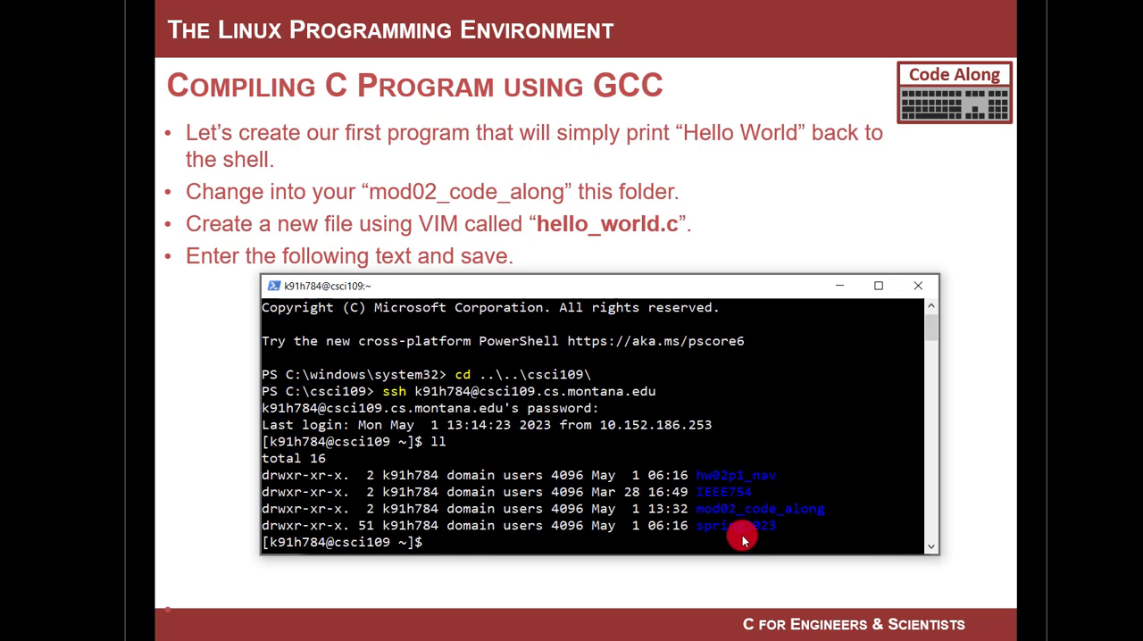
type("cd mo")
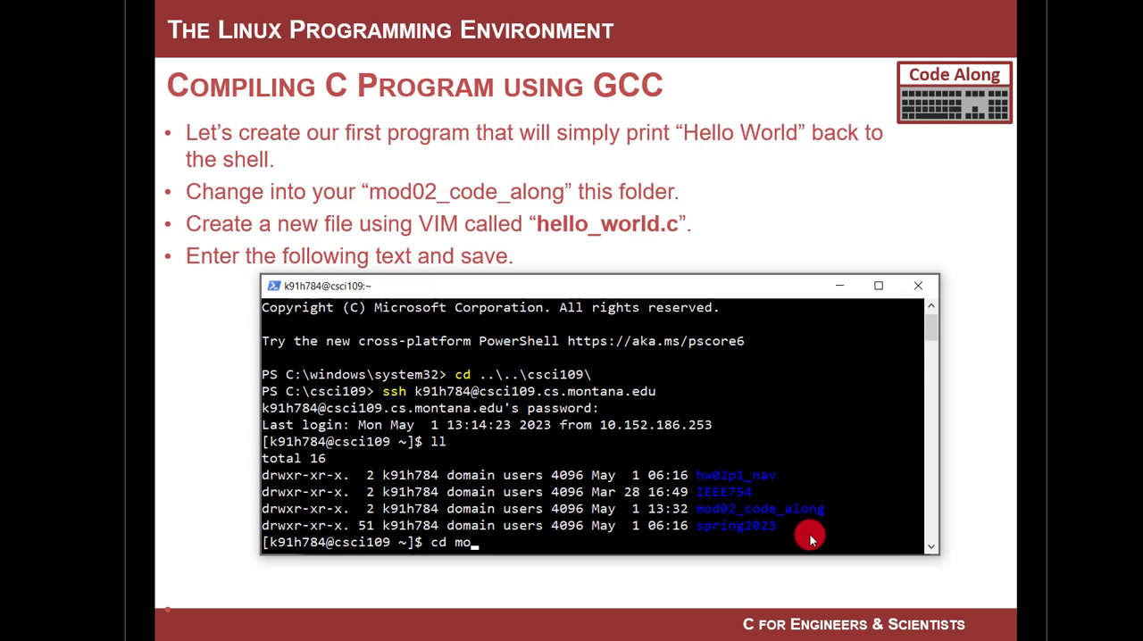
type("d02_code_along/")
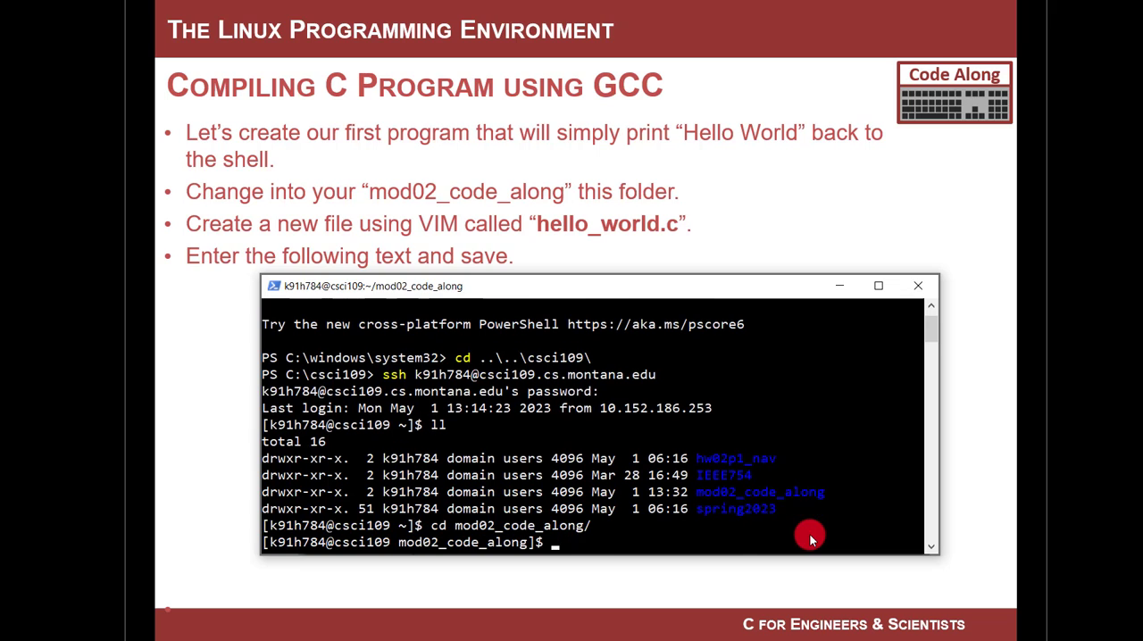
type("pwd")
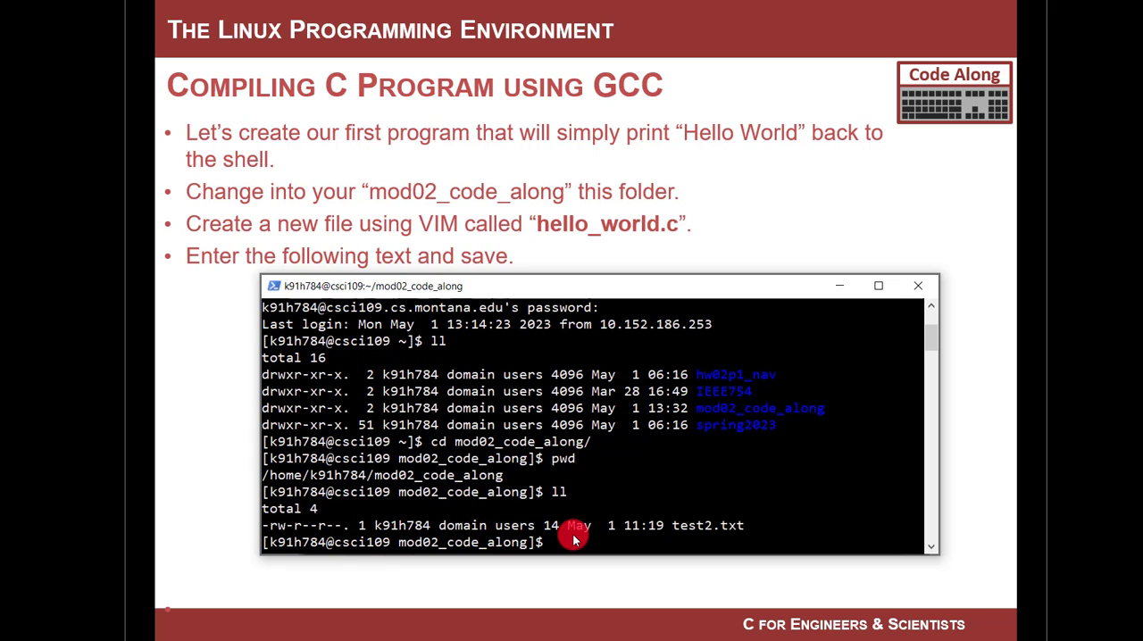
mouse_move(692, 471)
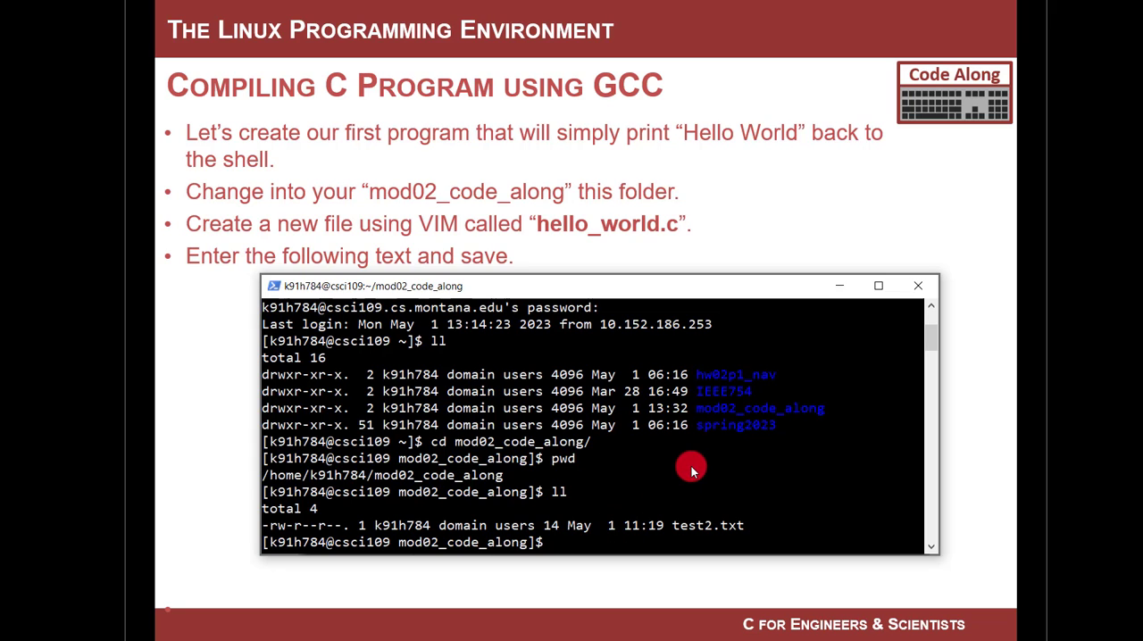
mouse_move(755, 395)
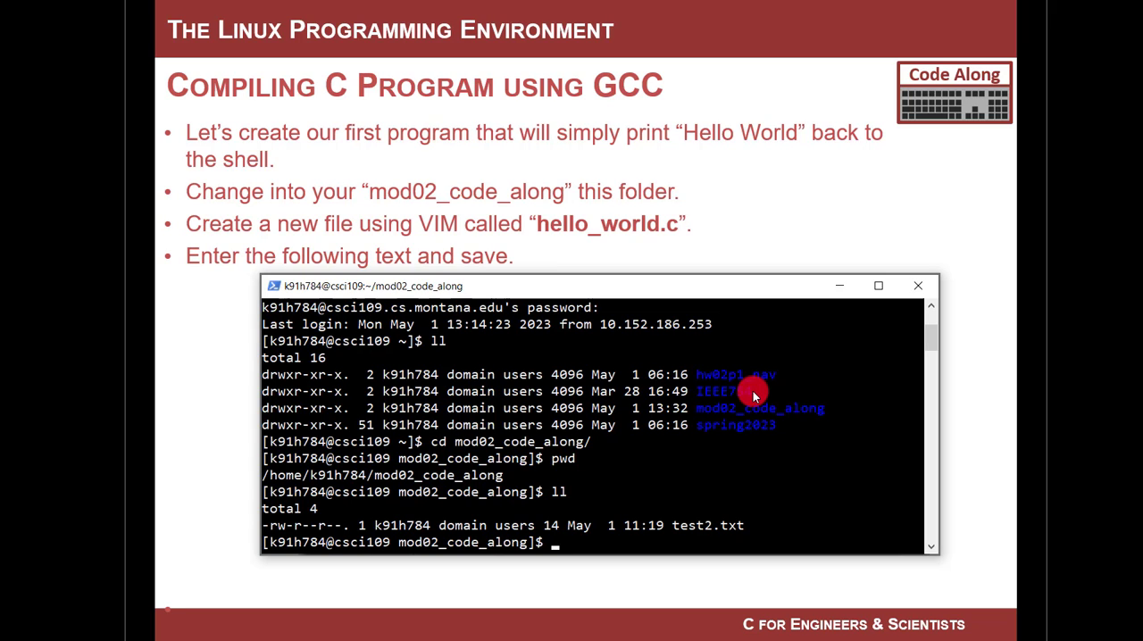
Create and open an empty hello_world.c in vim
type("vim hl")
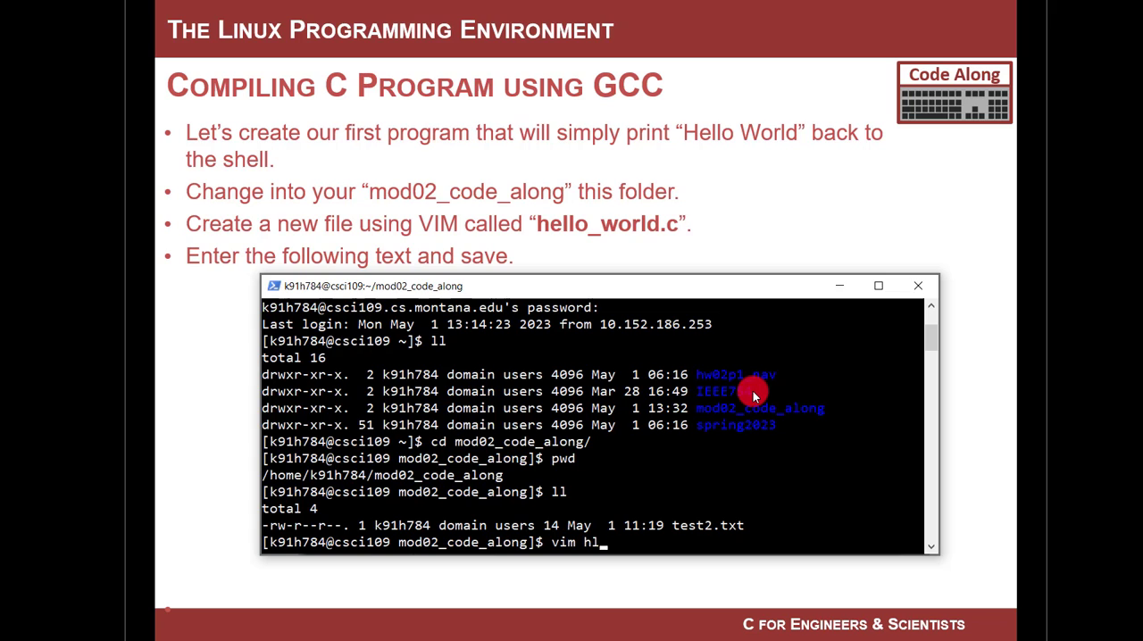
type("ello_worl")
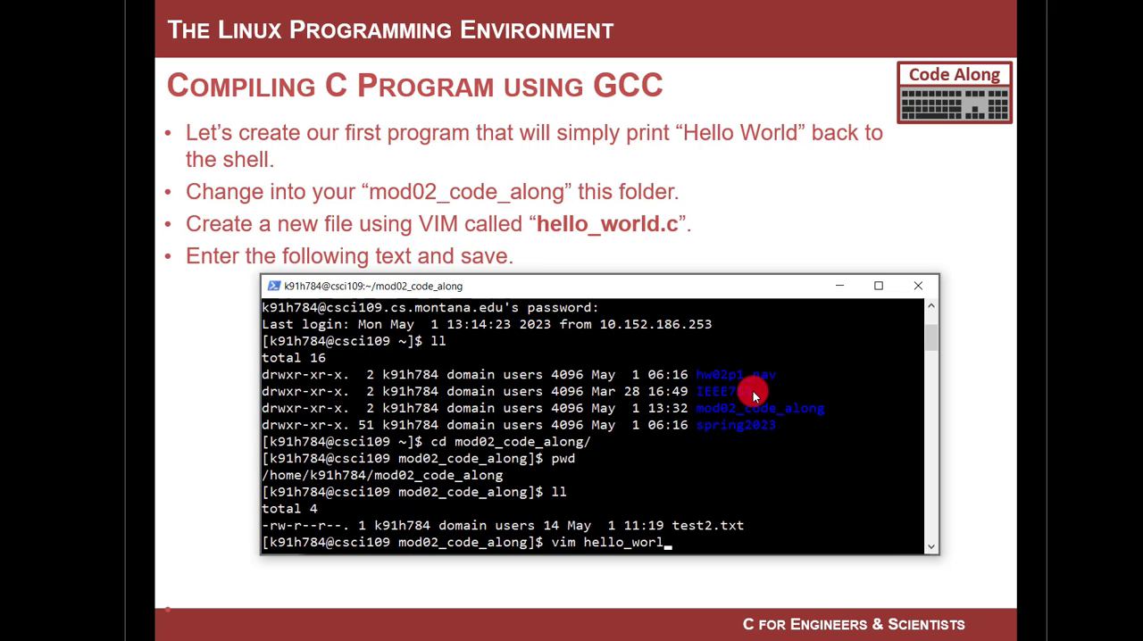
type("d.c")
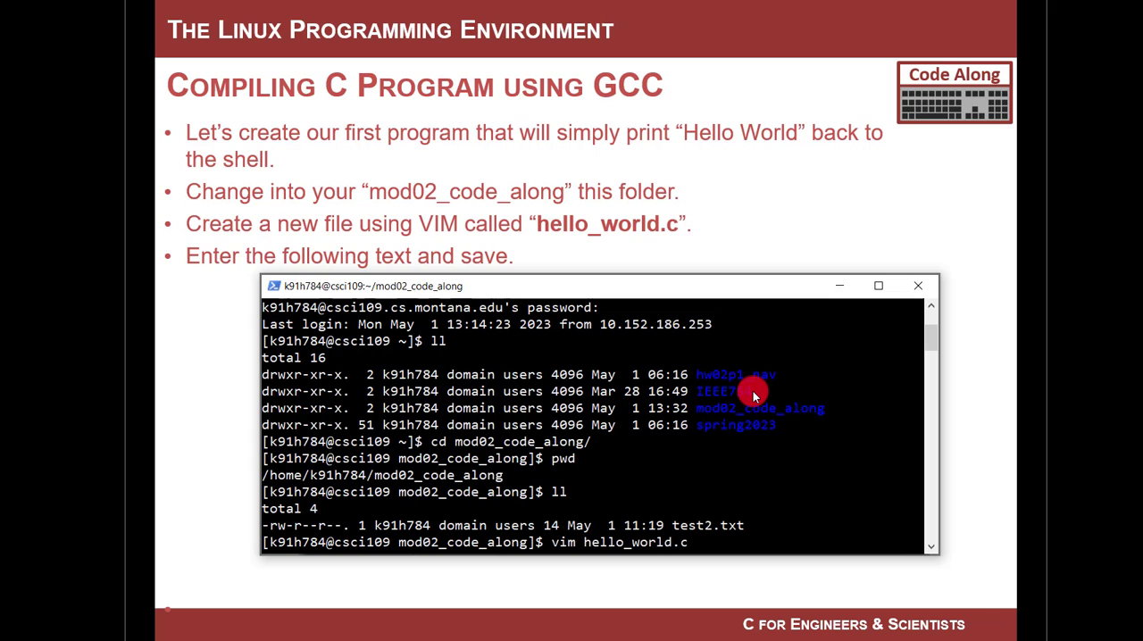
key("Return")
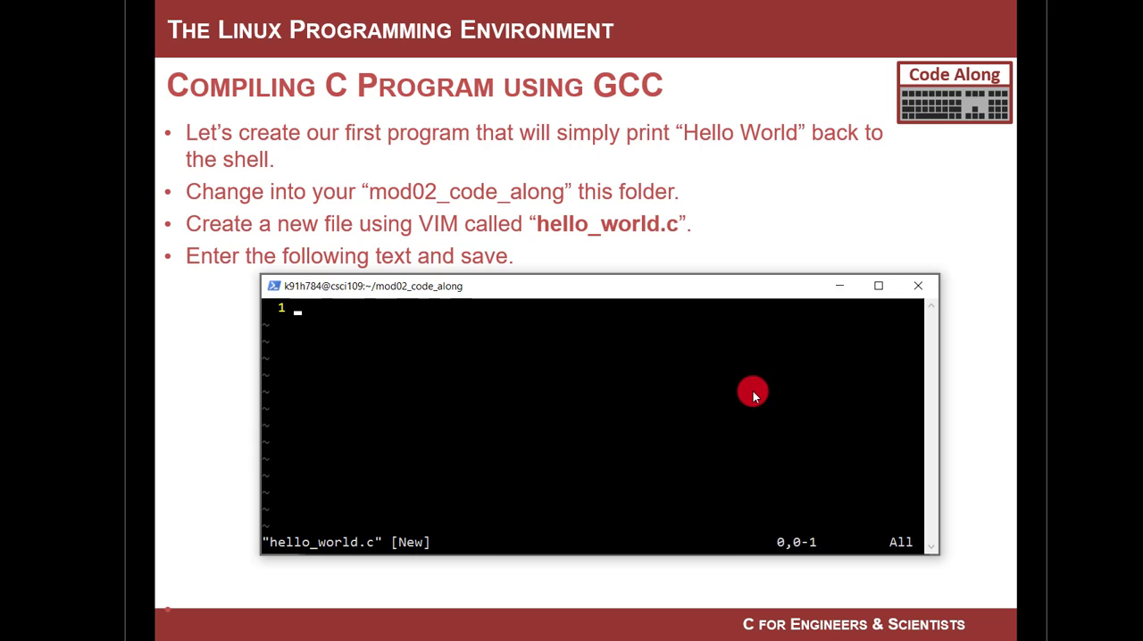
Enter insert mode and type #include <stdio.h> and the int main(void) { header
key("i")
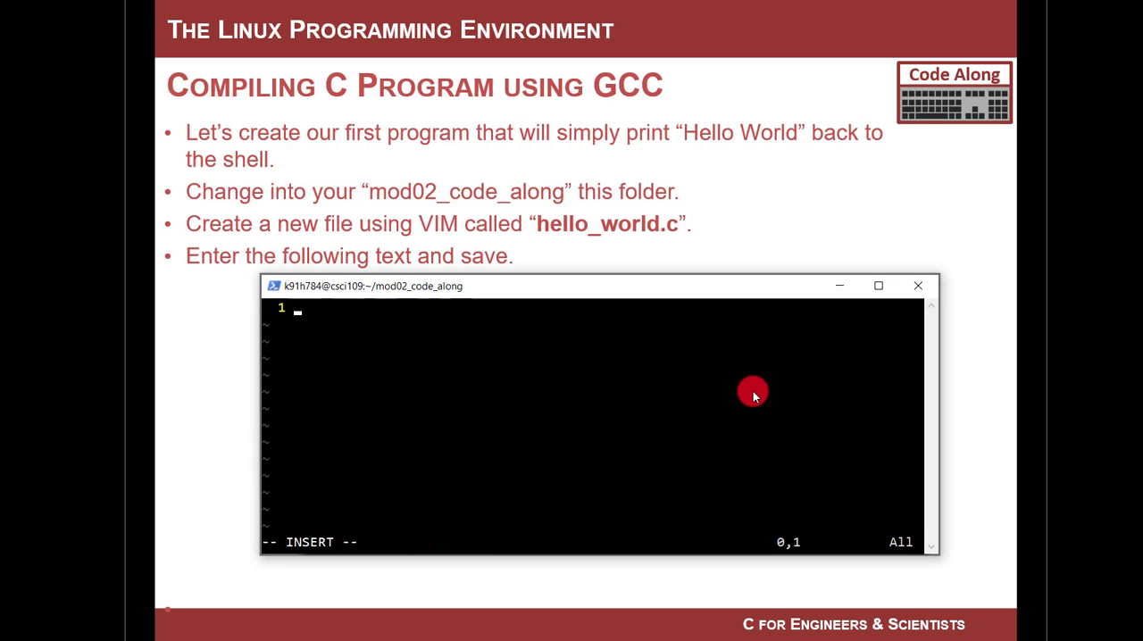
type("#include <")
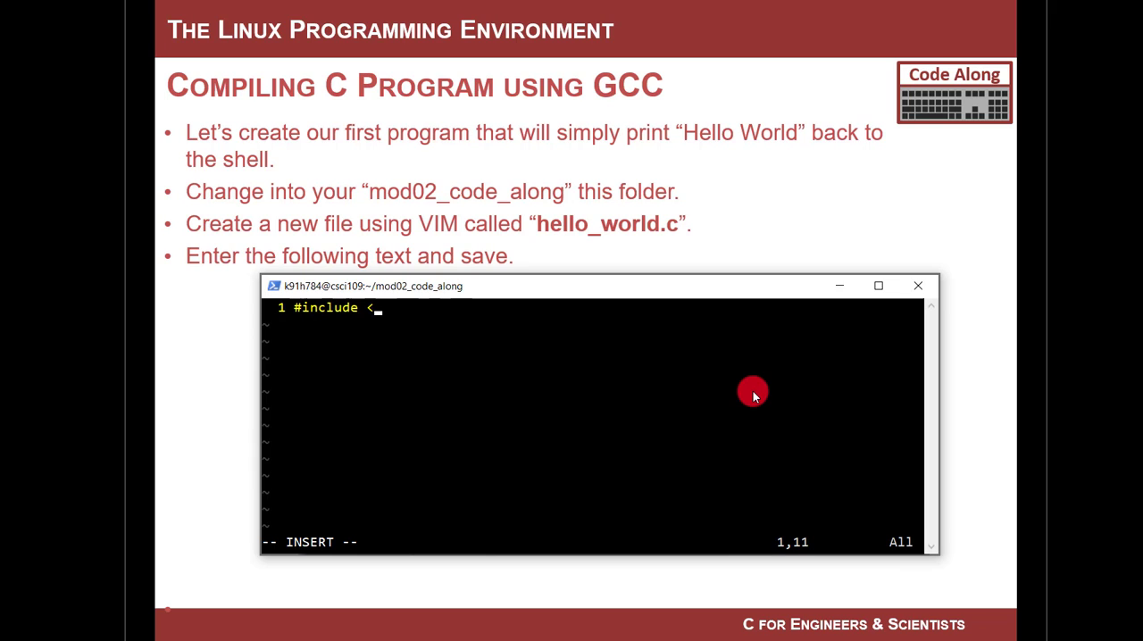
type("stdio")
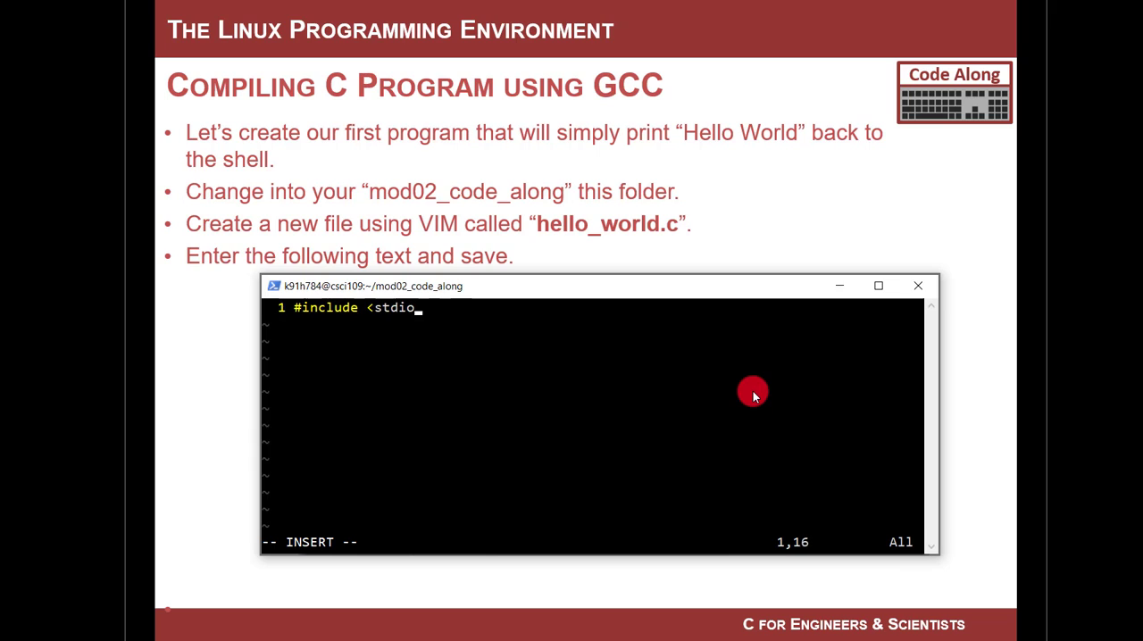
type(".h>")
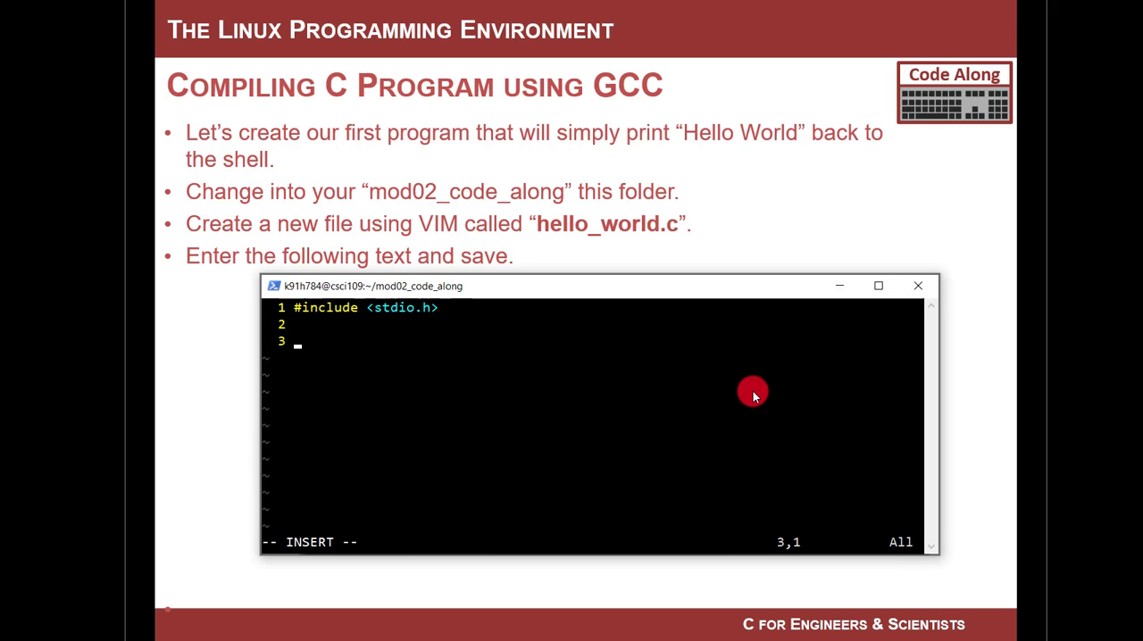
type("int main")
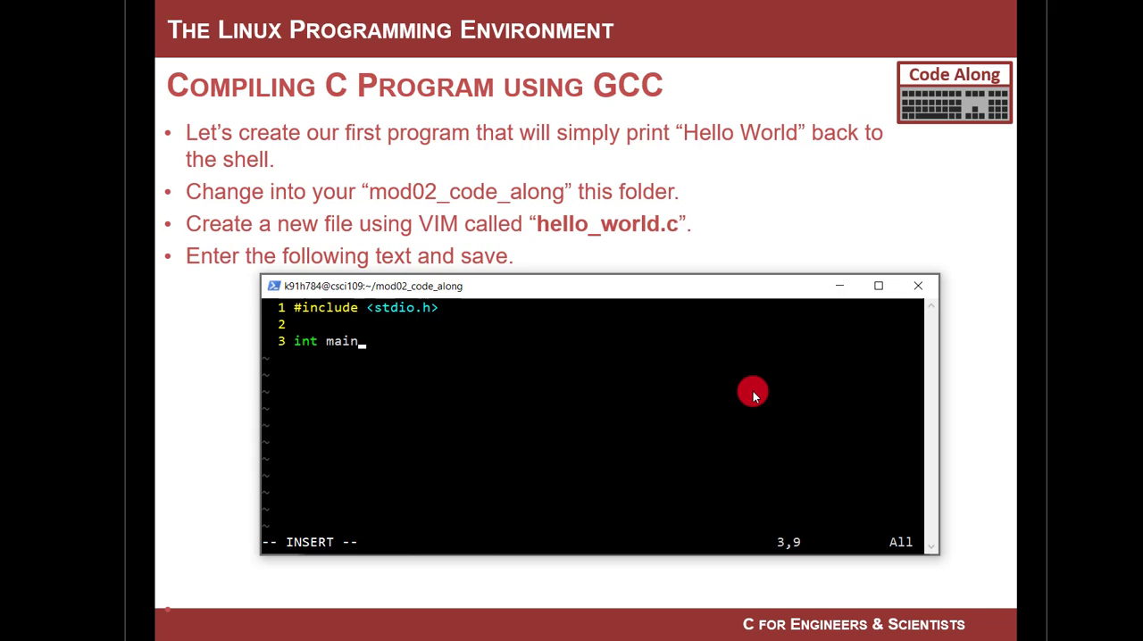
type("(void) {")
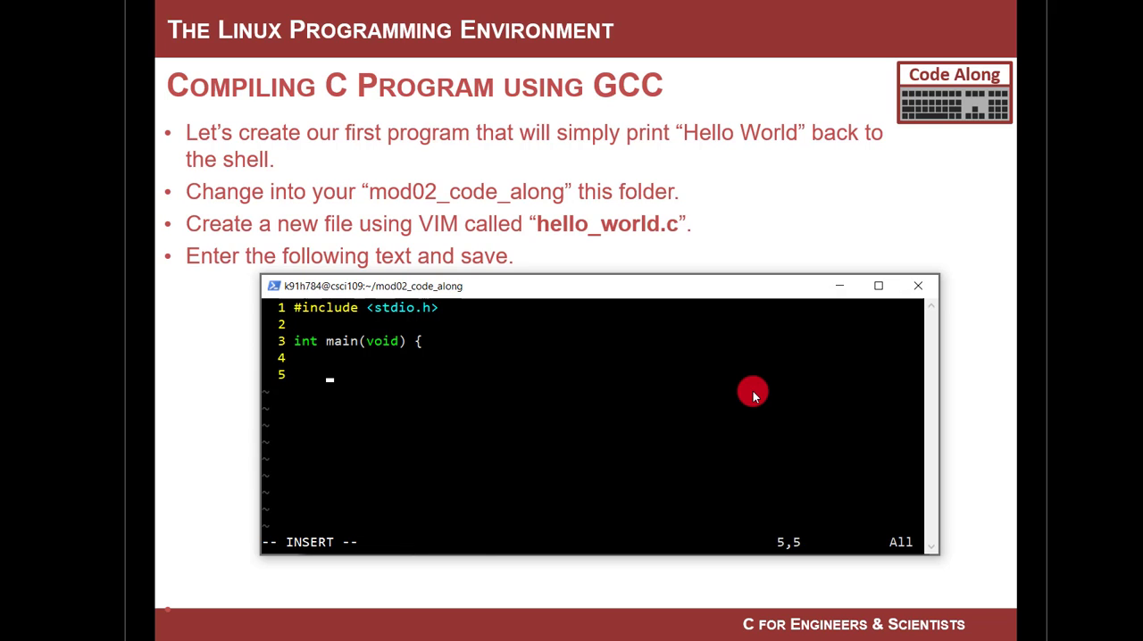
Add printf("Hello World\n");, return(0); and the closing brace, then save with :w
type("prin")
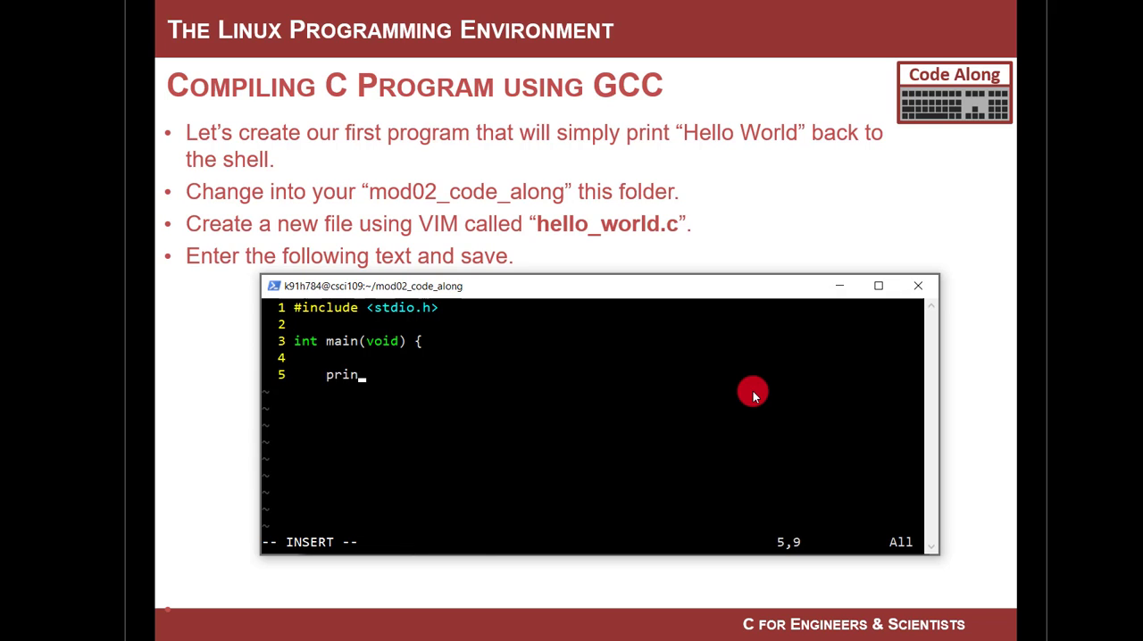
type("tf(")
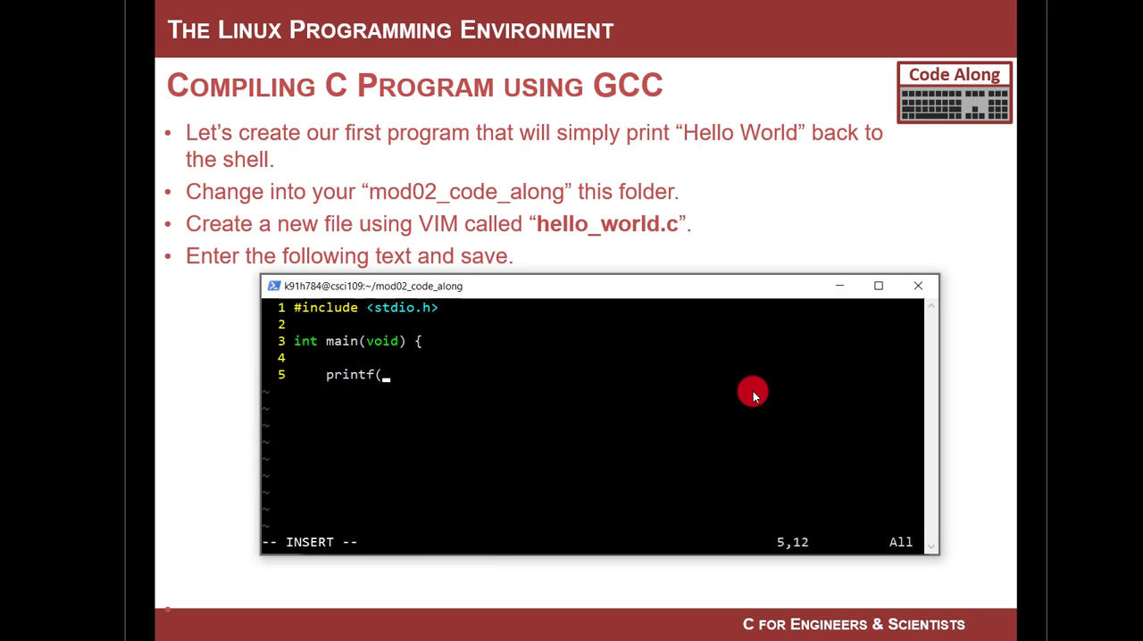
type("\"Hw")
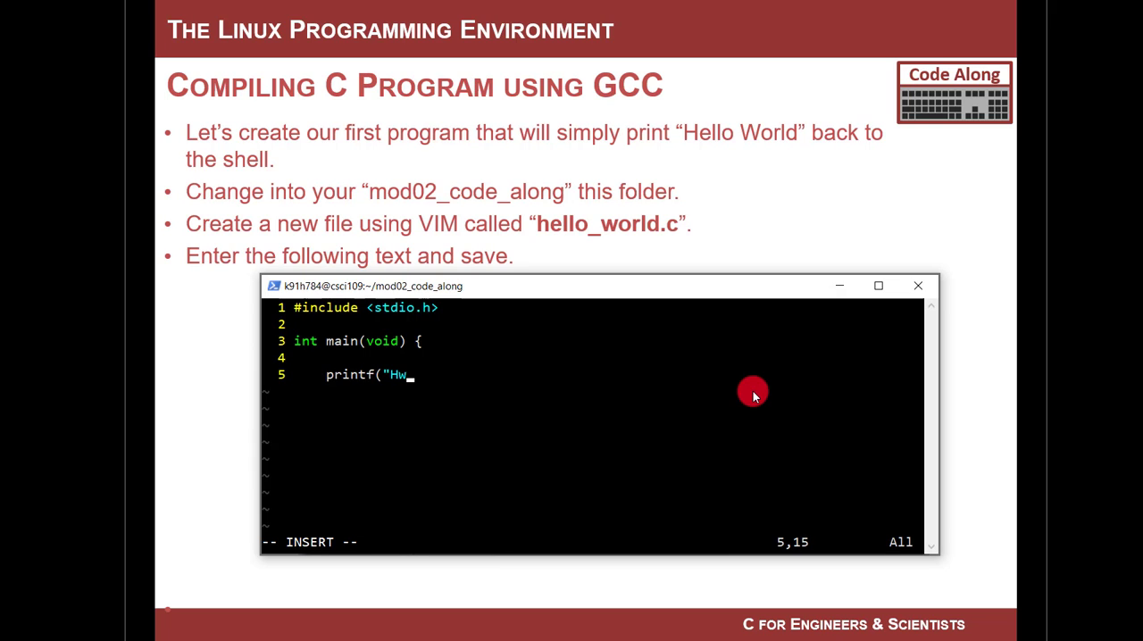
type("ello")
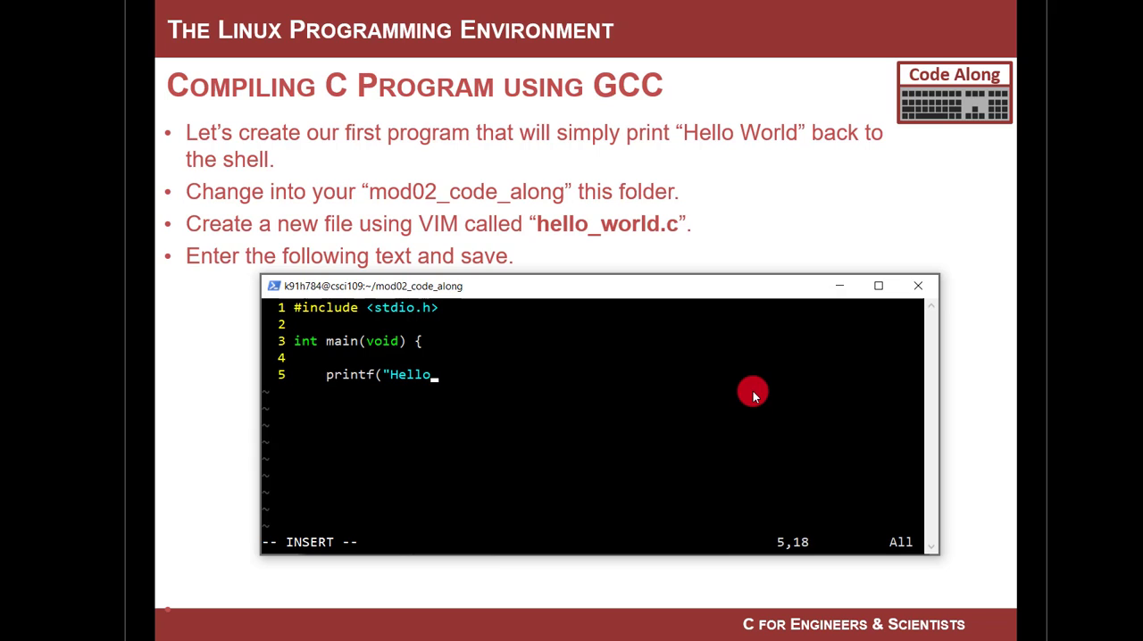
type("World")
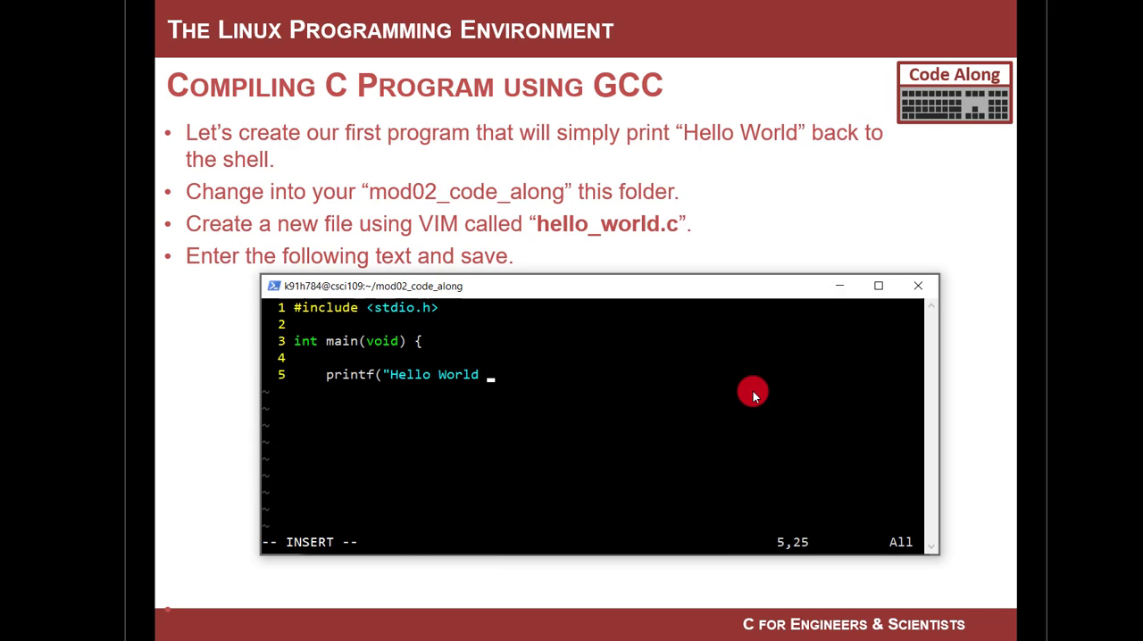
type("\\n")
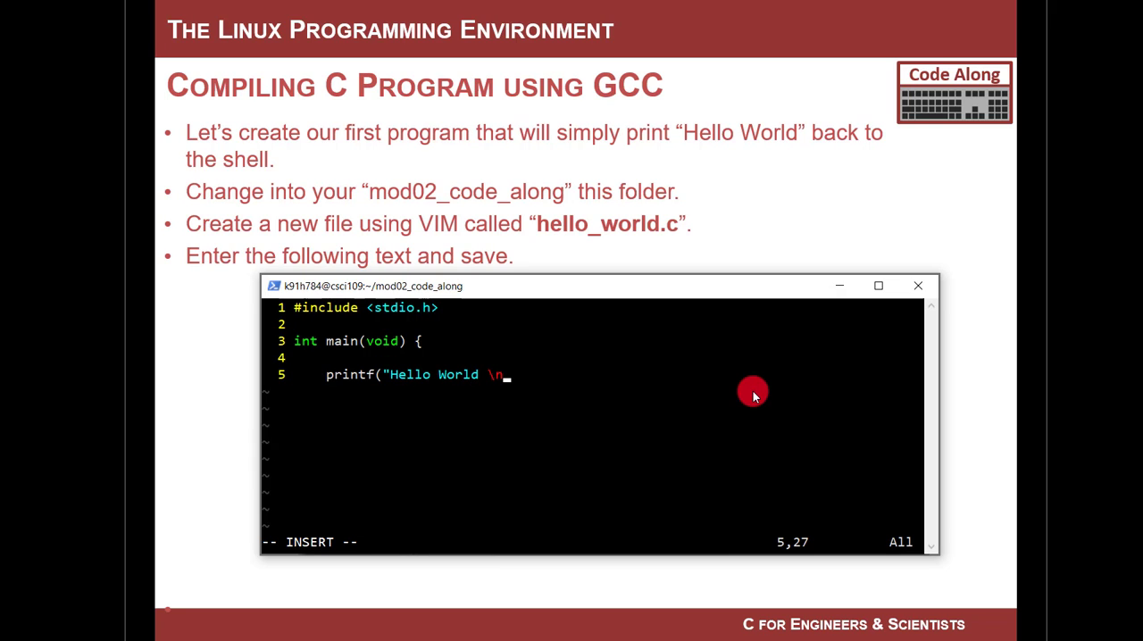
type("\");")
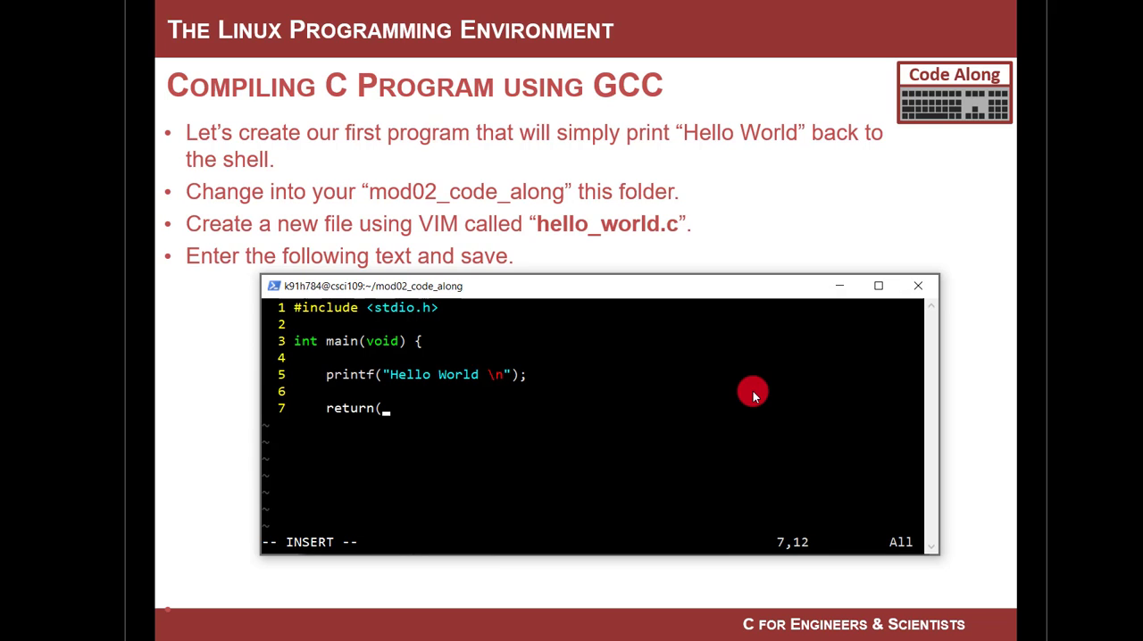
type("0);")
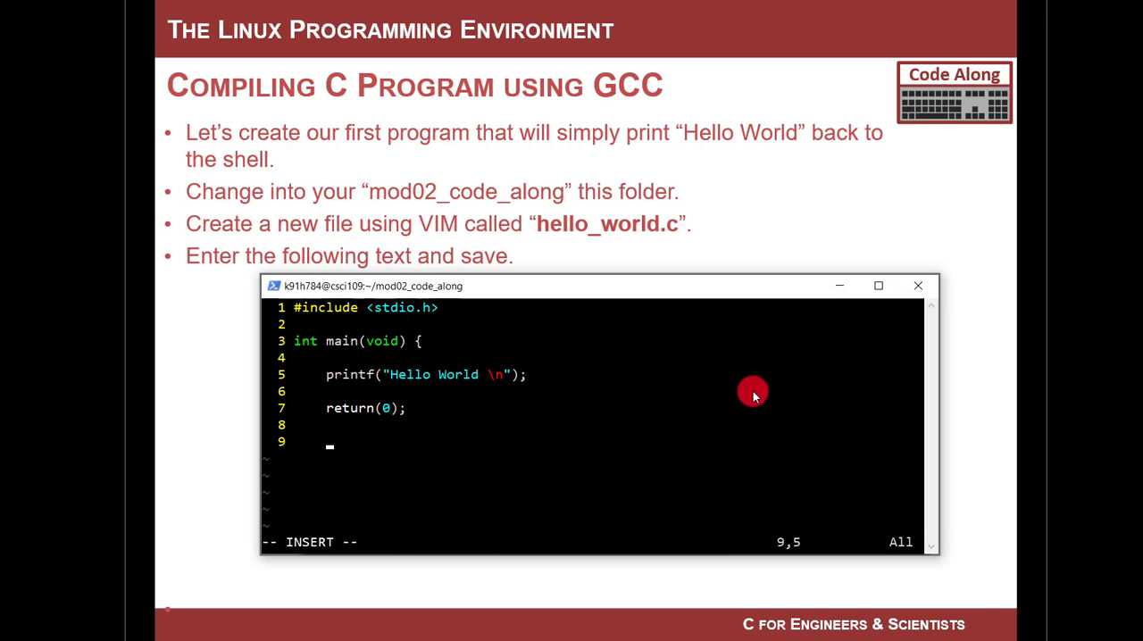
type("}")
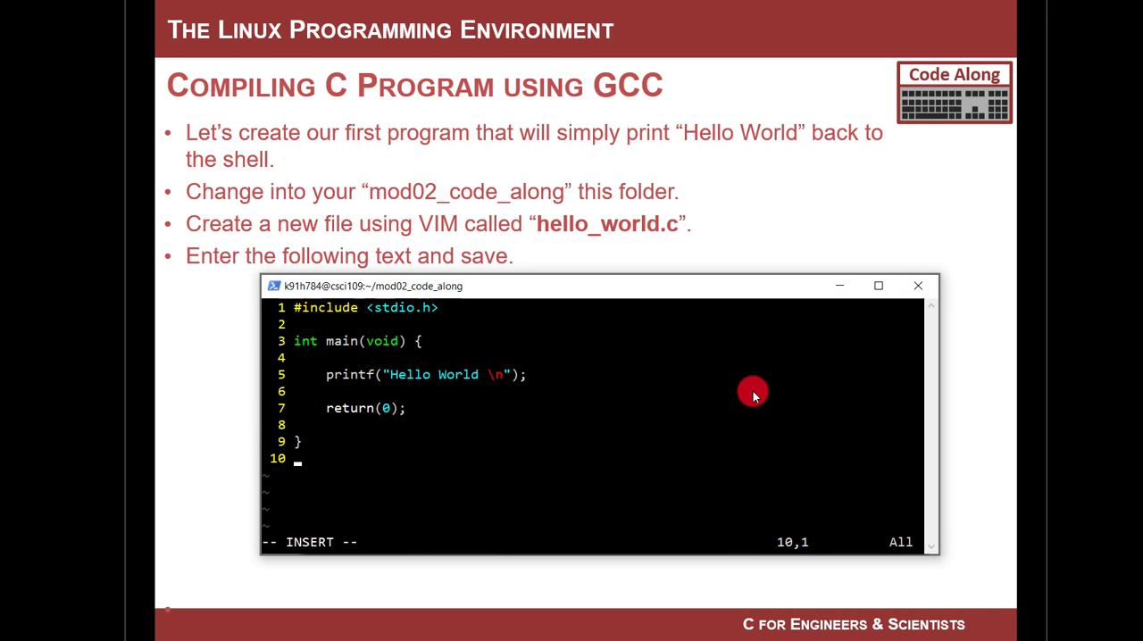
mouse_move(885, 510)
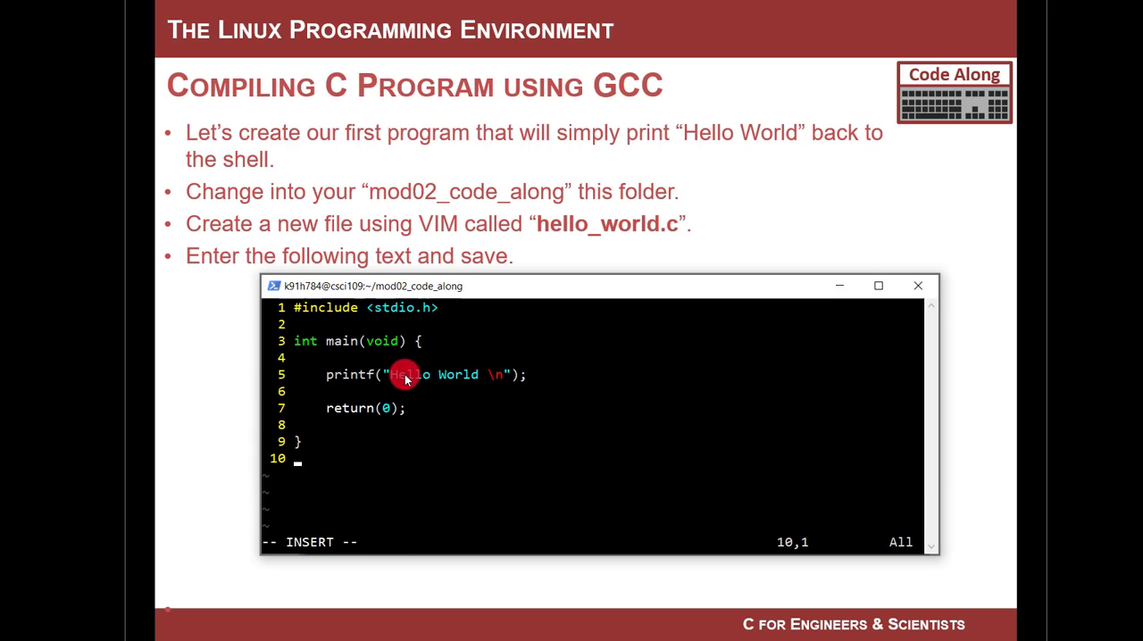
mouse_move(487, 388)
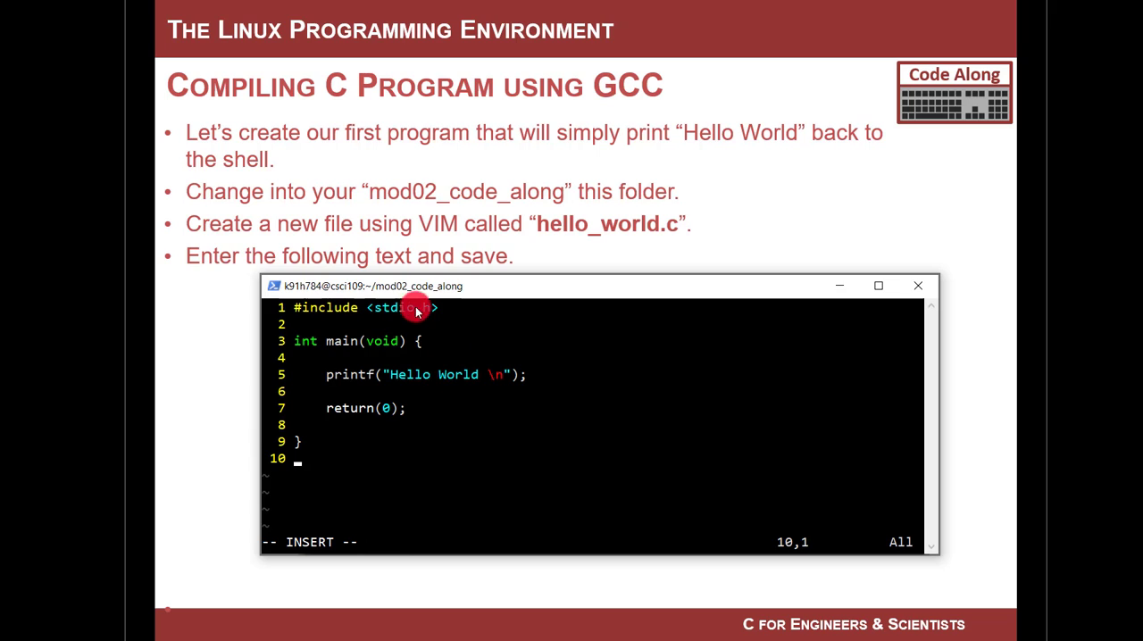
mouse_move(346, 354)
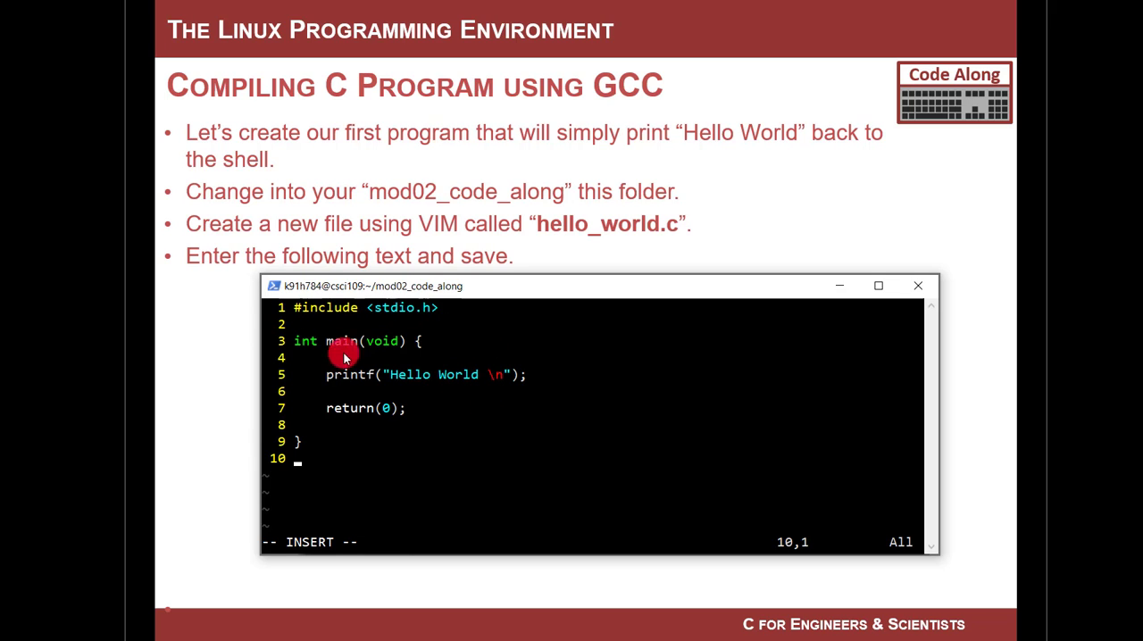
mouse_move(364, 395)
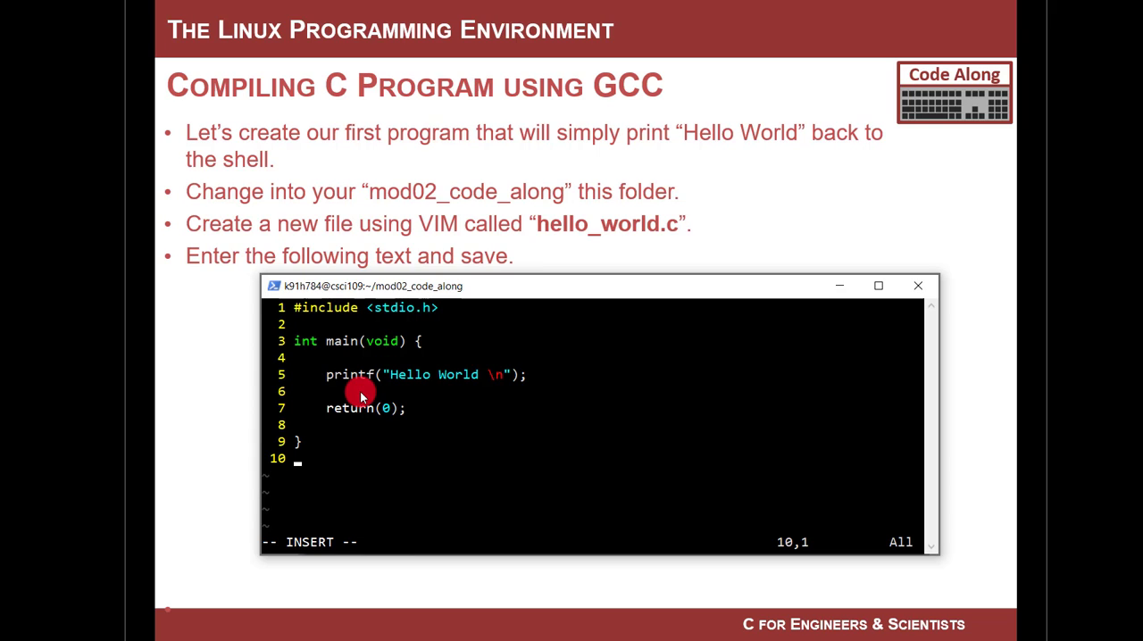
key("Escape")
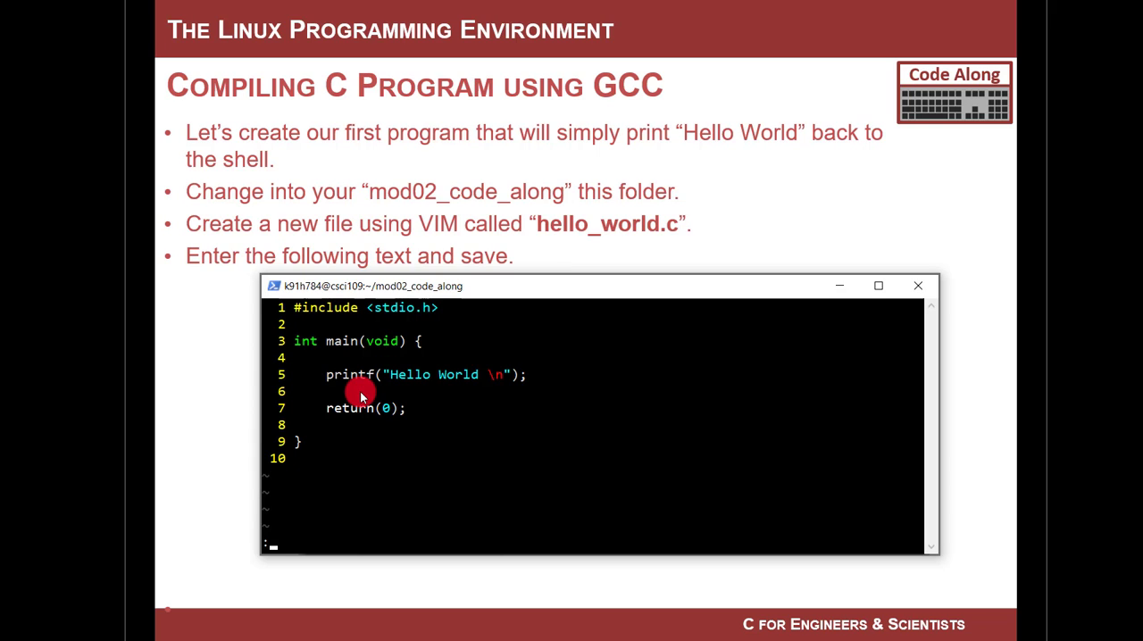
type("w")
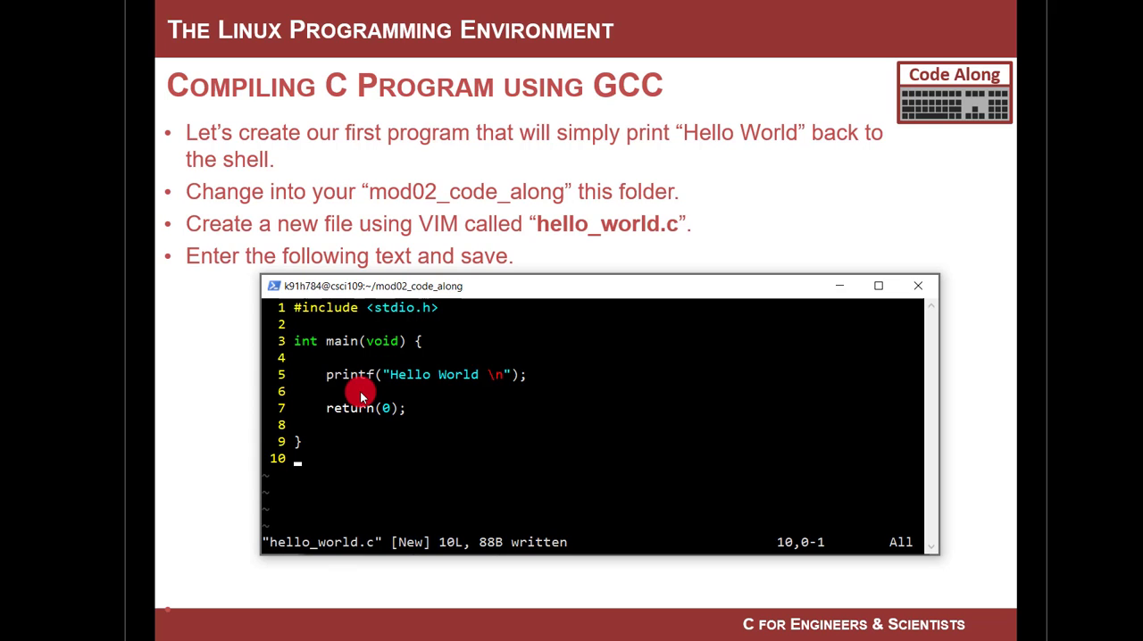
mouse_move(323, 470)
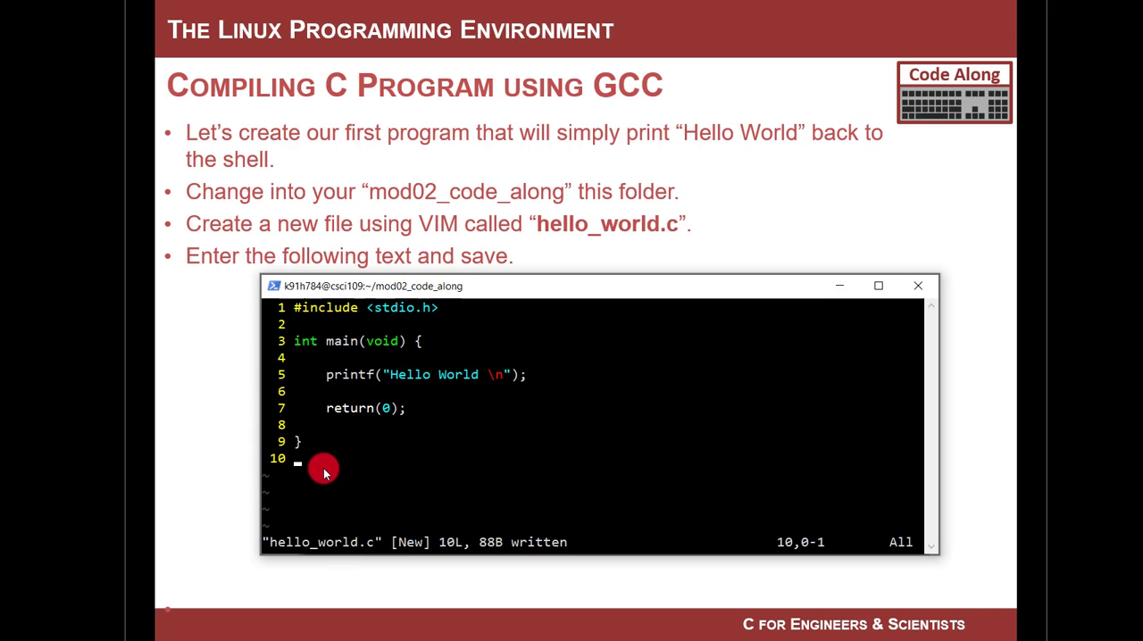
mouse_move(422, 286)
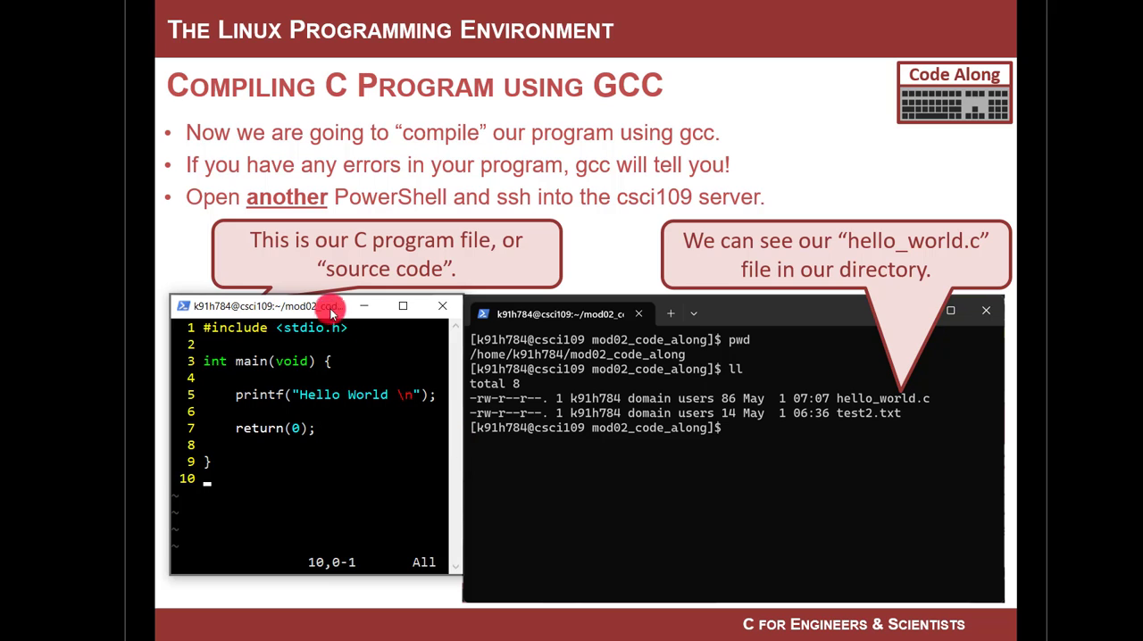
Place a new shell beside vim, cd to csci109, and SSH into csci109.cs.montana.edu
left_click_drag(331, 306, 179, 298)
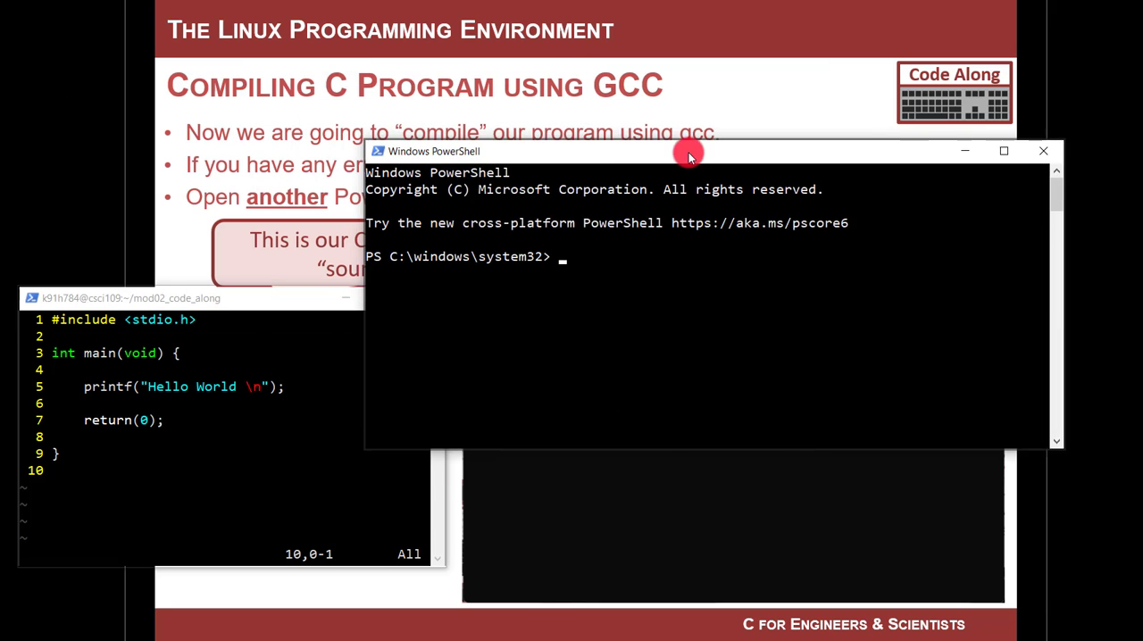
left_click_drag(688, 151, 786, 304)
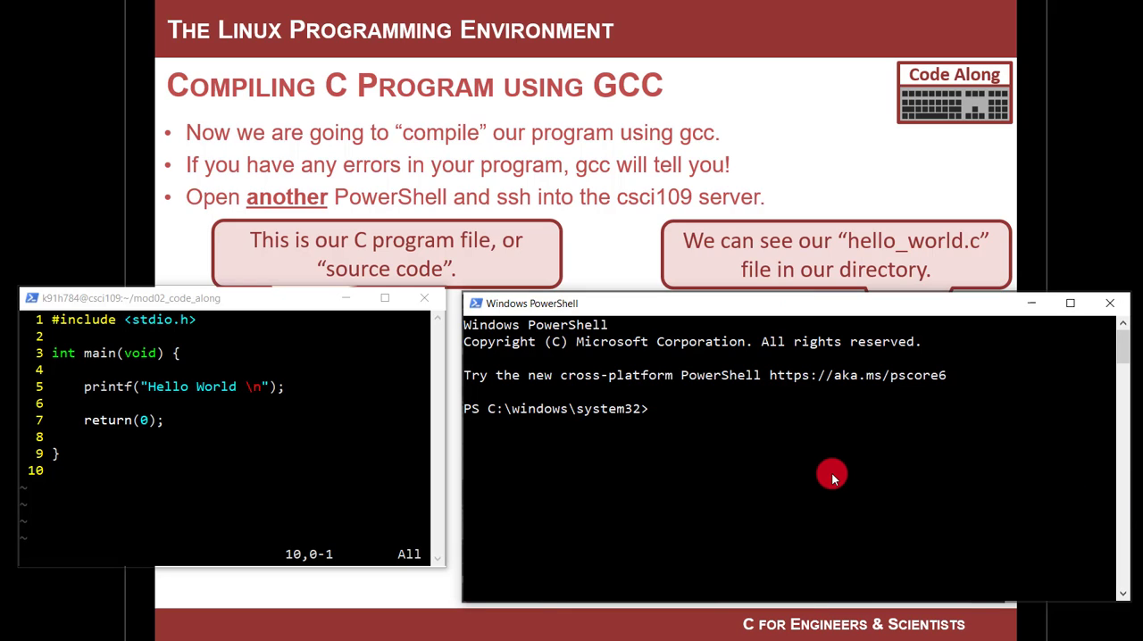
type("cd ../.")
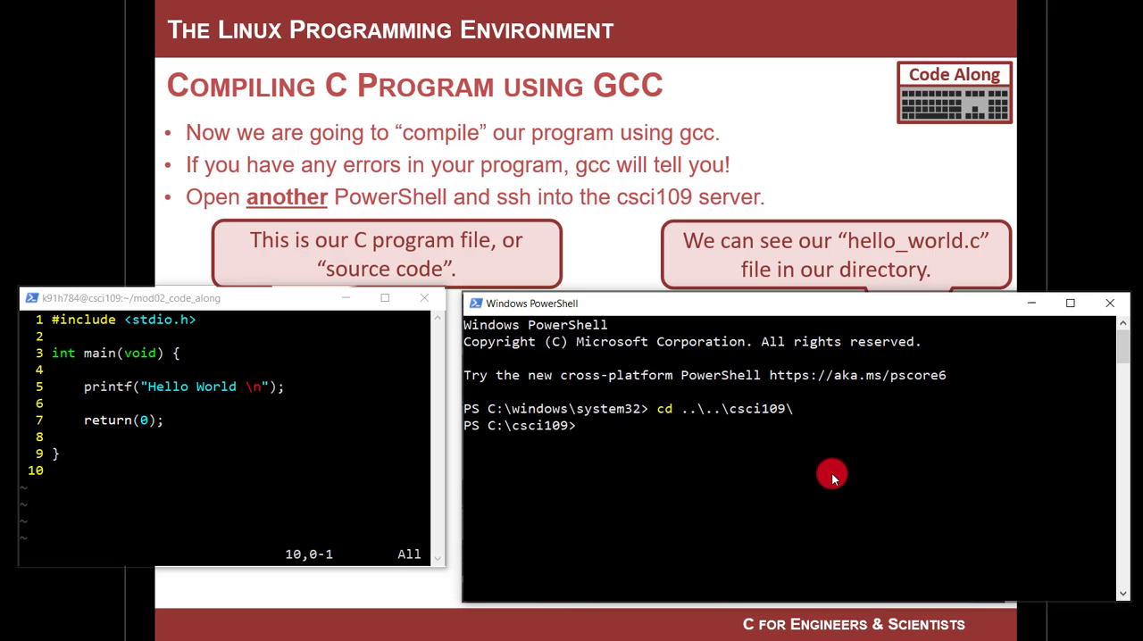
type("ssh k91h784@csci109.cs.montana.edu")
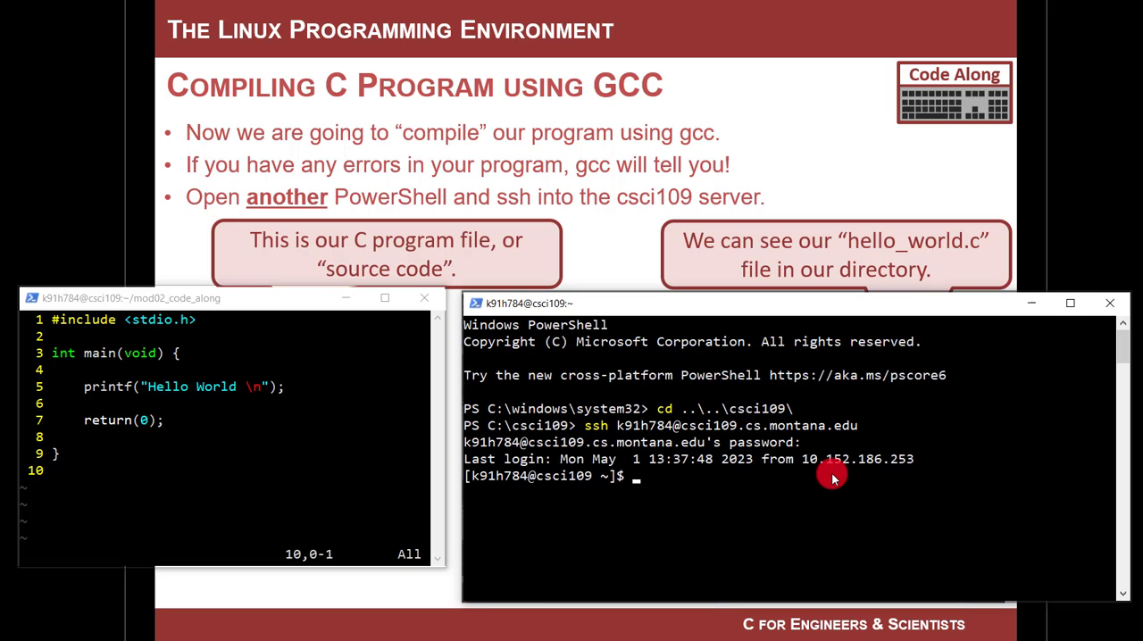
Check the working directory and change into mod02_code_along on the server
type("pwd")
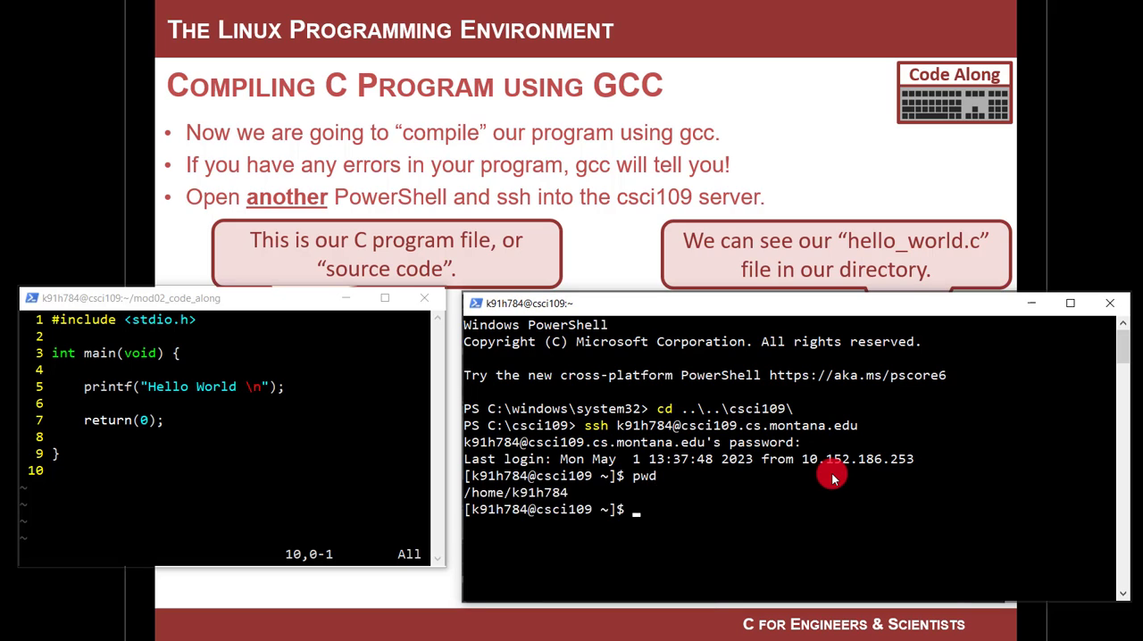
type("c")
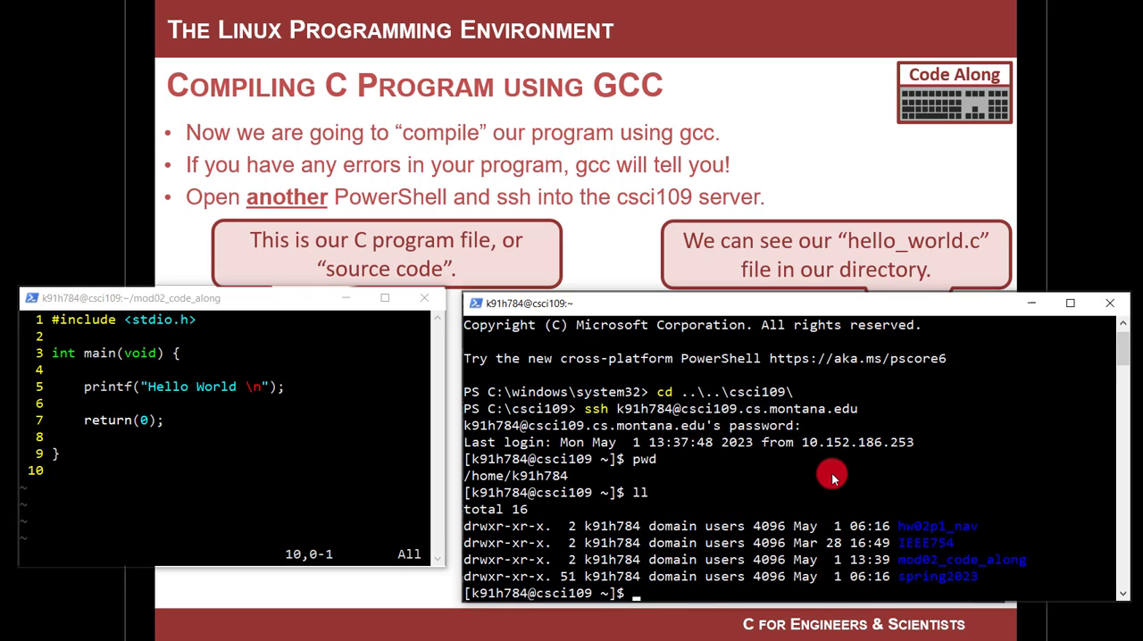
type("cd mod02_code_along/")
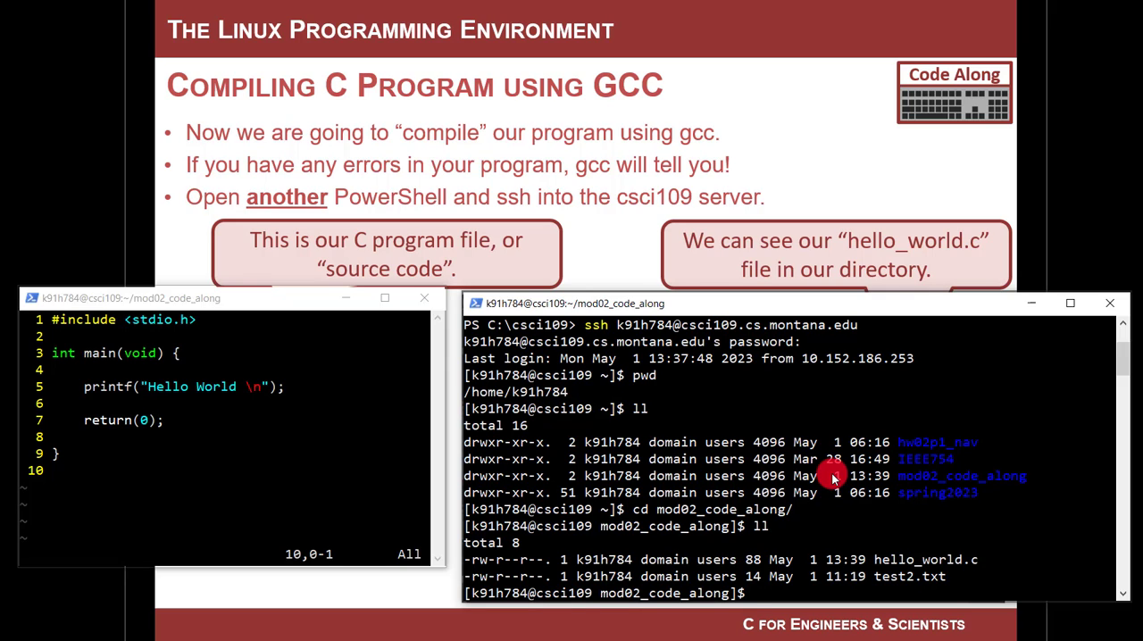
type("gcc")
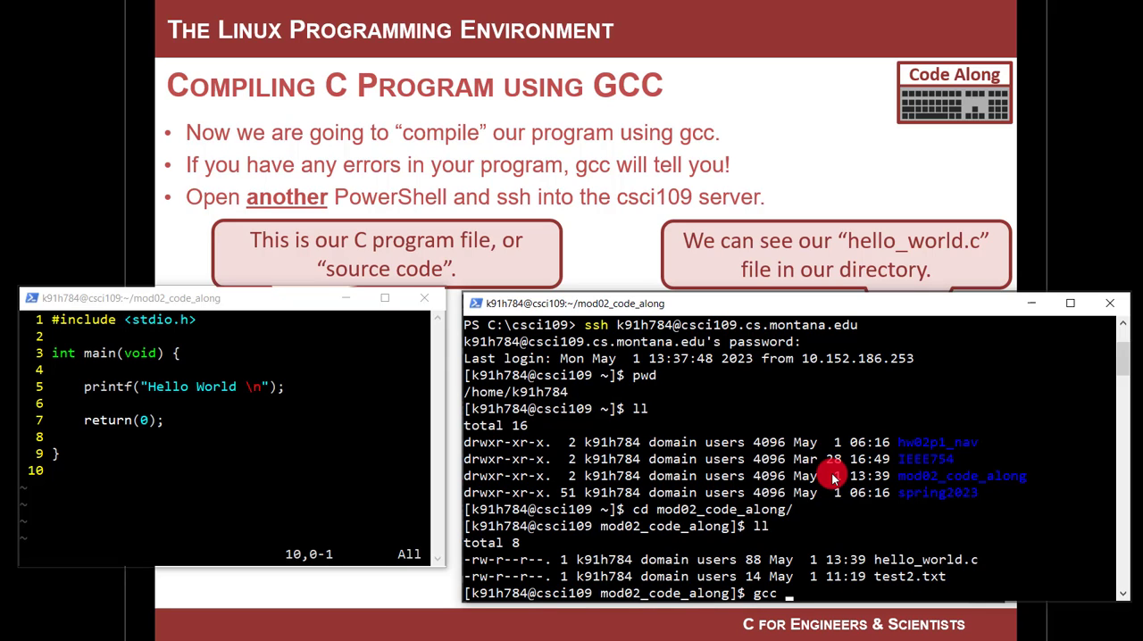
Run gcc hello_world.c -o hello_world and list the directory with ll
type("hello_wo")
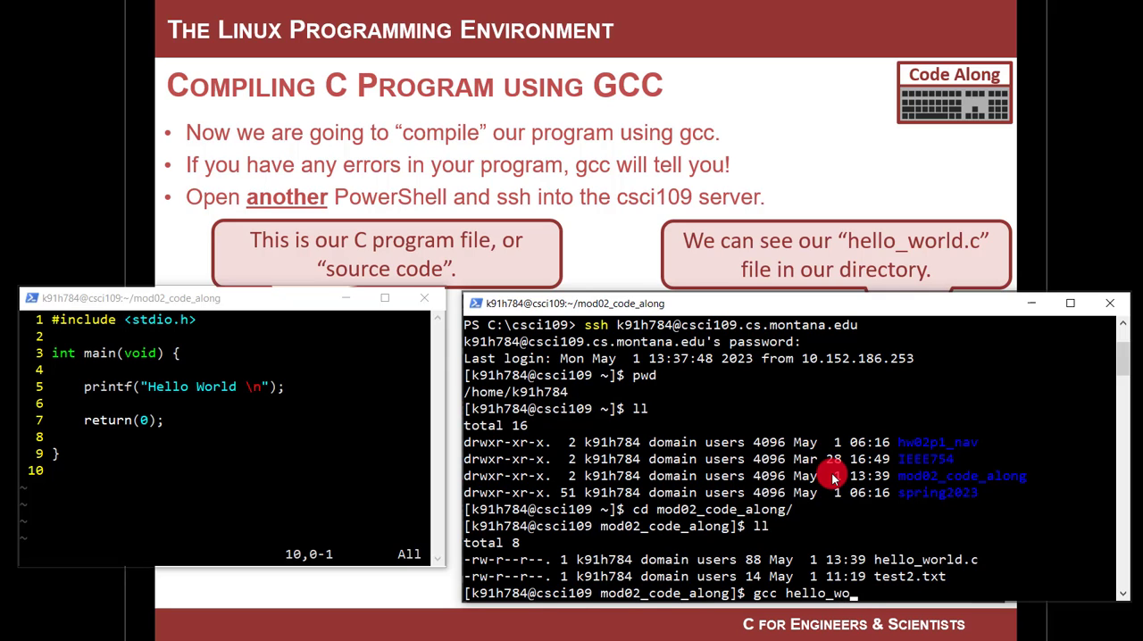
type("rld.c")
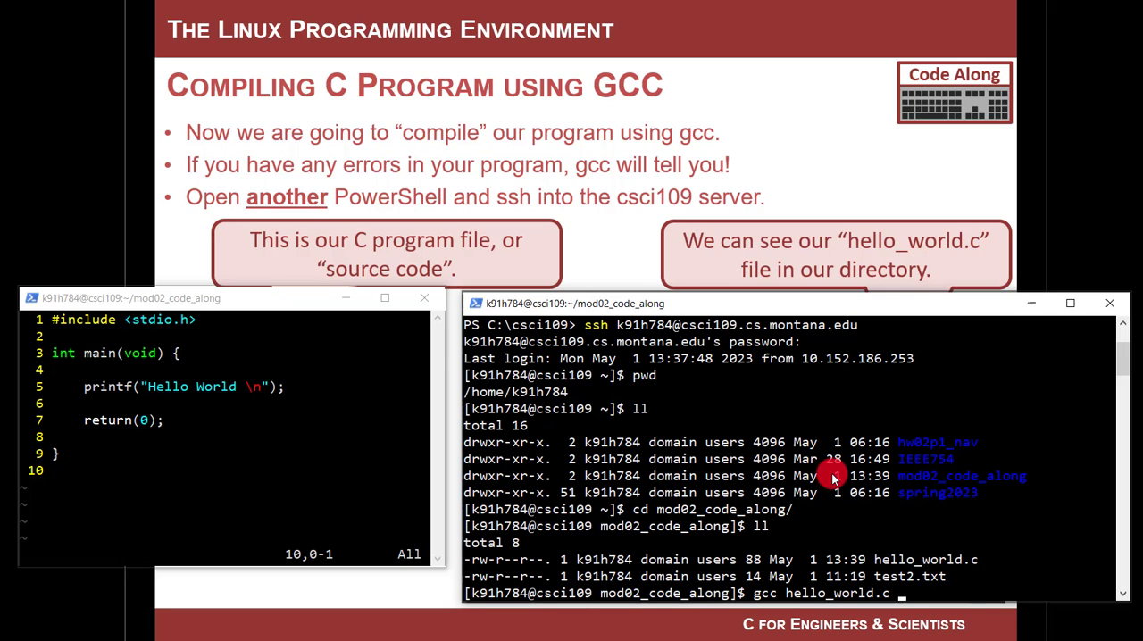
type("-o hello")
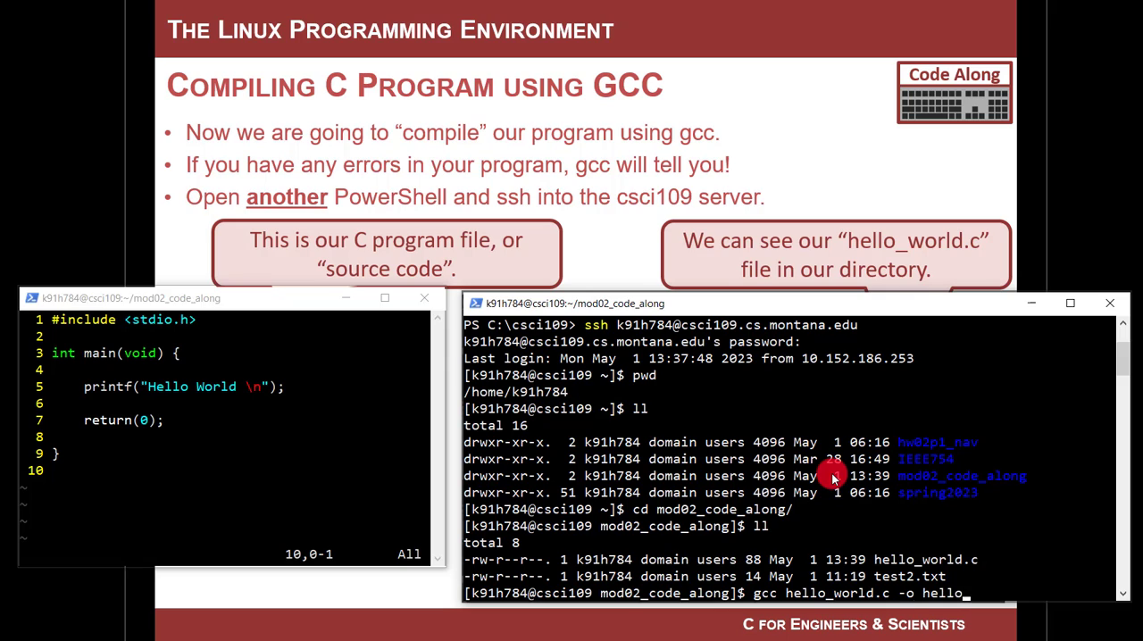
type("_world")
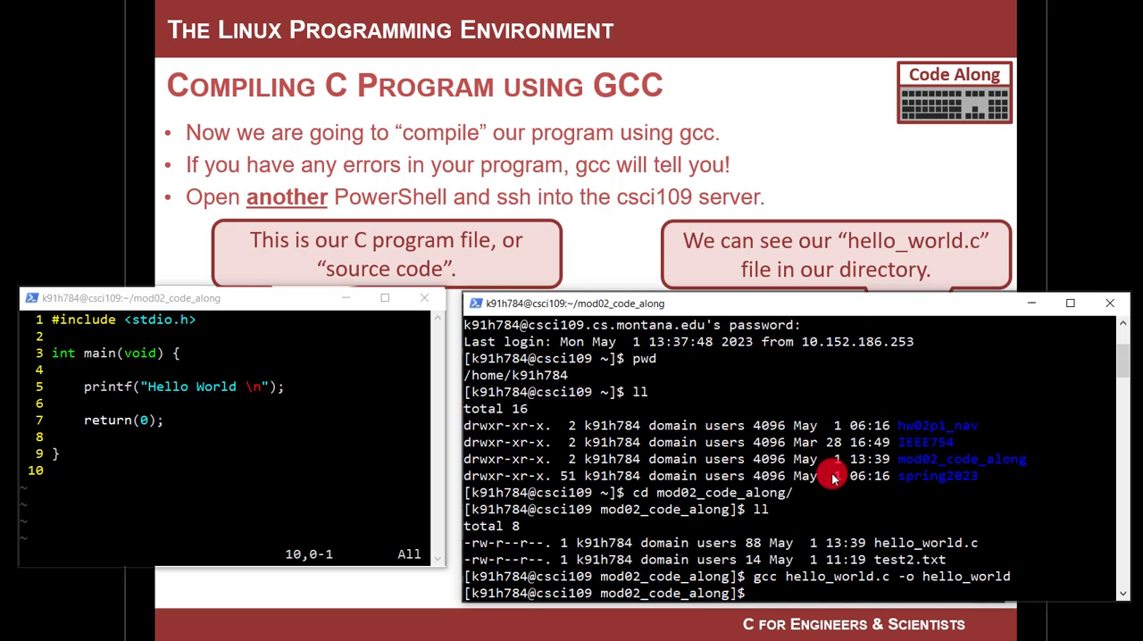
type("ll")
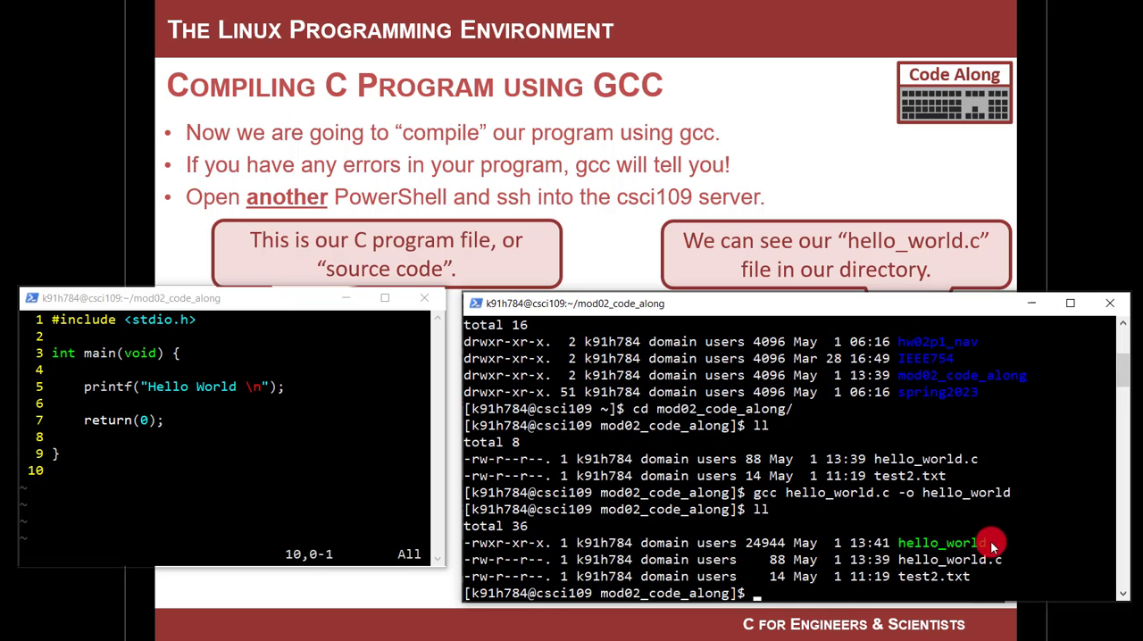
mouse_move(958, 544)
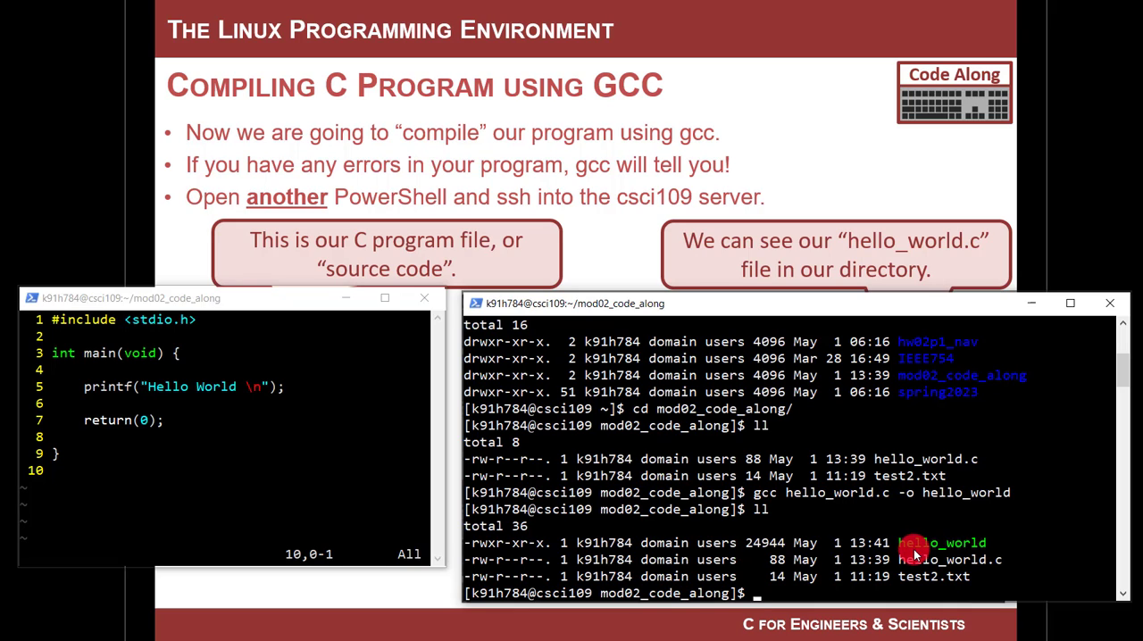
type("./hellow")
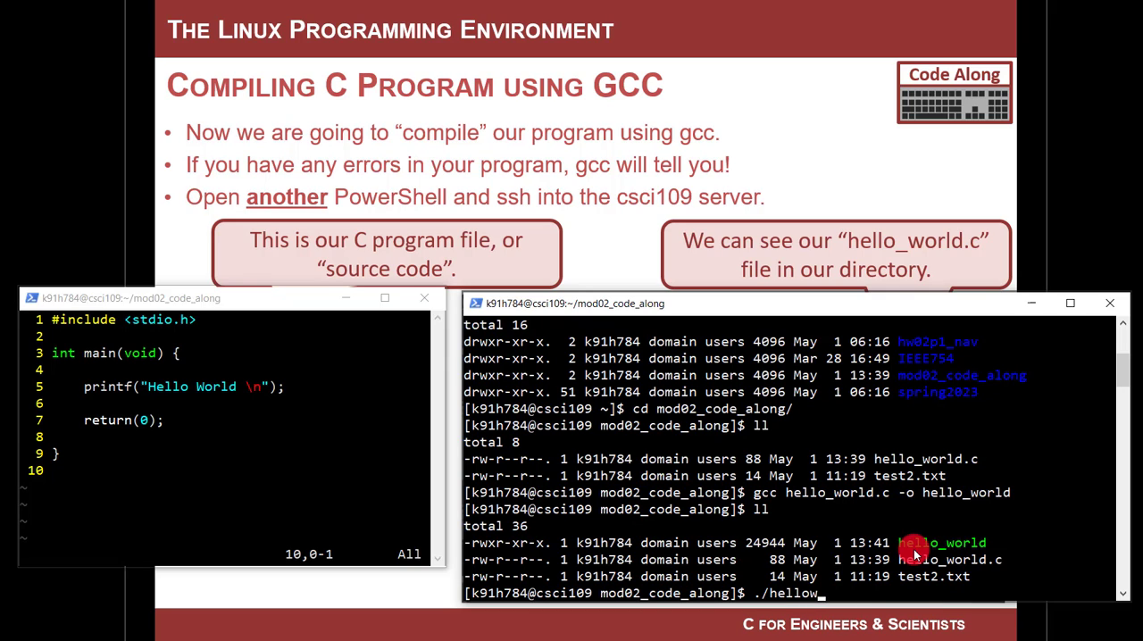
Run ./hello_world, which prints Hello World
type("_world")
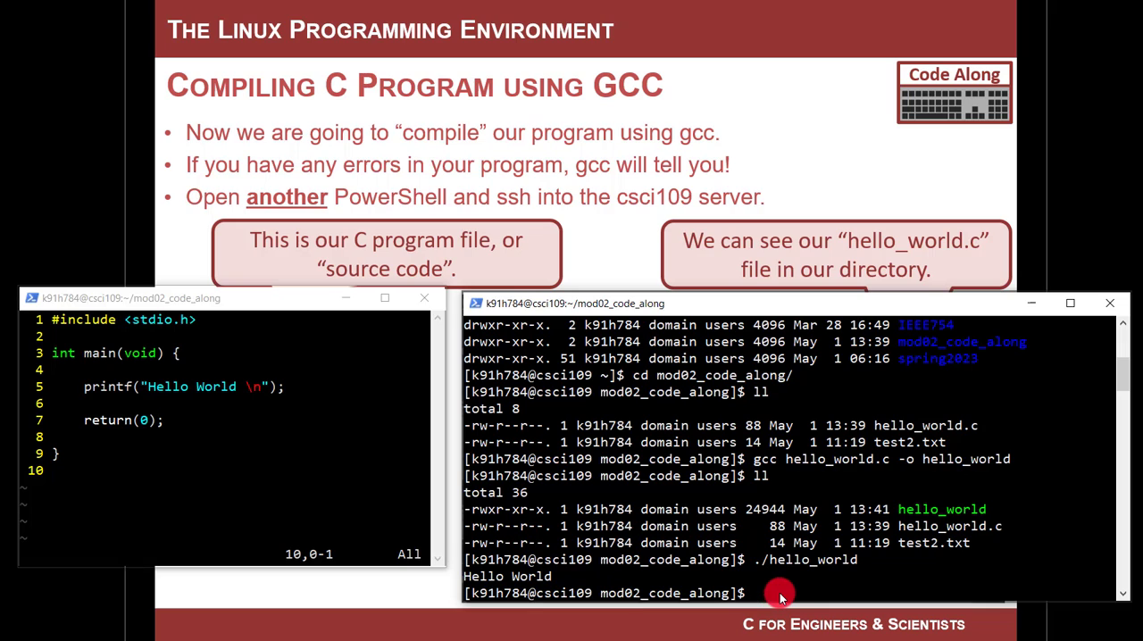
mouse_move(366, 472)
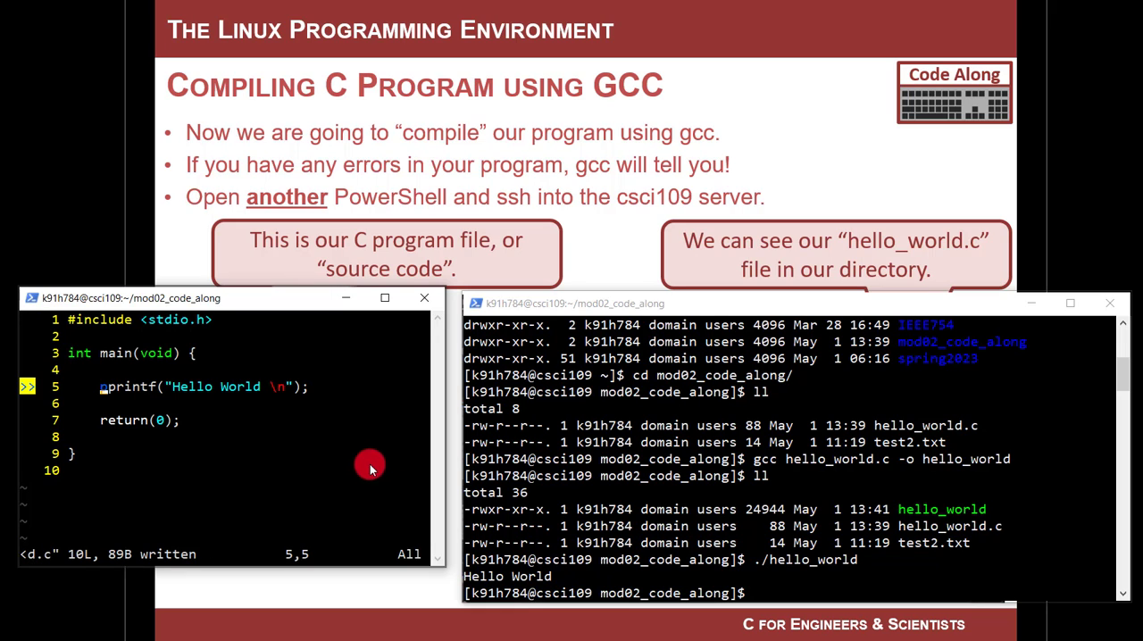
mouse_move(237, 359)
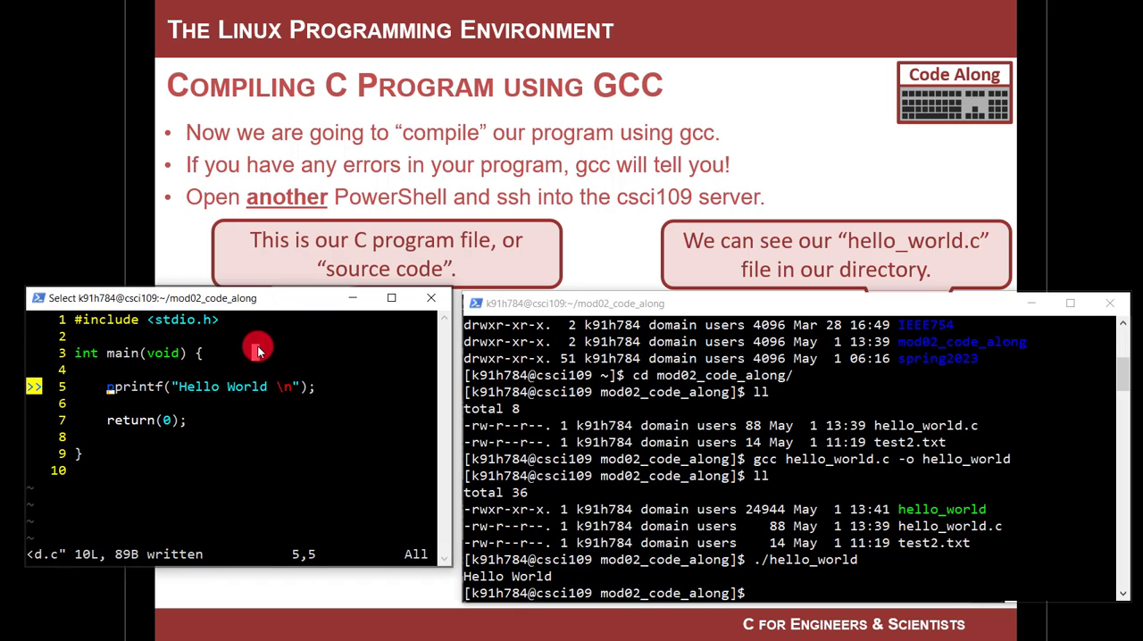
mouse_move(243, 428)
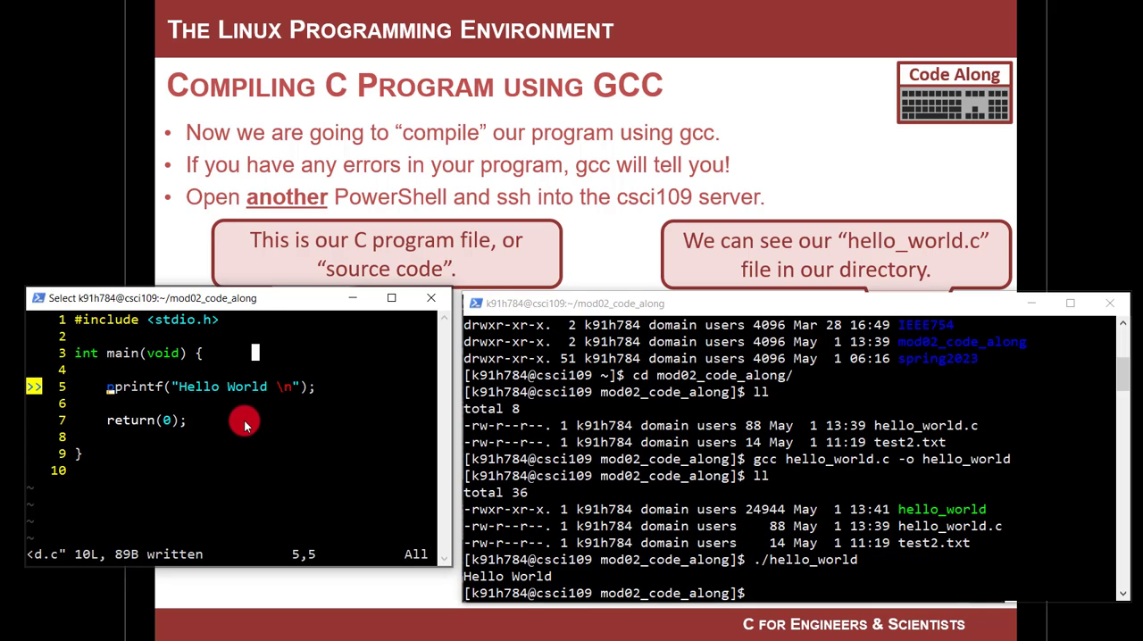
mouse_move(238, 441)
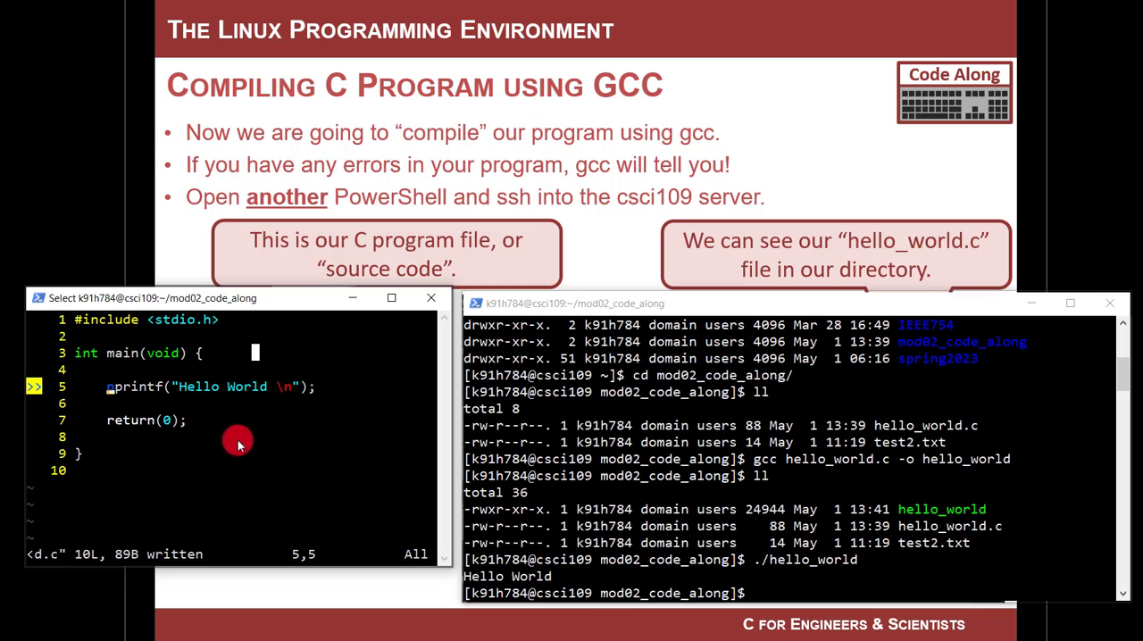
mouse_move(149, 353)
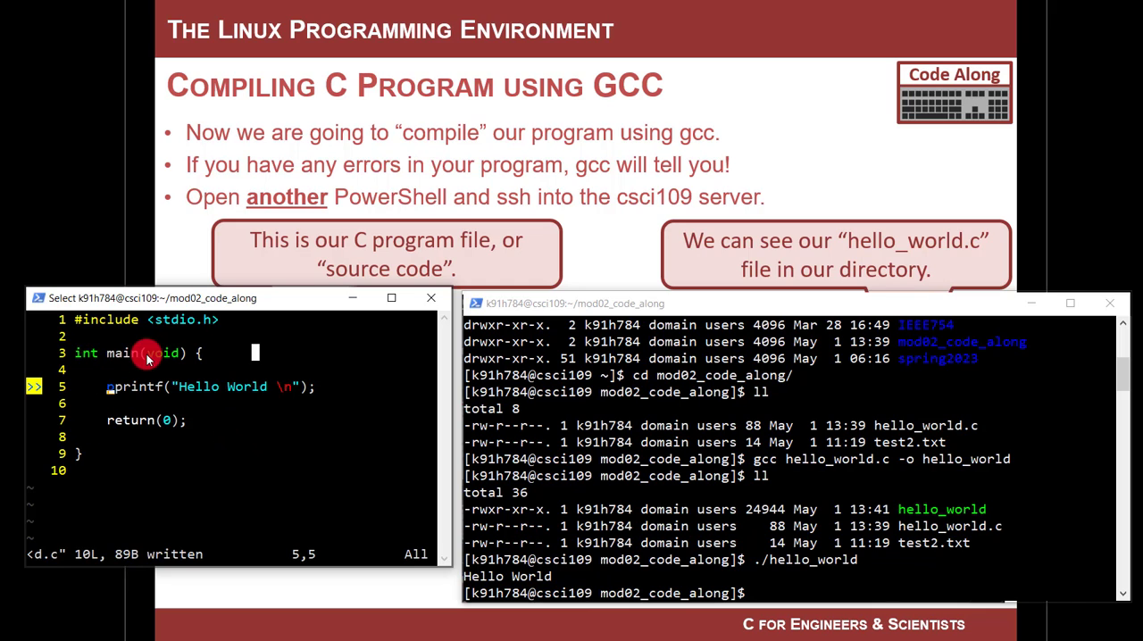
mouse_move(170, 395)
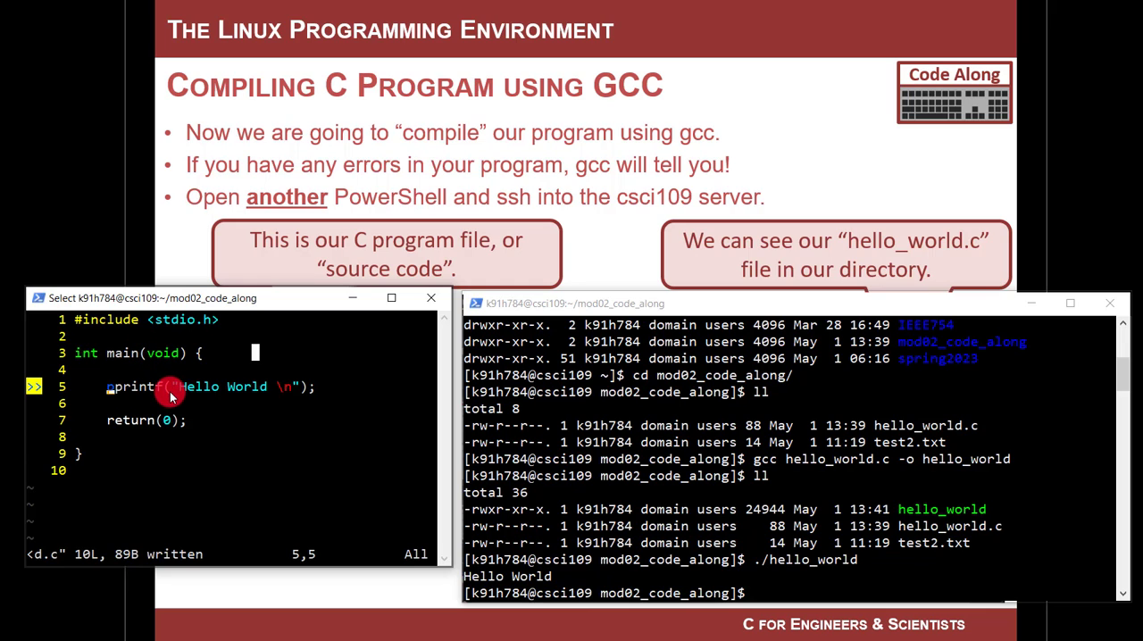
mouse_move(443, 420)
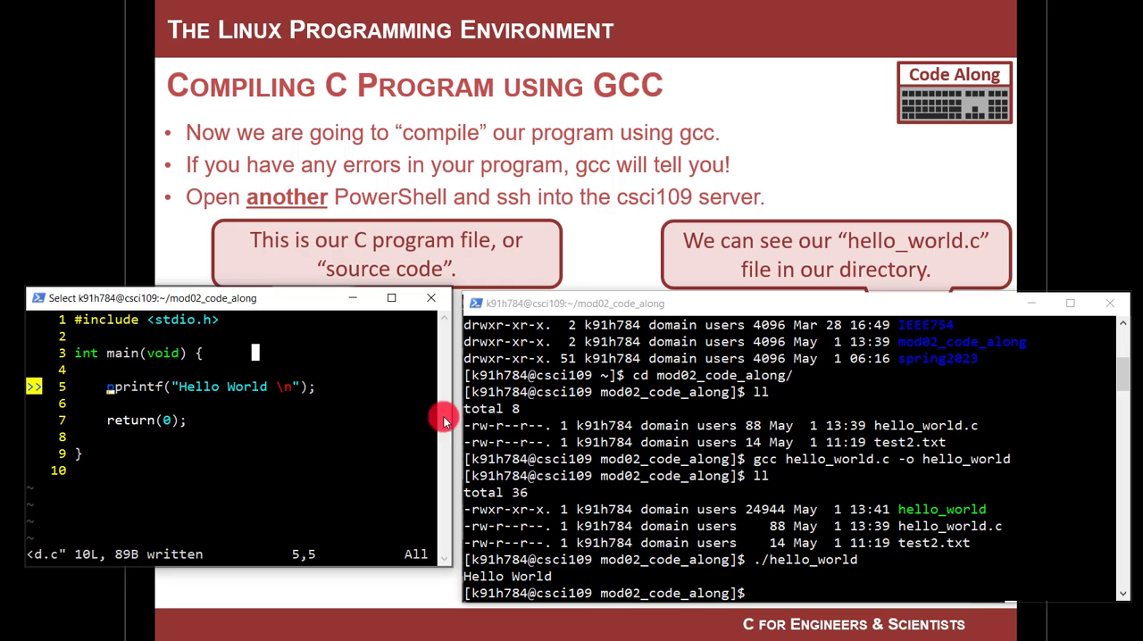
mouse_move(90, 403)
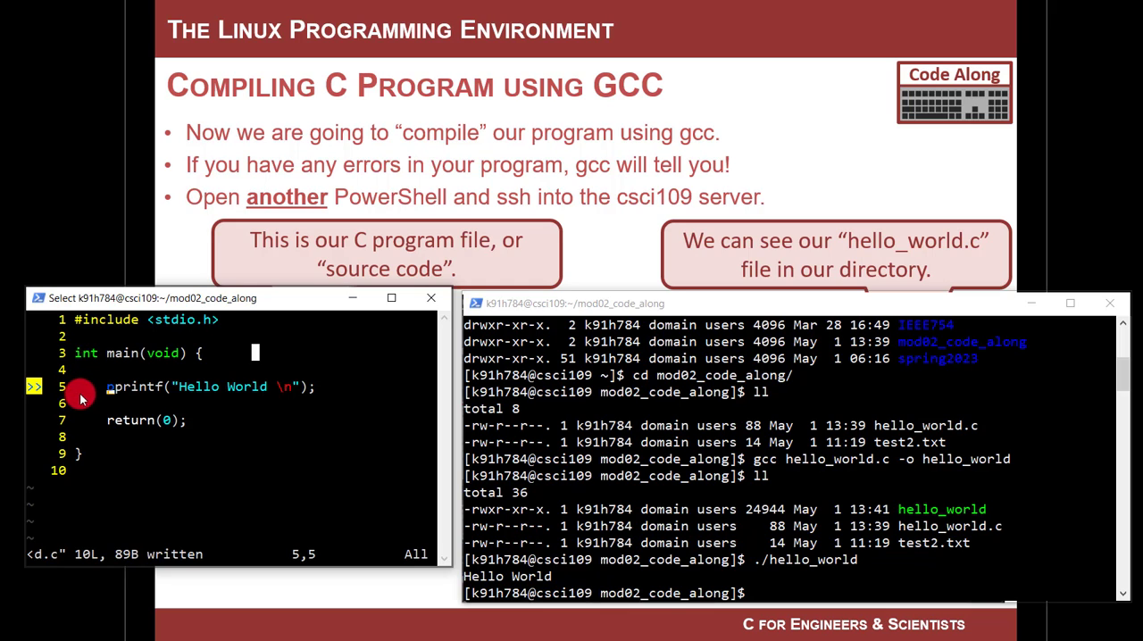
mouse_move(97, 398)
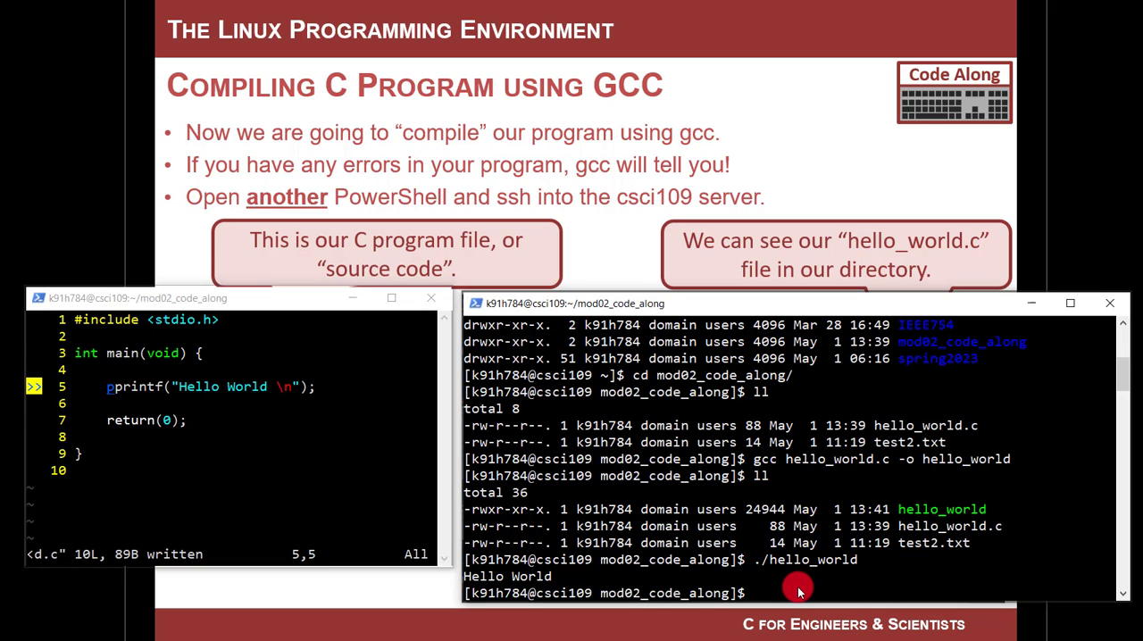
List the folder and rerun gcc hello_world.c -o hello_world, exposing the pprintf error
type("ll")
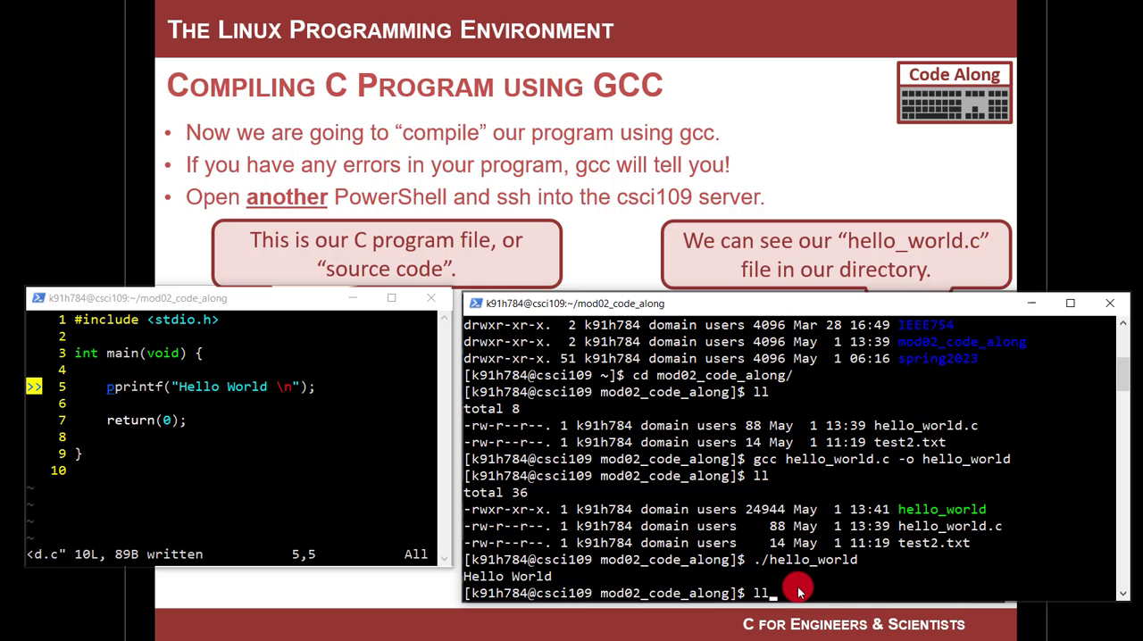
type("gcc hello_world.c -o hello_world")
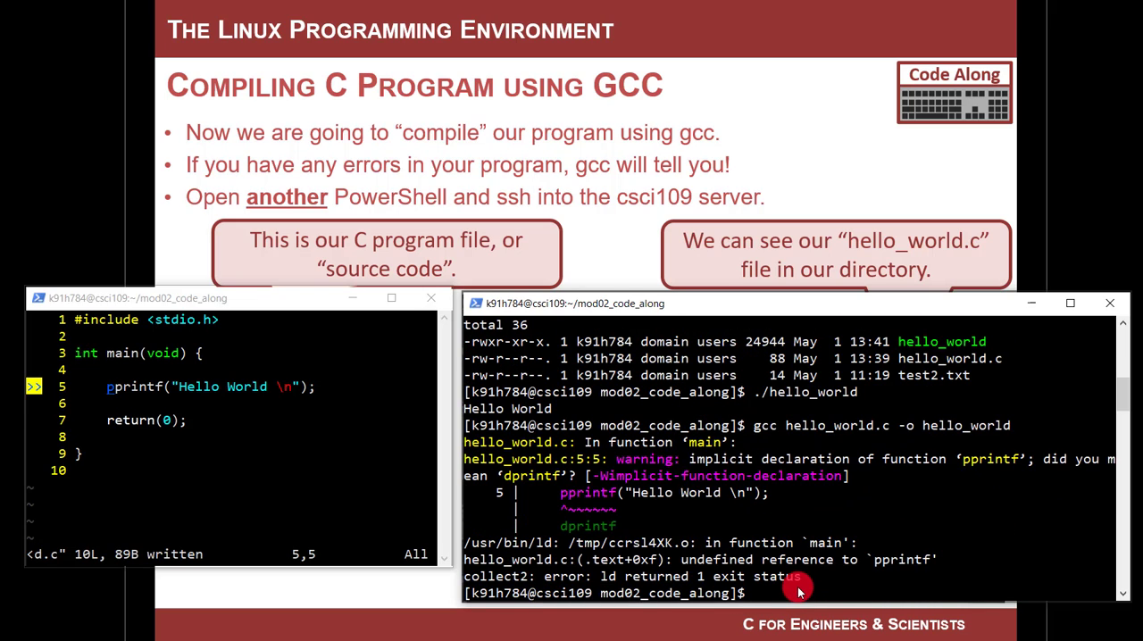
mouse_move(678, 430)
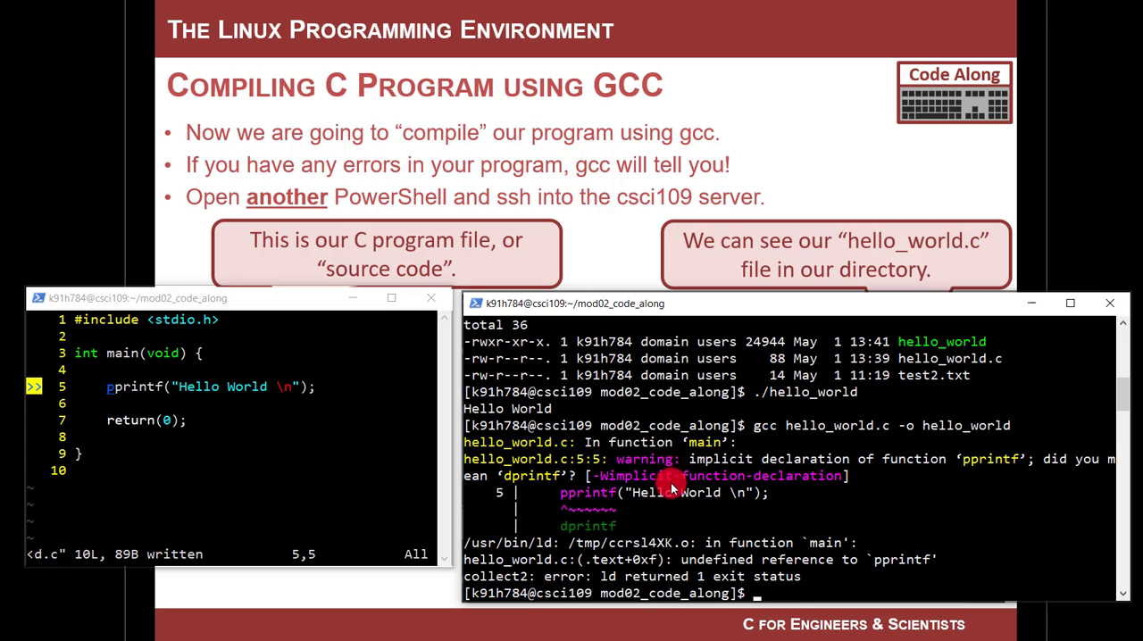
mouse_move(788, 541)
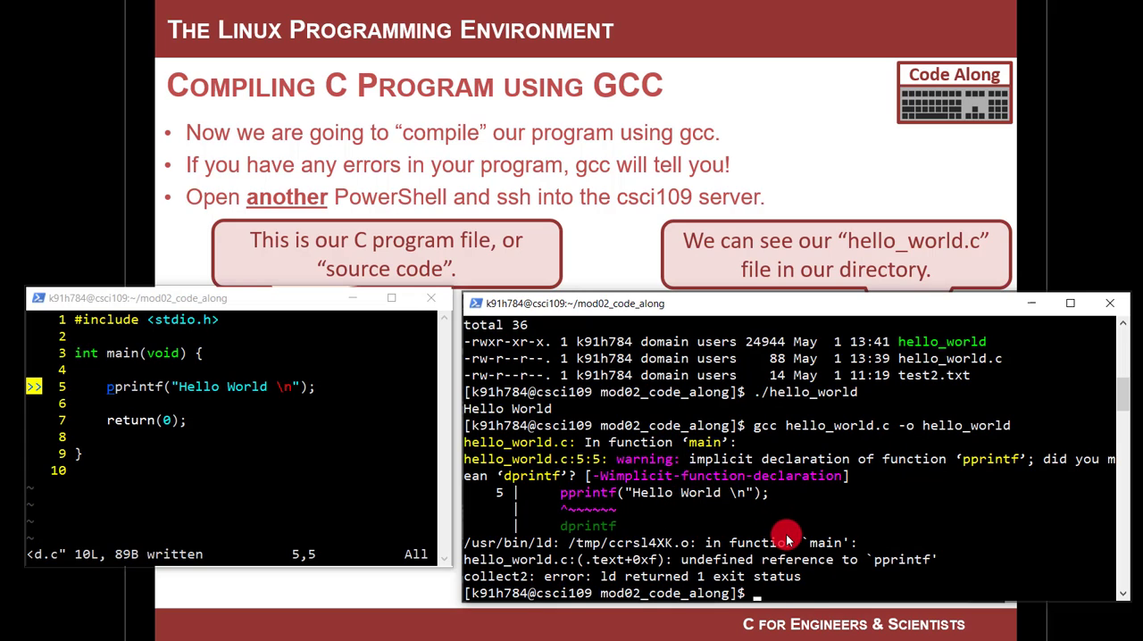
mouse_move(804, 451)
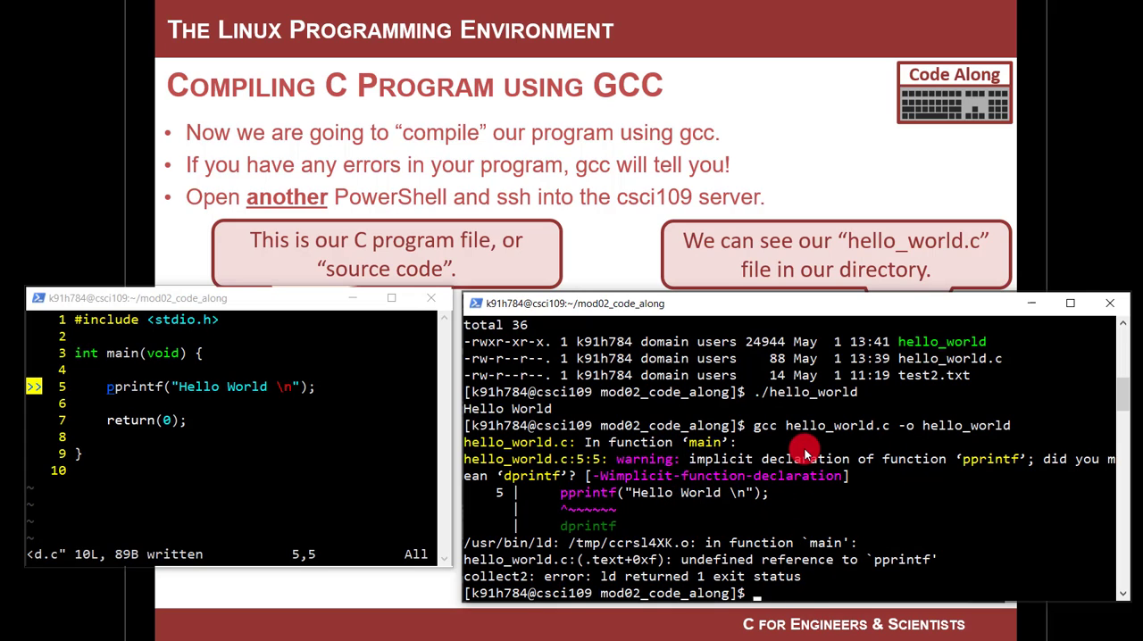
mouse_move(660, 549)
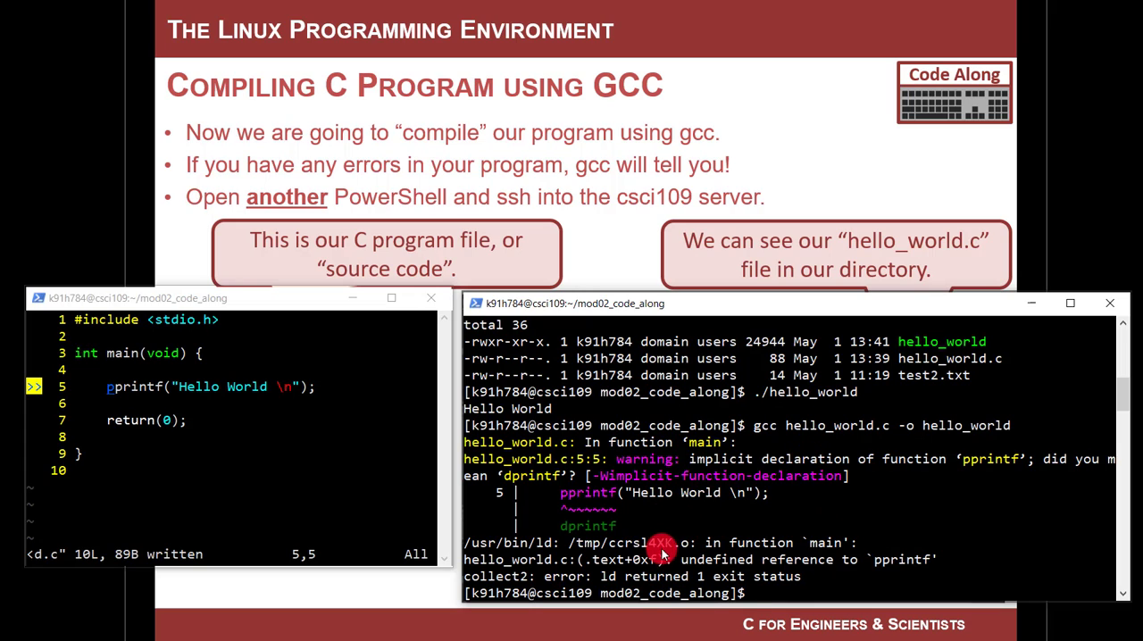
mouse_move(735, 543)
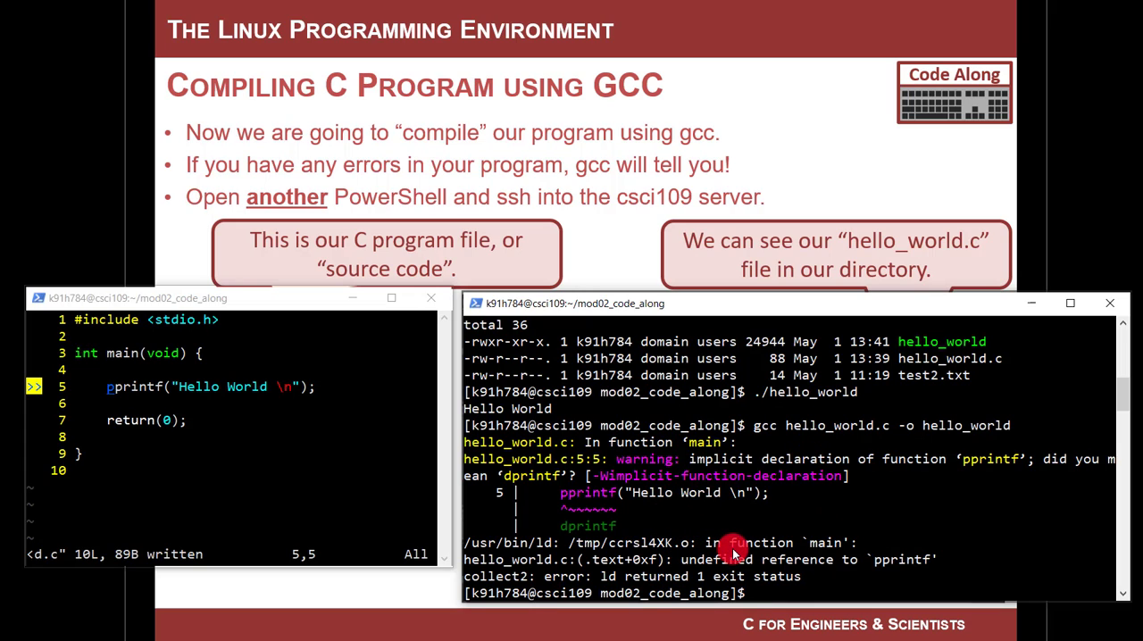
mouse_move(442, 498)
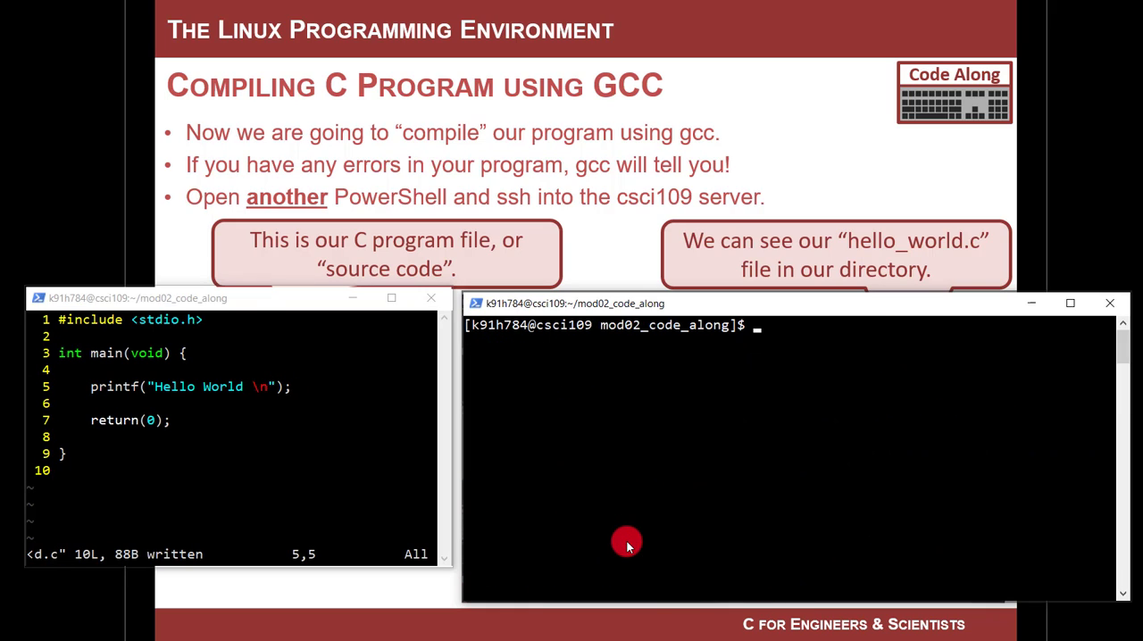
Rebuild with gcc -o hello_world, run ./hello_world printing Hello World, and list with ll
type("gcc hello_world.c -o hello_world")
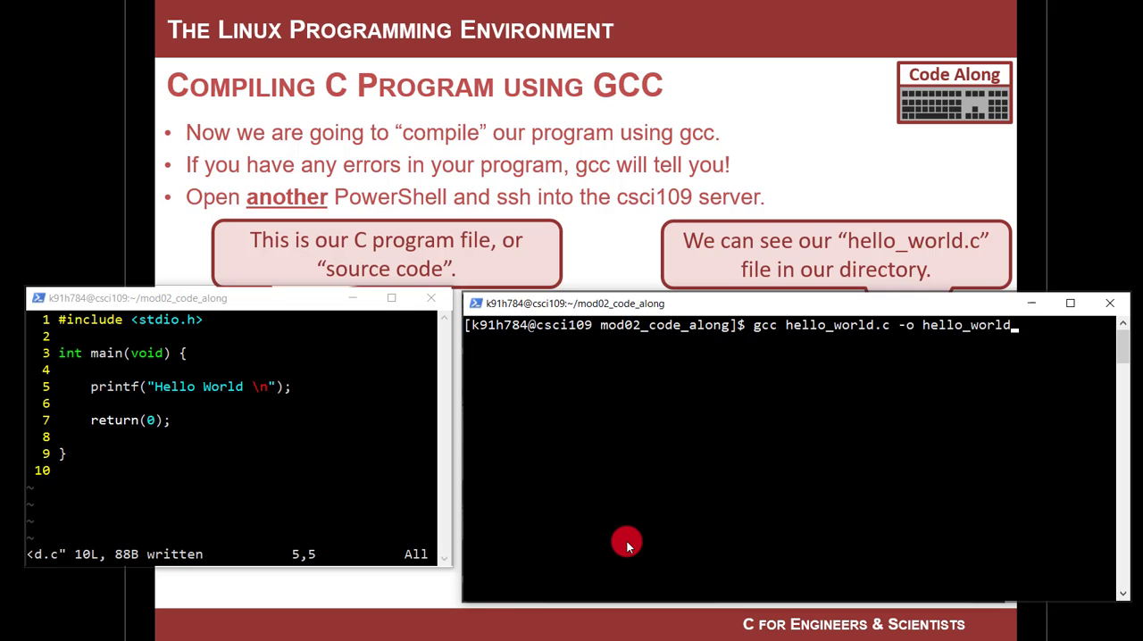
key("Return")
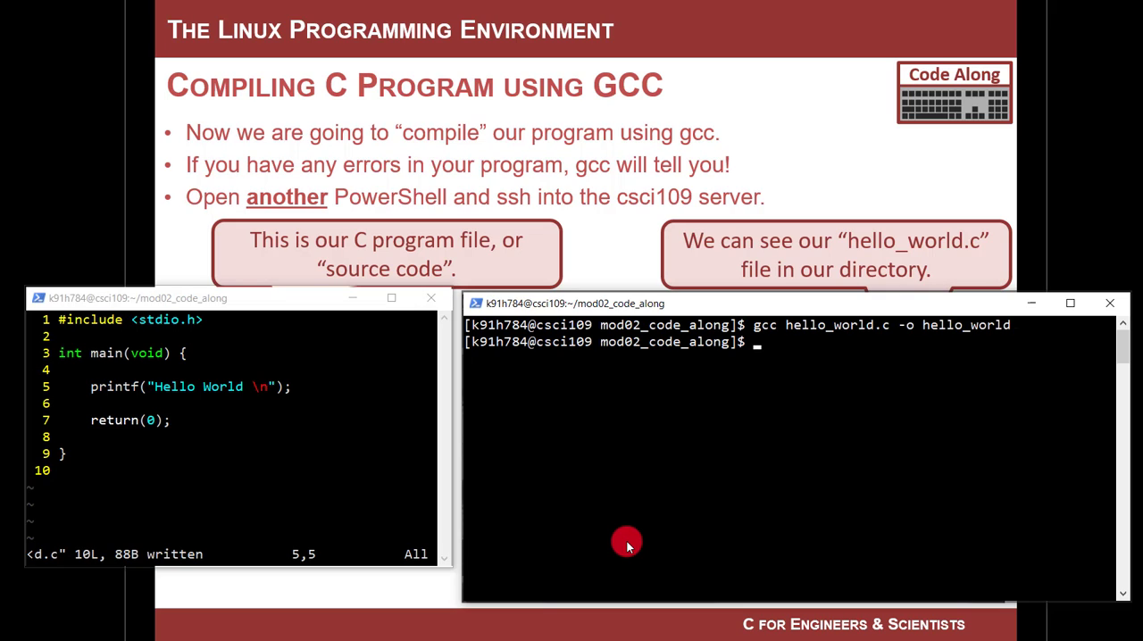
type("./hello_world")
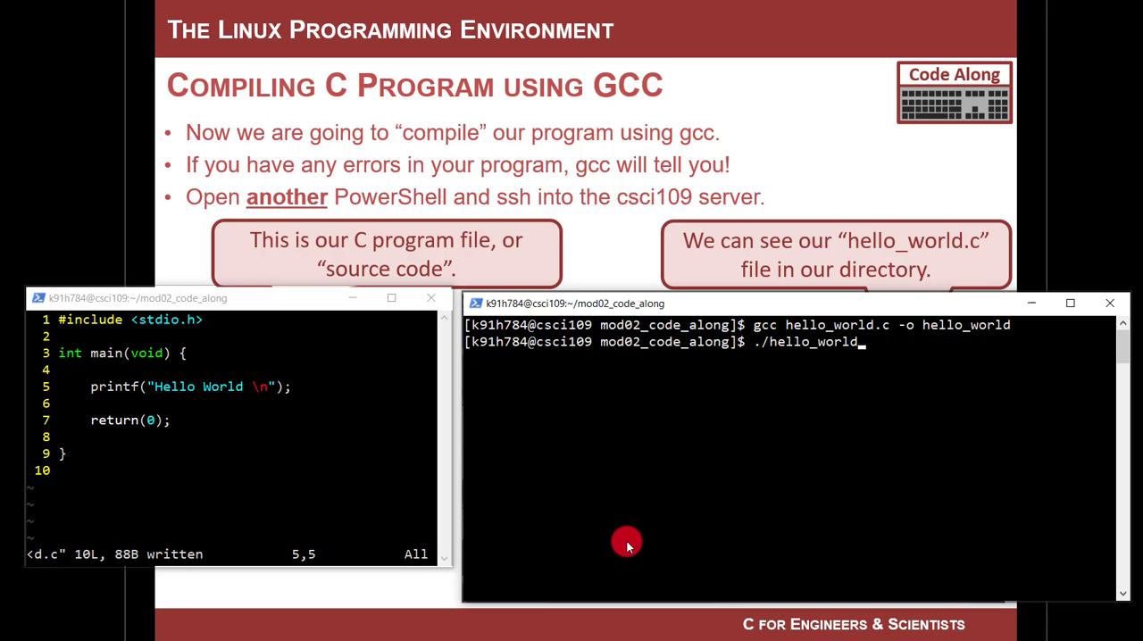
key("Return")
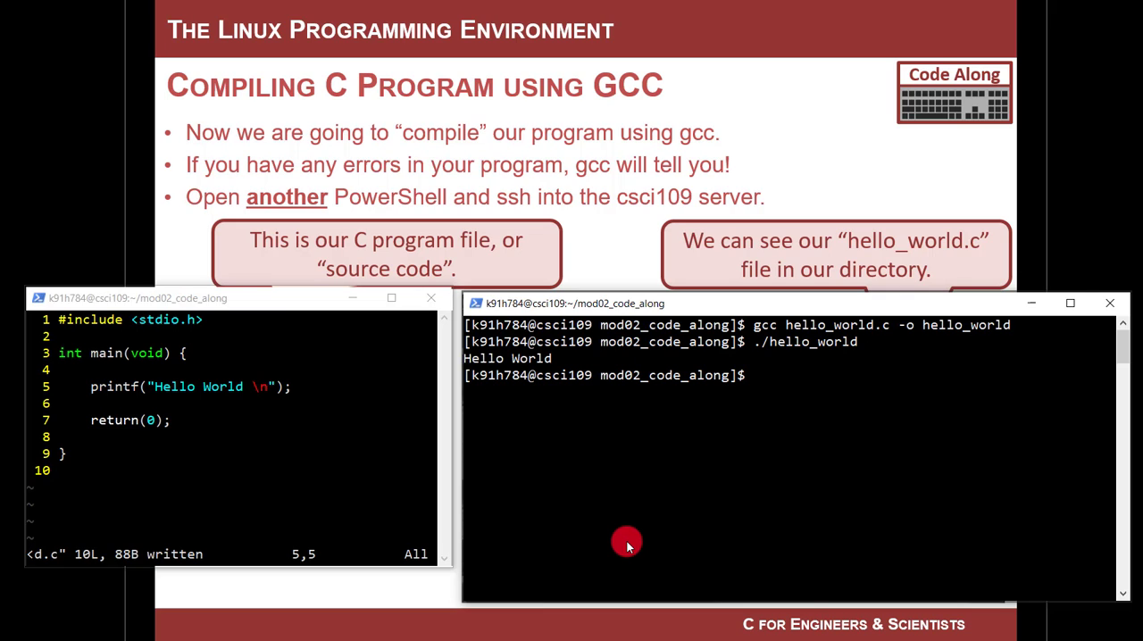
type("ll")
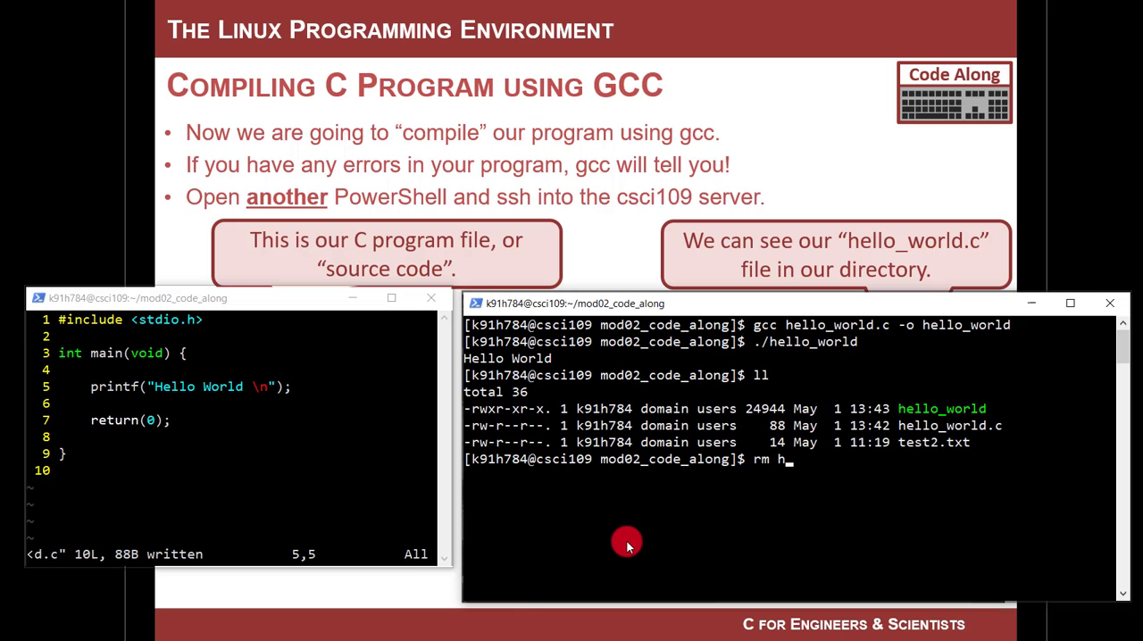
Delete hello_world, then compile hello_world.c without -o and list files to show a.out
type("ello_world")
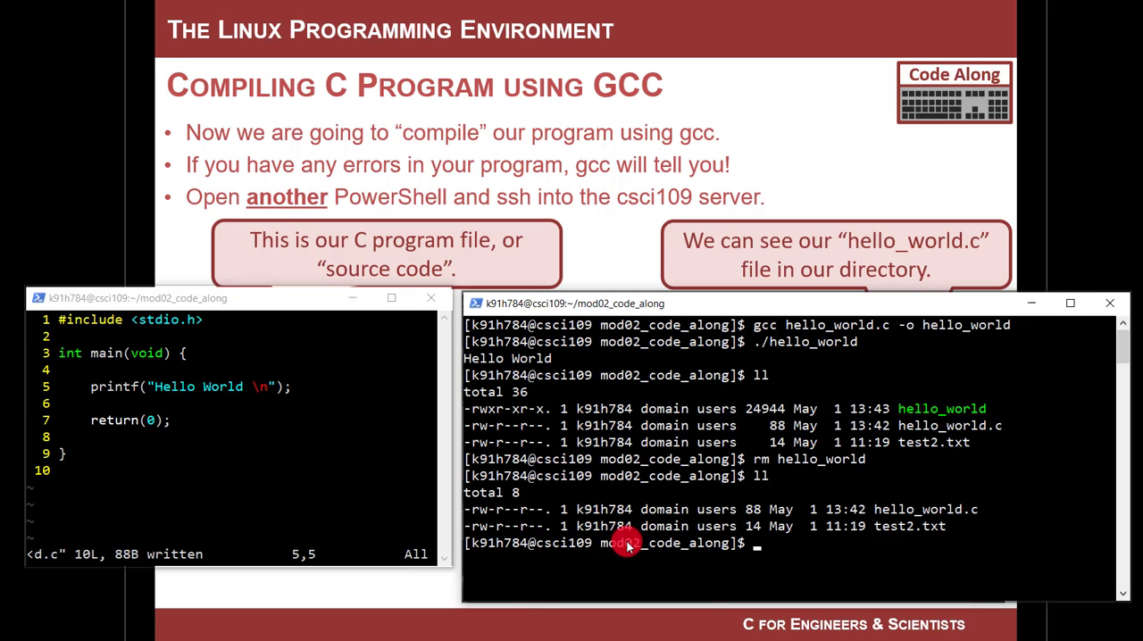
type("ll")
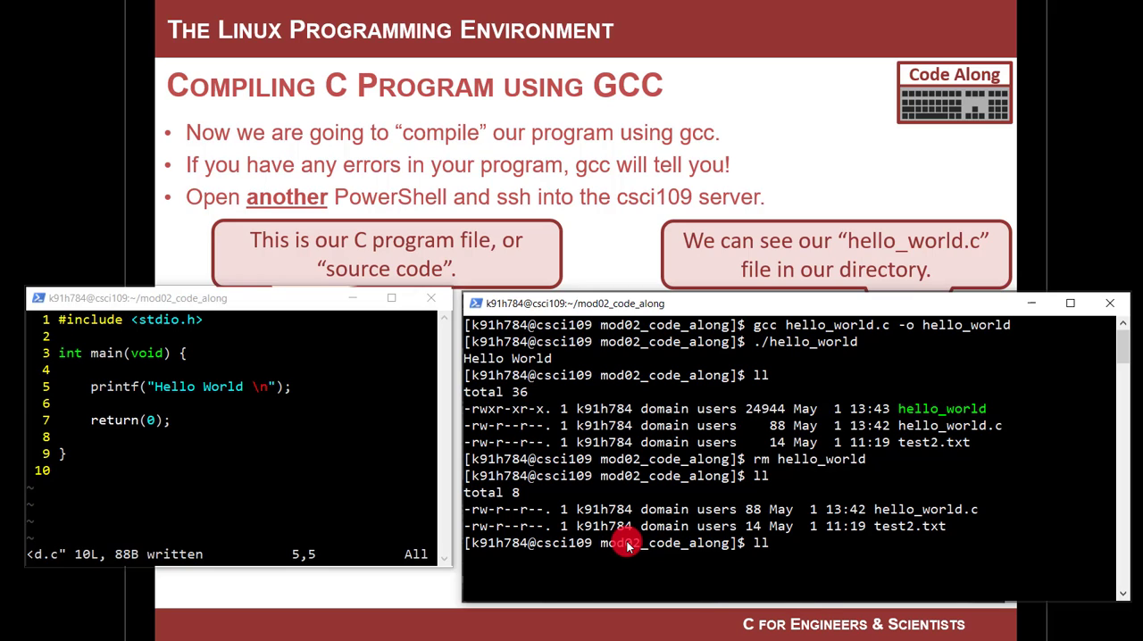
type("gcc hell")
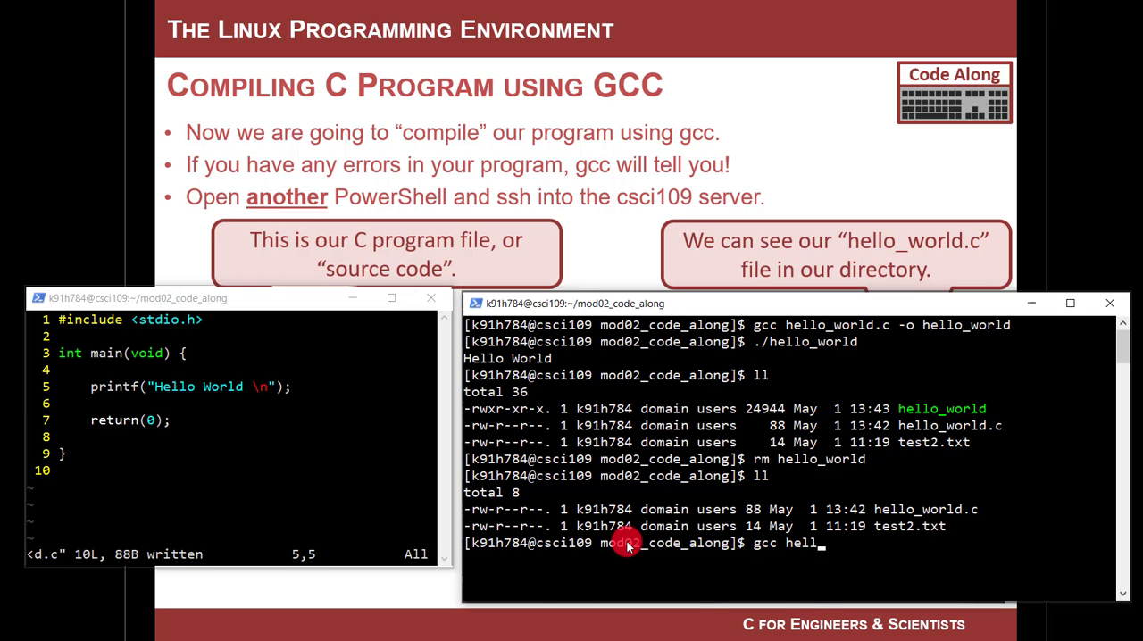
type("o_world.c")
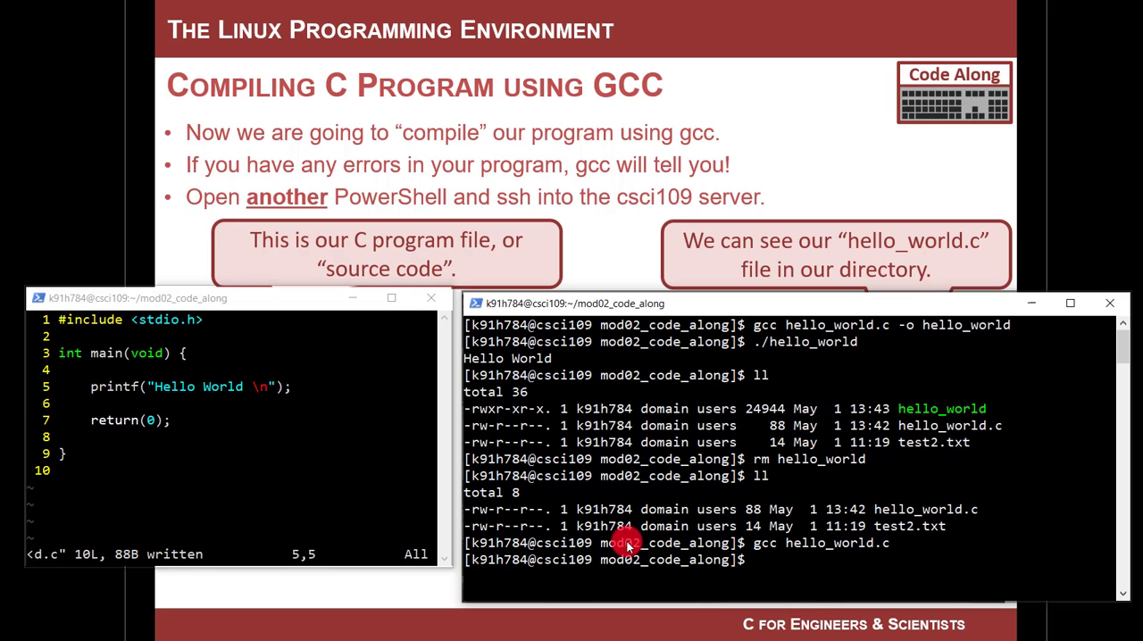
type("ll")
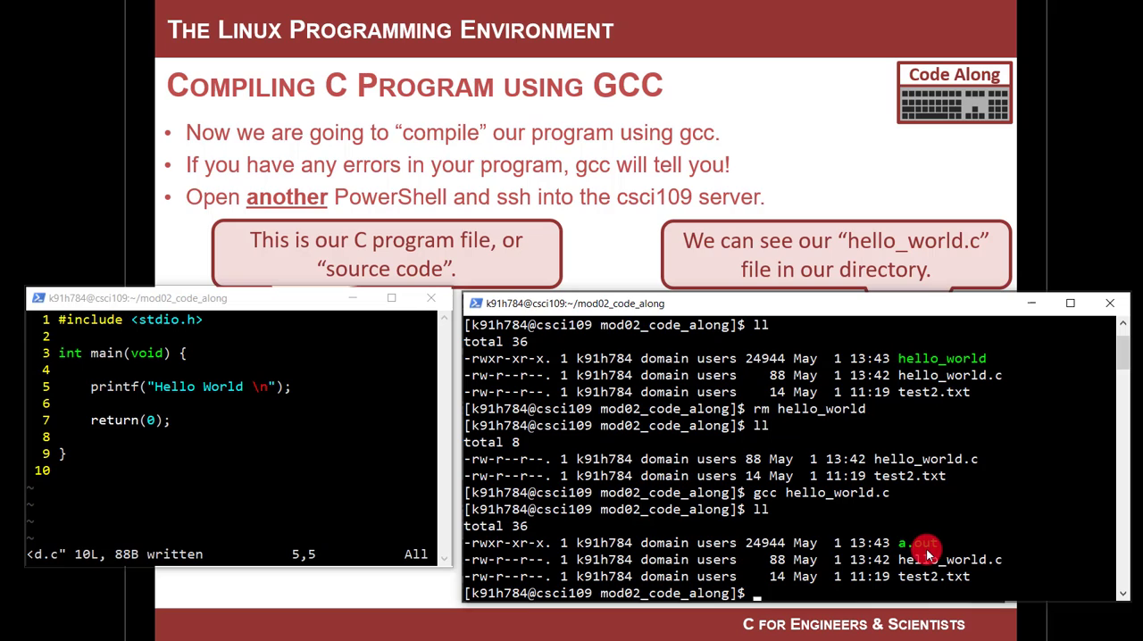
Remove a.out and retype the compile as gcc hello_world.c -o hello_world
type("rm a.out")
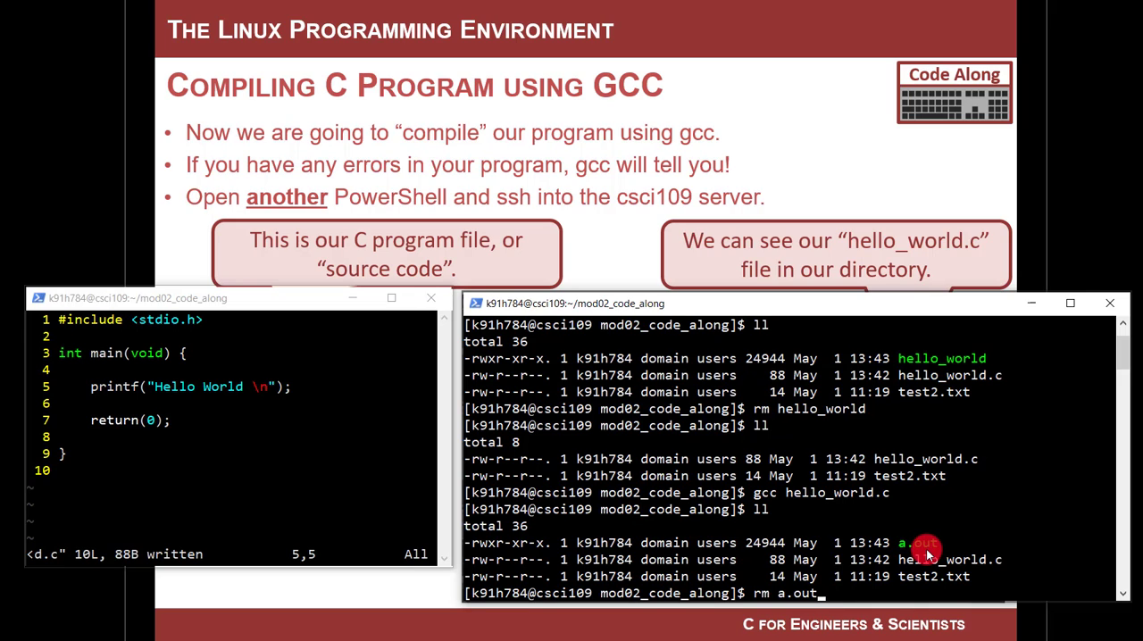
key("Return")
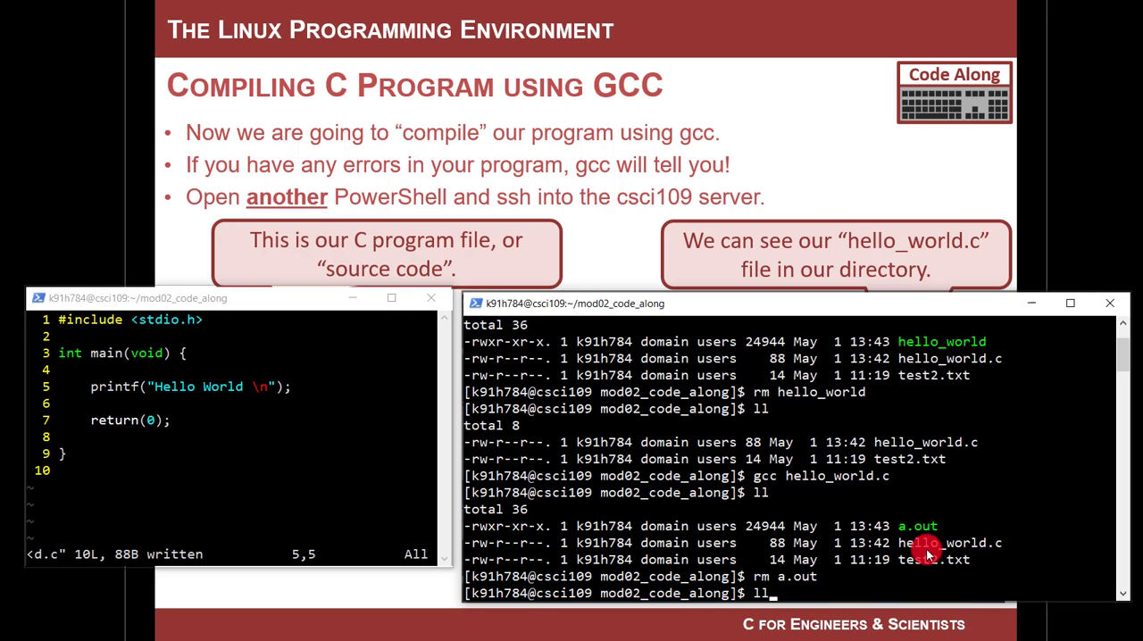
type("gcc hello_world.c -o hello_world")
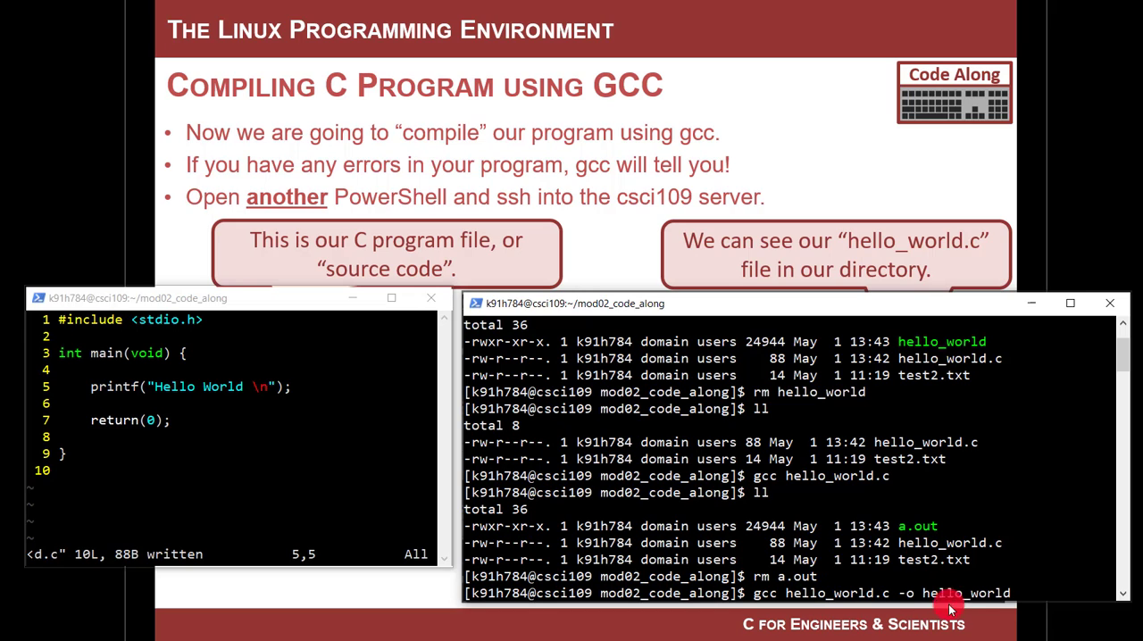
mouse_move(985, 593)
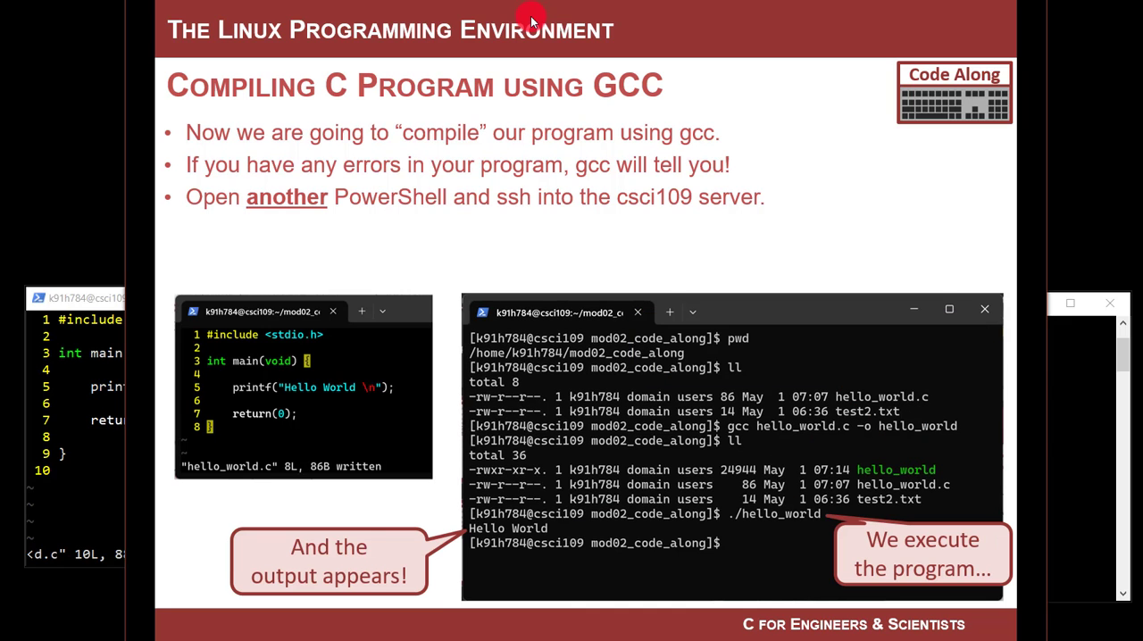
Advance to the slide on -Wall and -lm gcc options and close the Outlook reminder
key("Right")
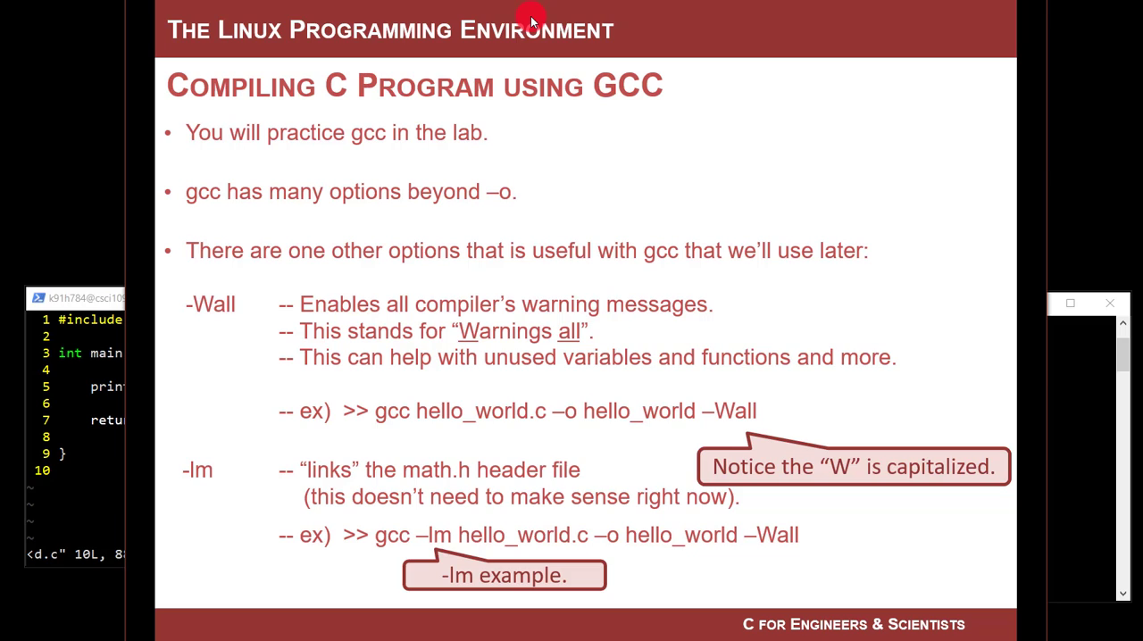
mouse_move(467, 129)
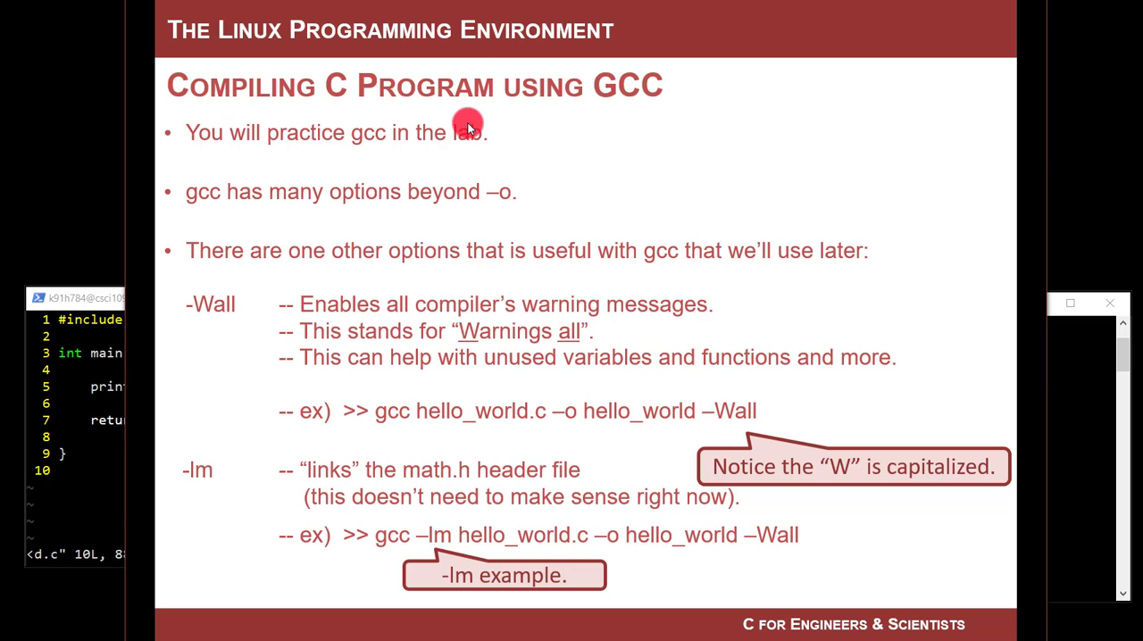
mouse_move(506, 391)
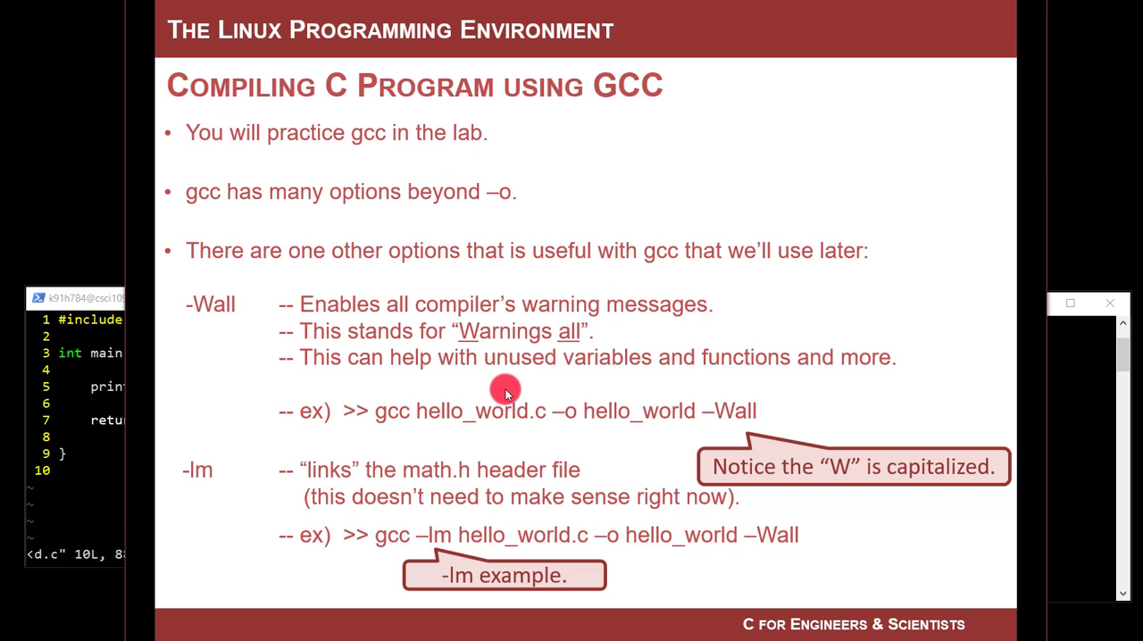
mouse_move(503, 384)
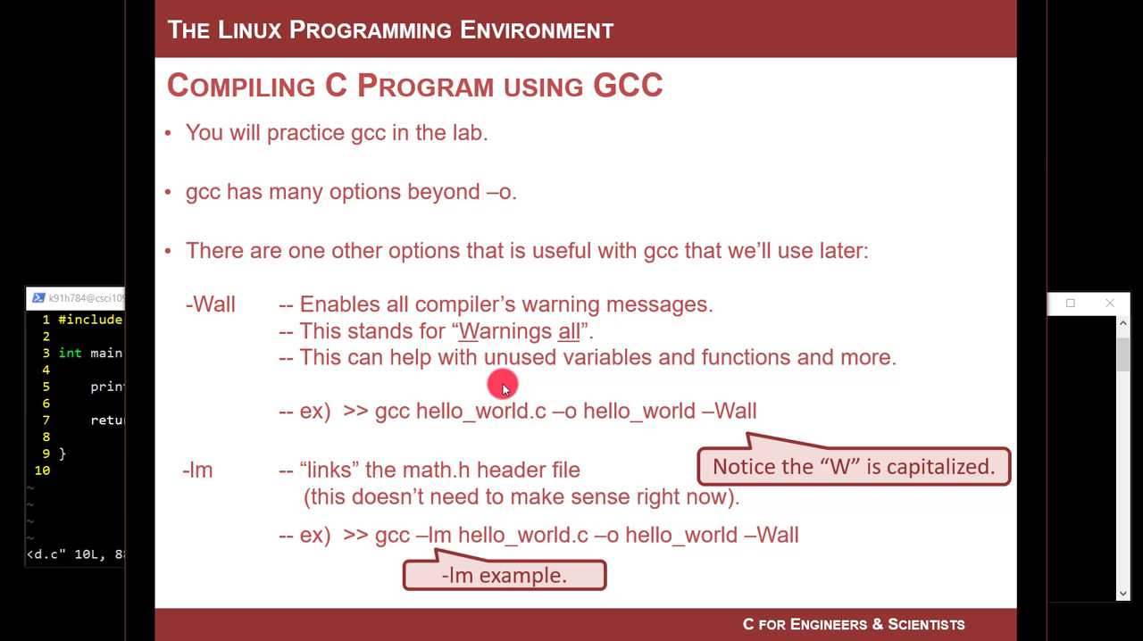
mouse_move(364, 360)
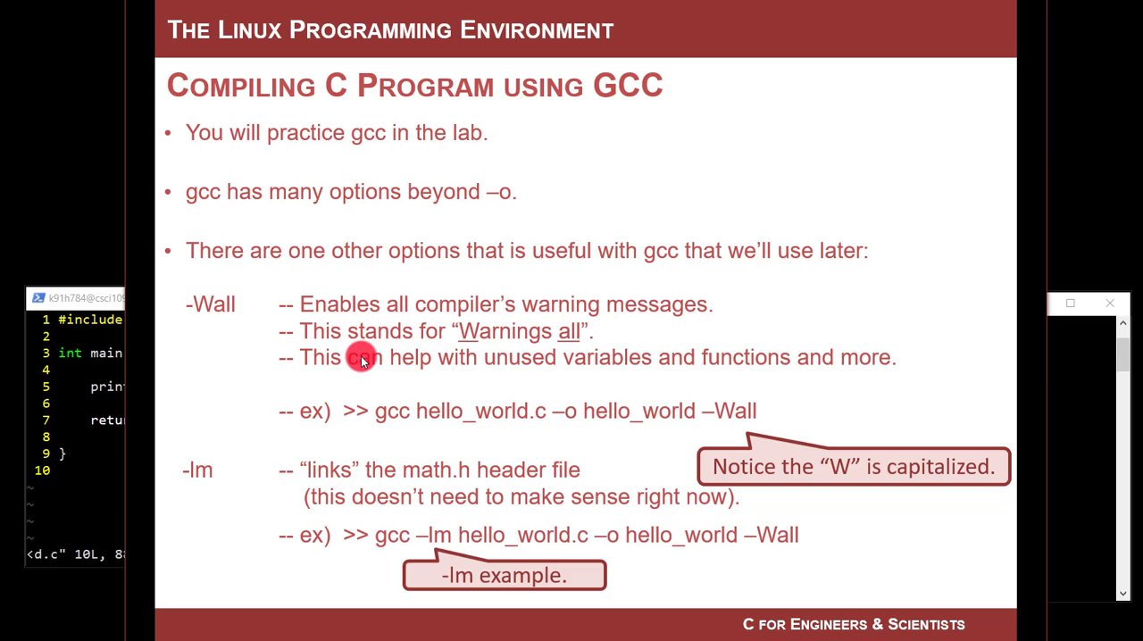
mouse_move(268, 309)
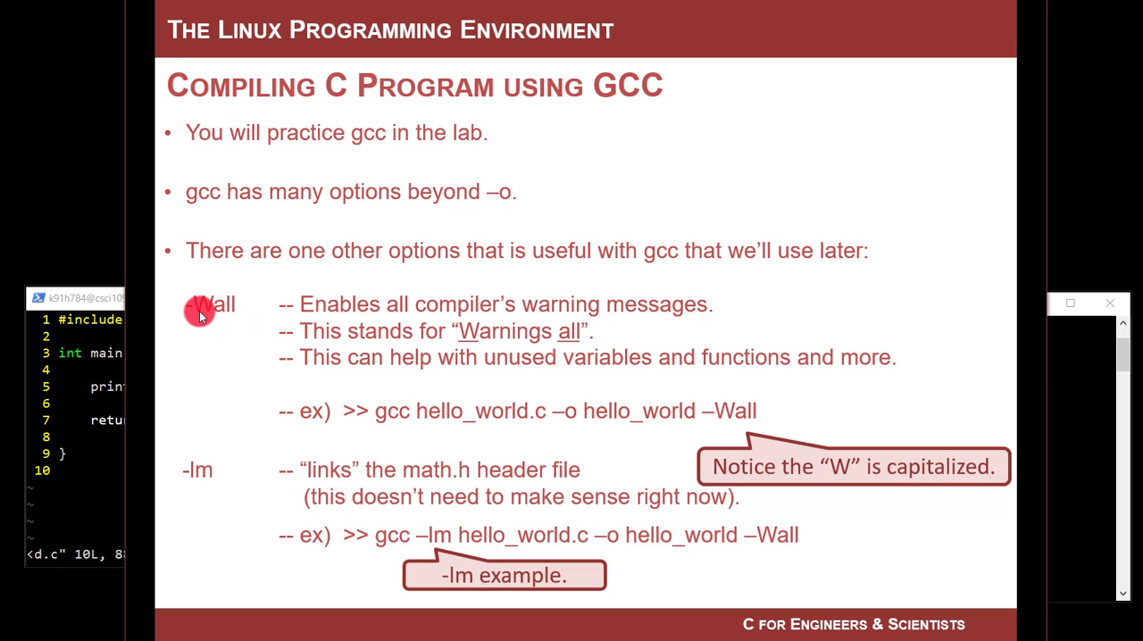
mouse_move(266, 304)
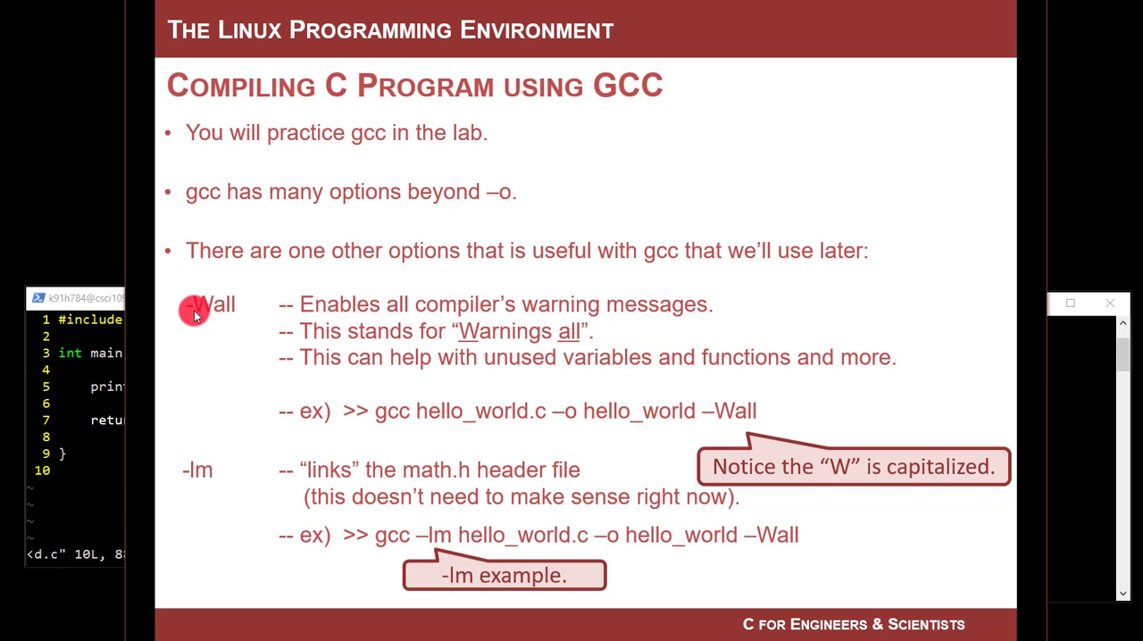
mouse_move(215, 308)
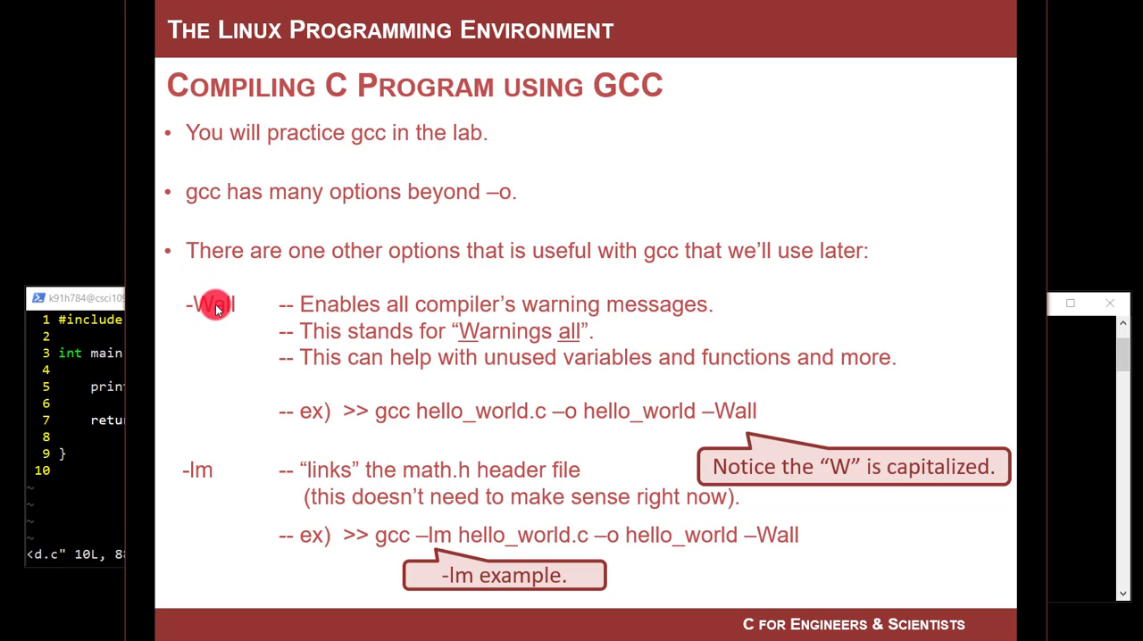
mouse_move(494, 460)
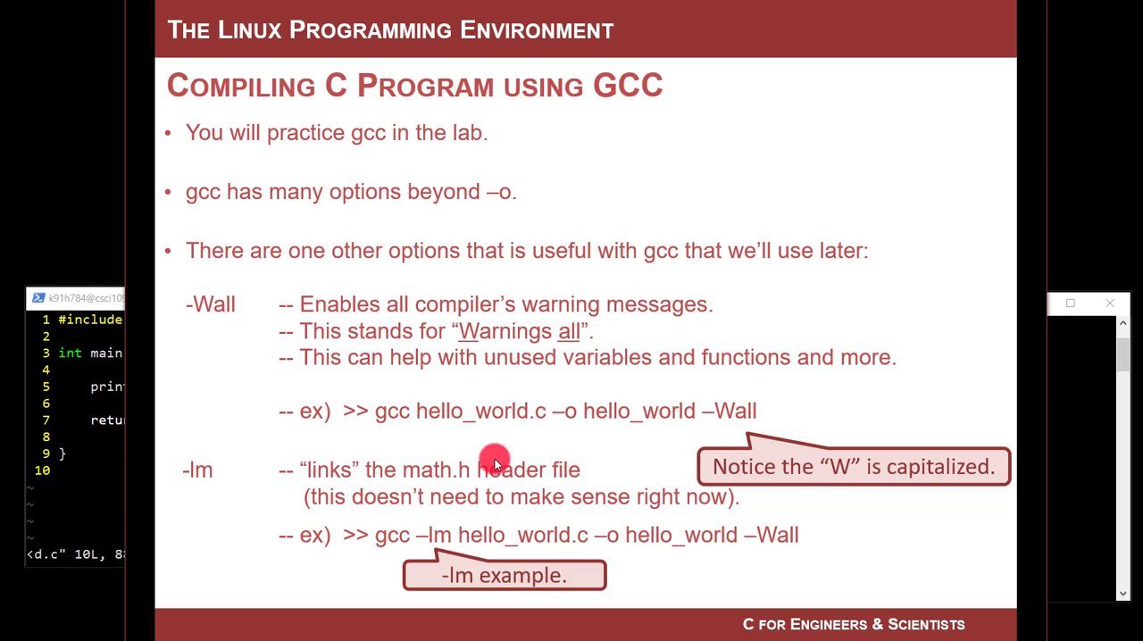
mouse_move(740, 411)
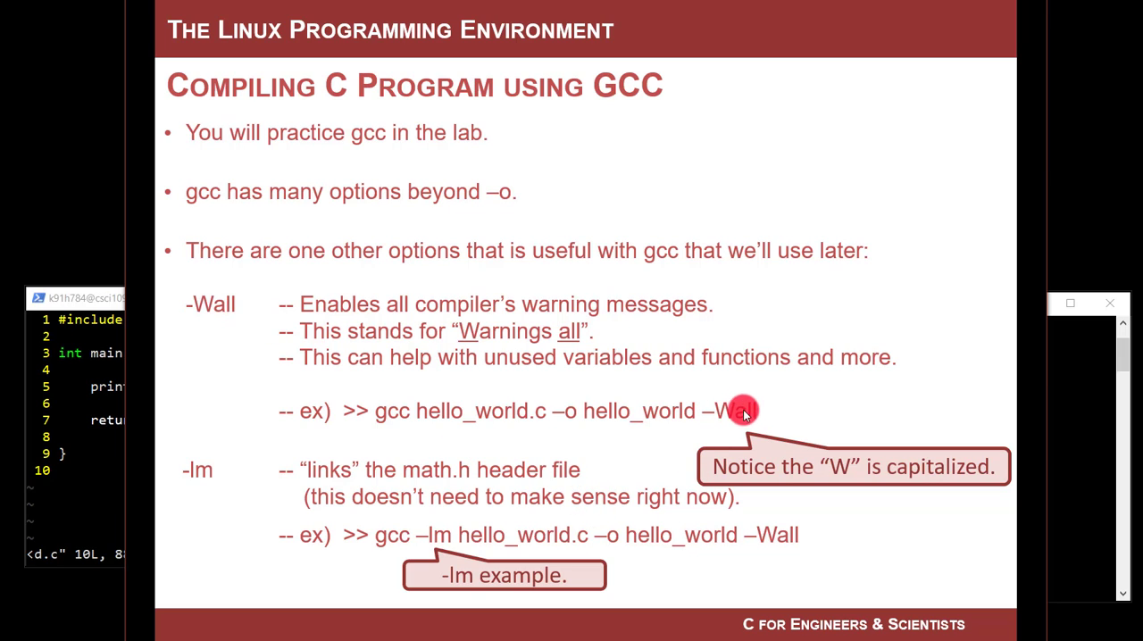
mouse_move(750, 420)
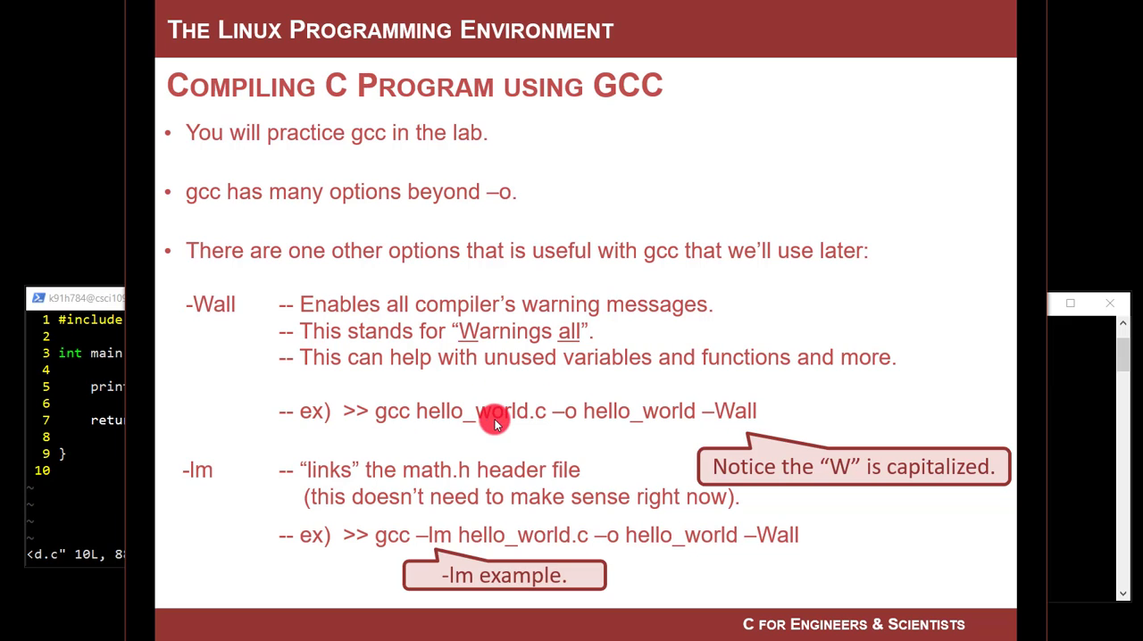
mouse_move(598, 421)
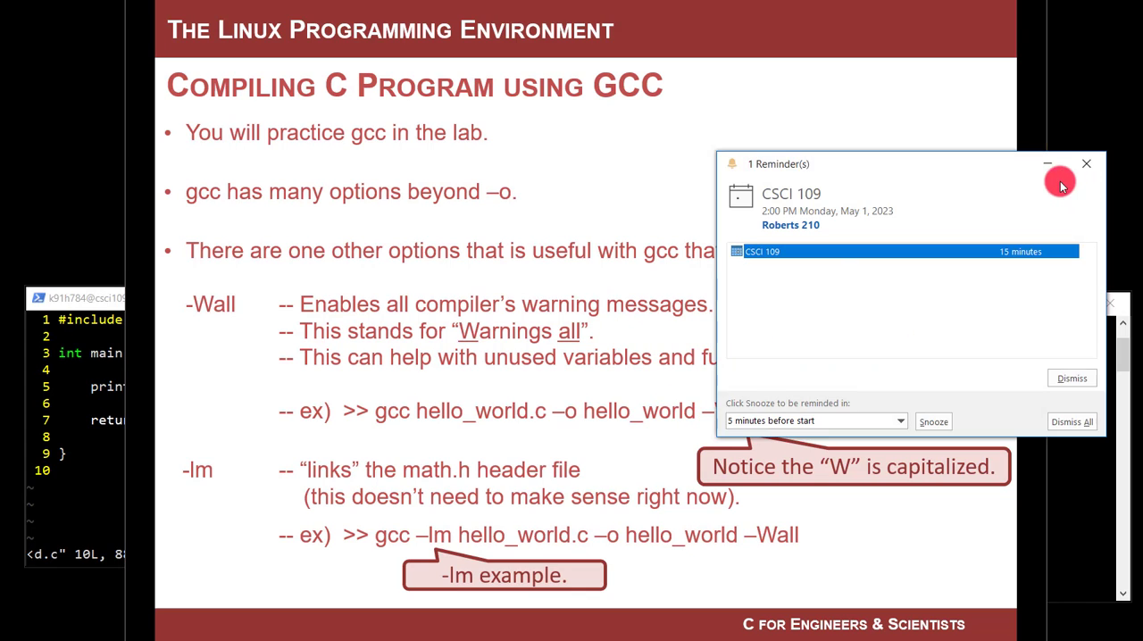
left_click(1086, 164)
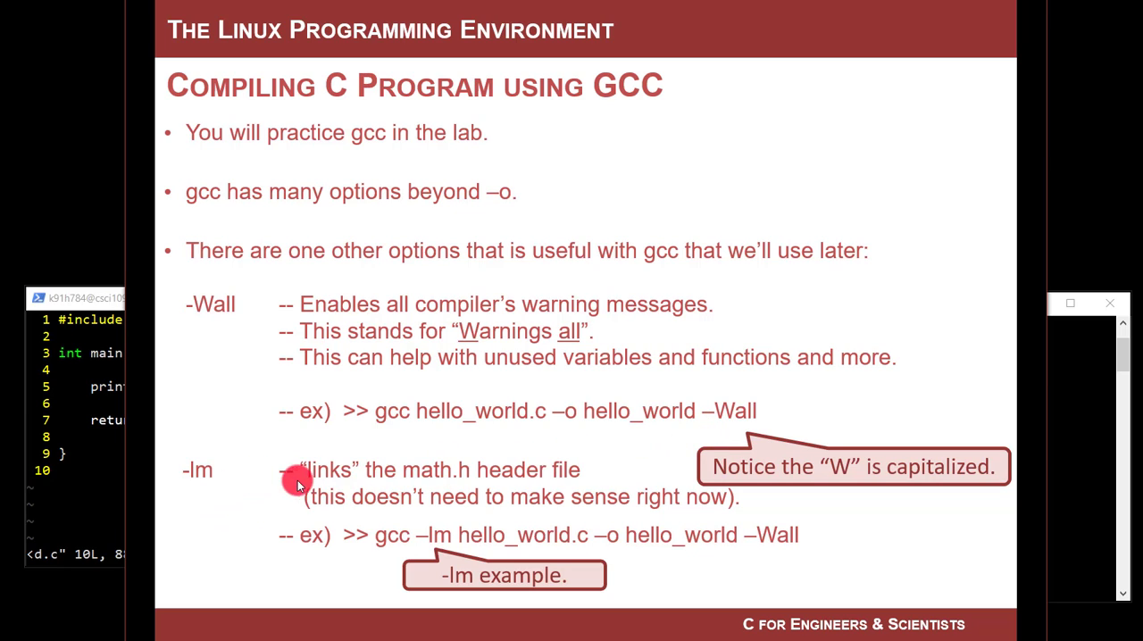
mouse_move(269, 478)
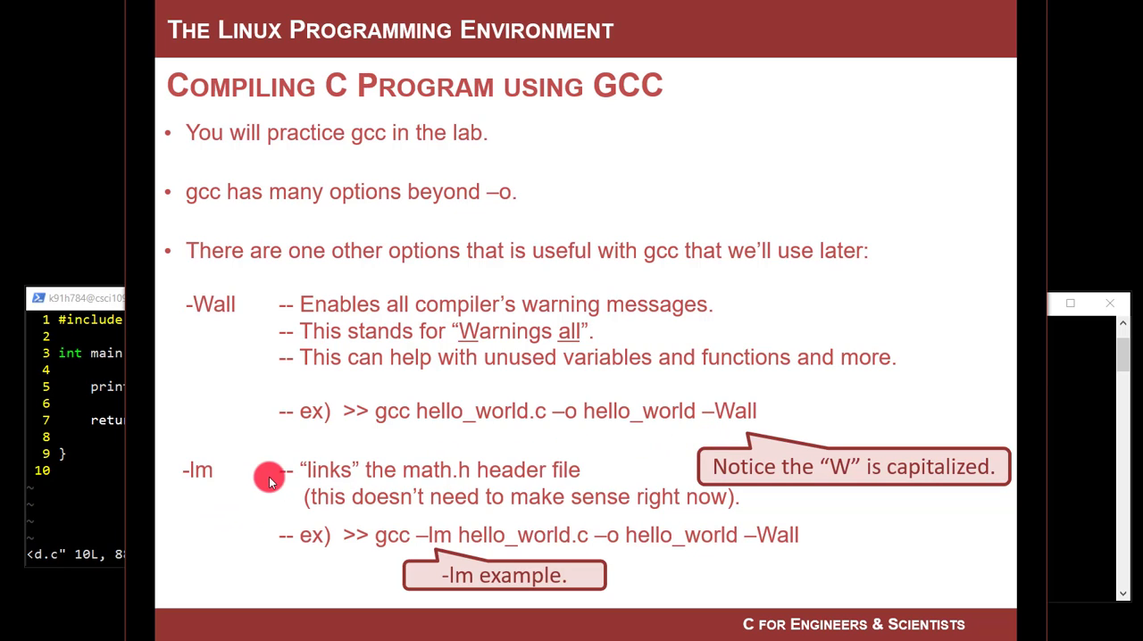
mouse_move(416, 474)
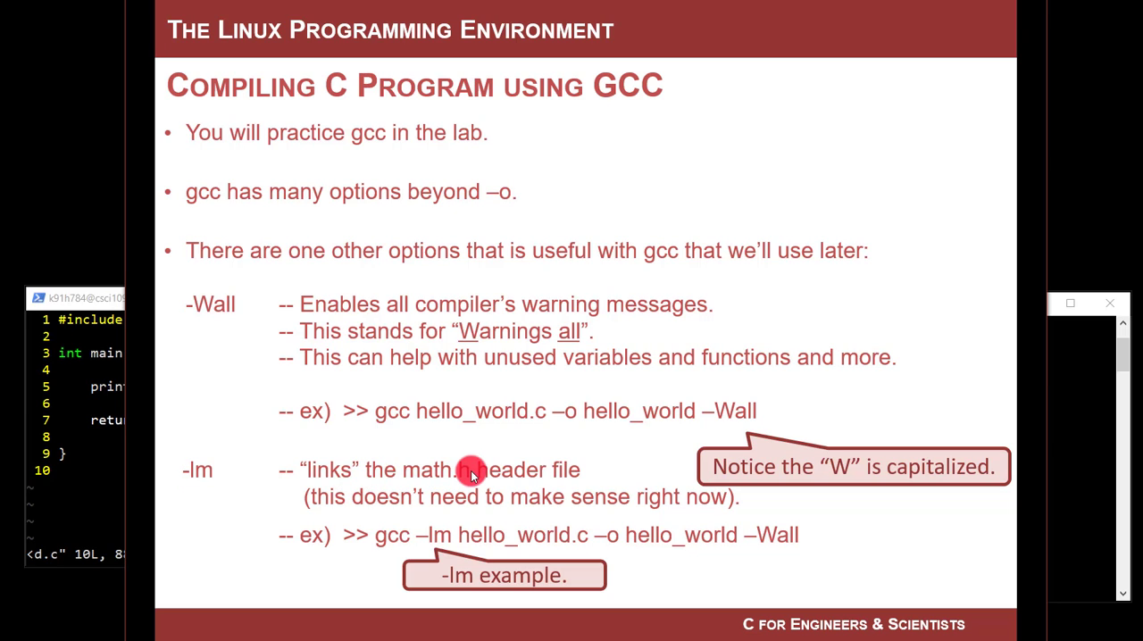
mouse_move(534, 51)
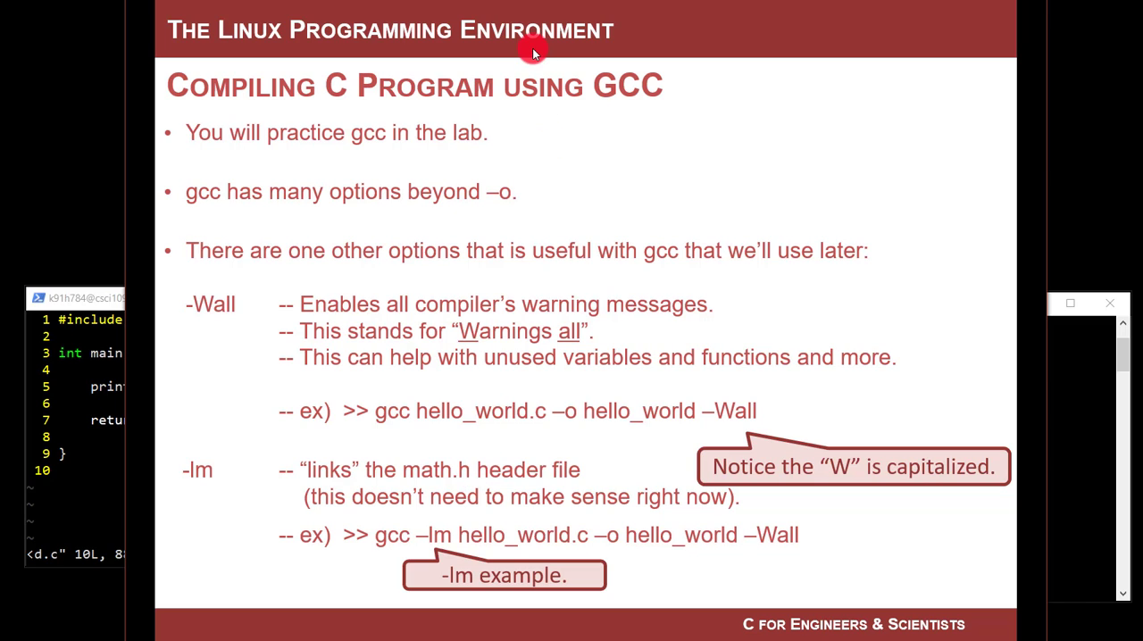
mouse_move(591, 470)
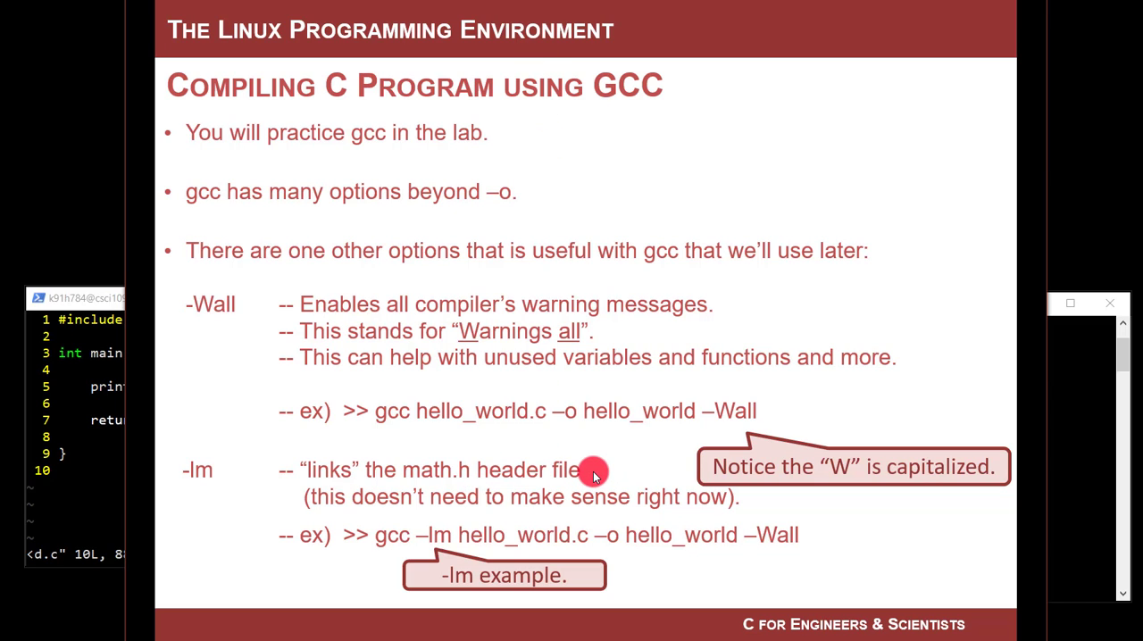